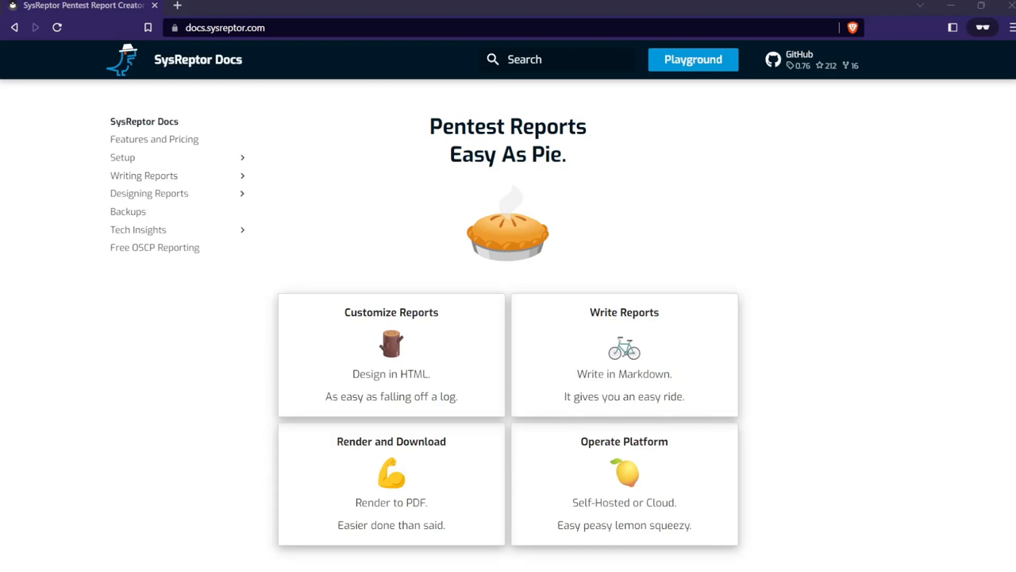
- Switch to the demo.sysre.pt Projects list showing OSCP Exam, Calzone and Margherita
click(692, 59)
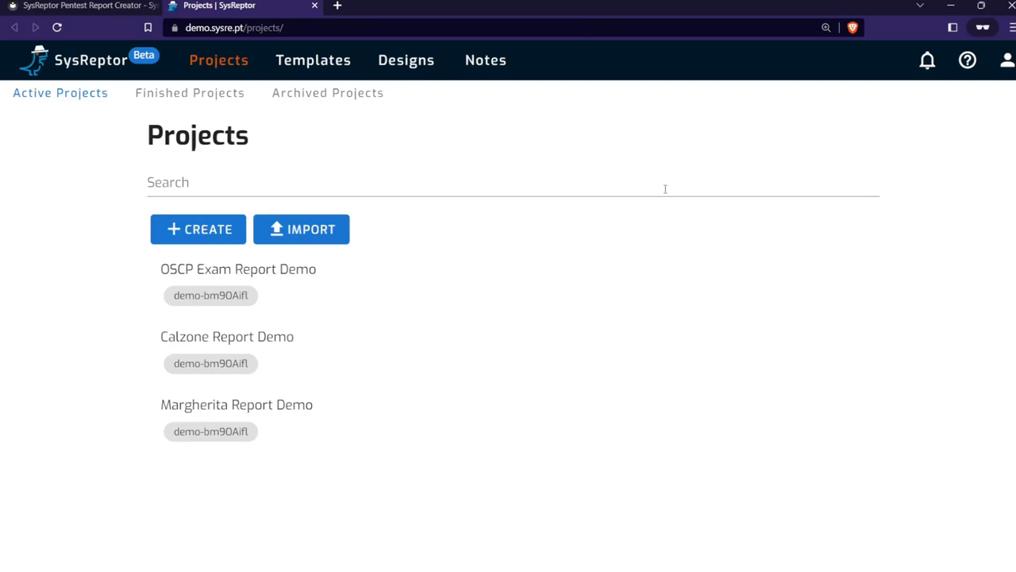
mouse_move(190, 295)
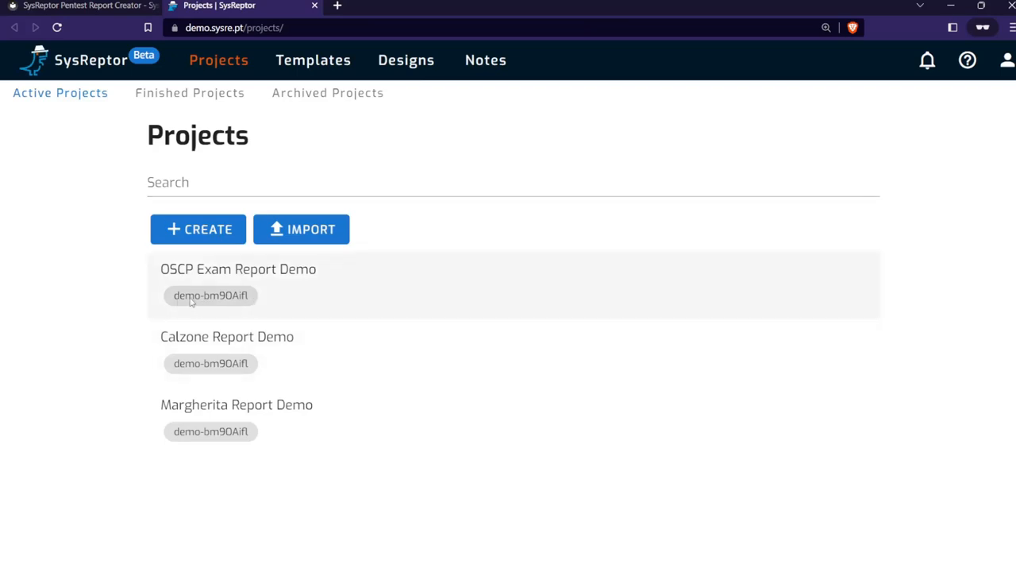
mouse_move(241, 309)
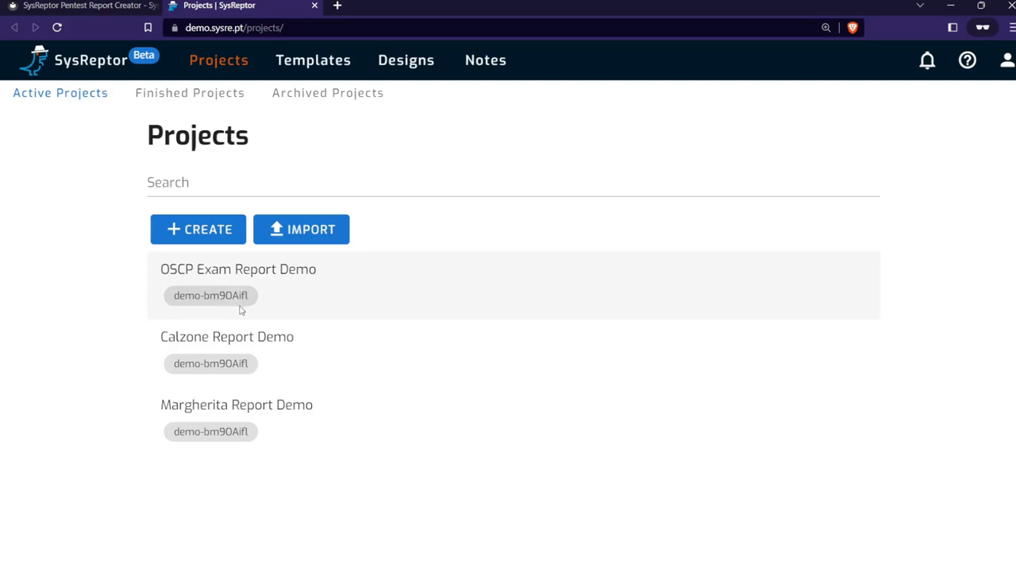
mouse_move(123, 423)
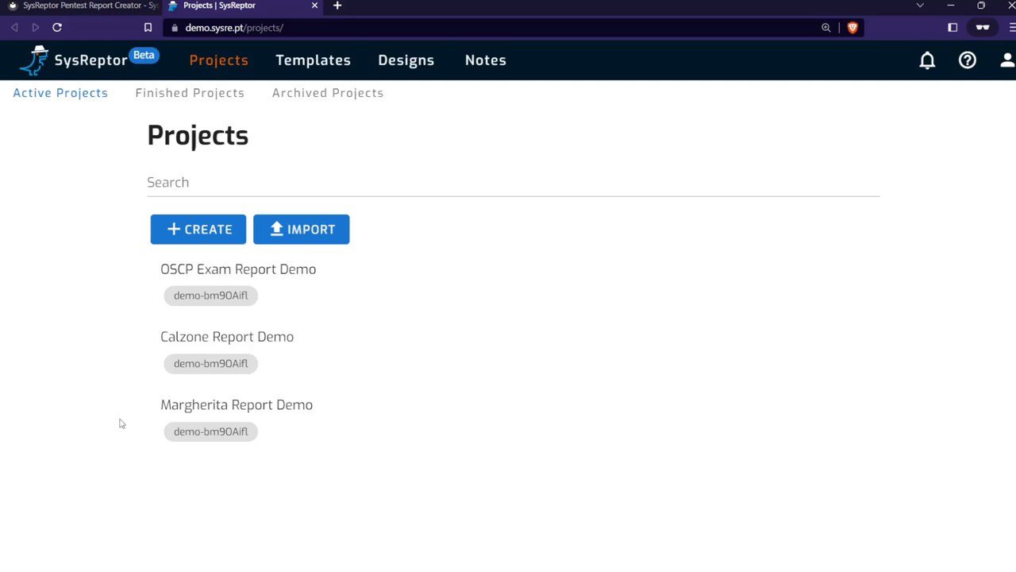
mouse_move(193, 476)
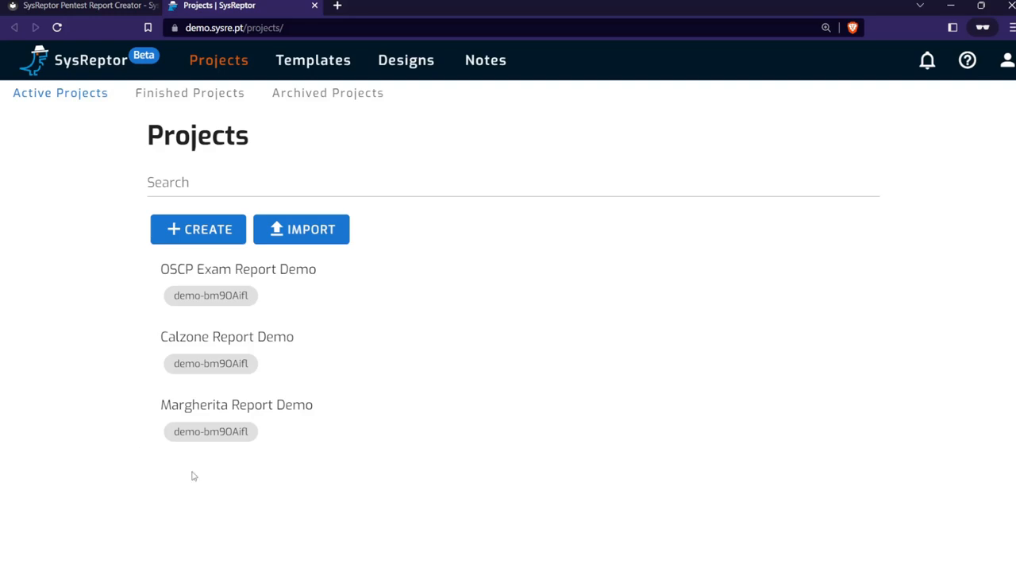
mouse_move(124, 402)
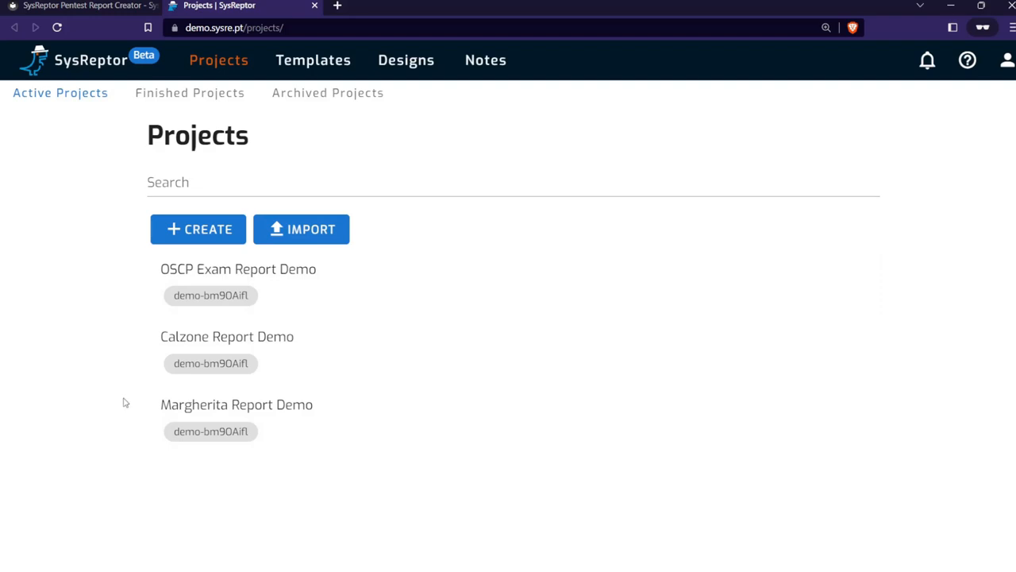
mouse_move(238, 417)
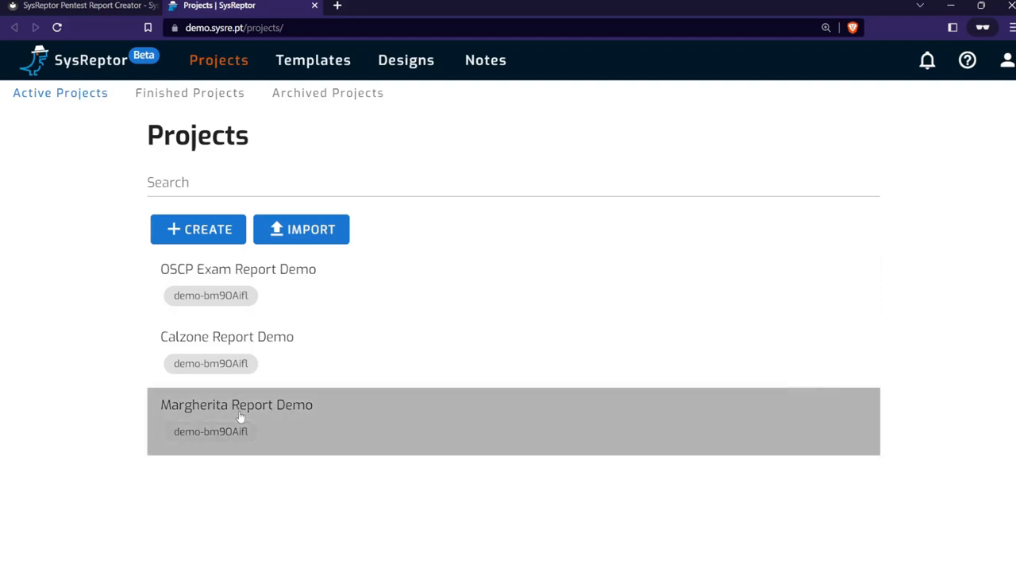
- Open the Margherita Report Demo and go to Executive Summary's Scope section
click(237, 404)
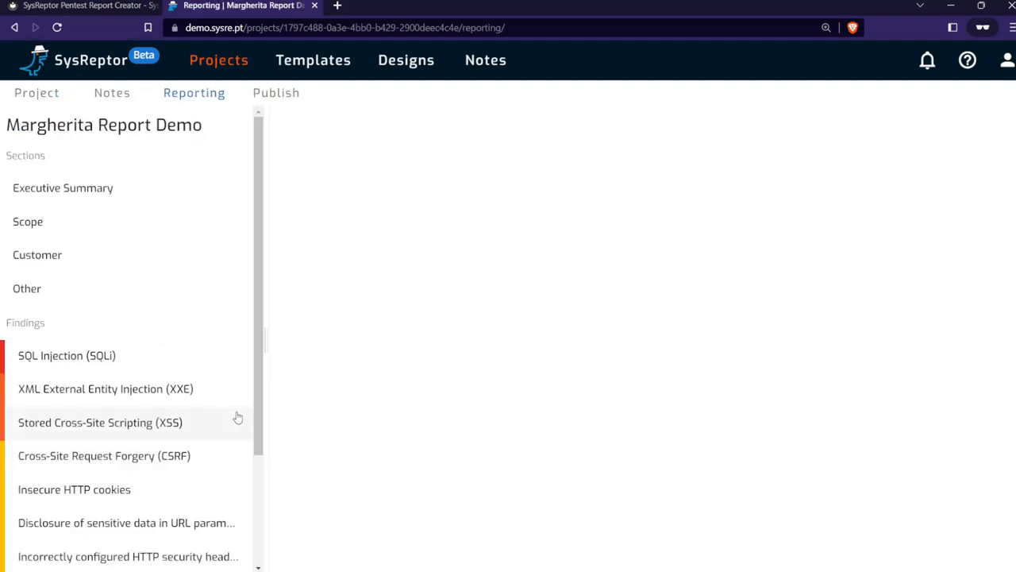
mouse_move(67, 150)
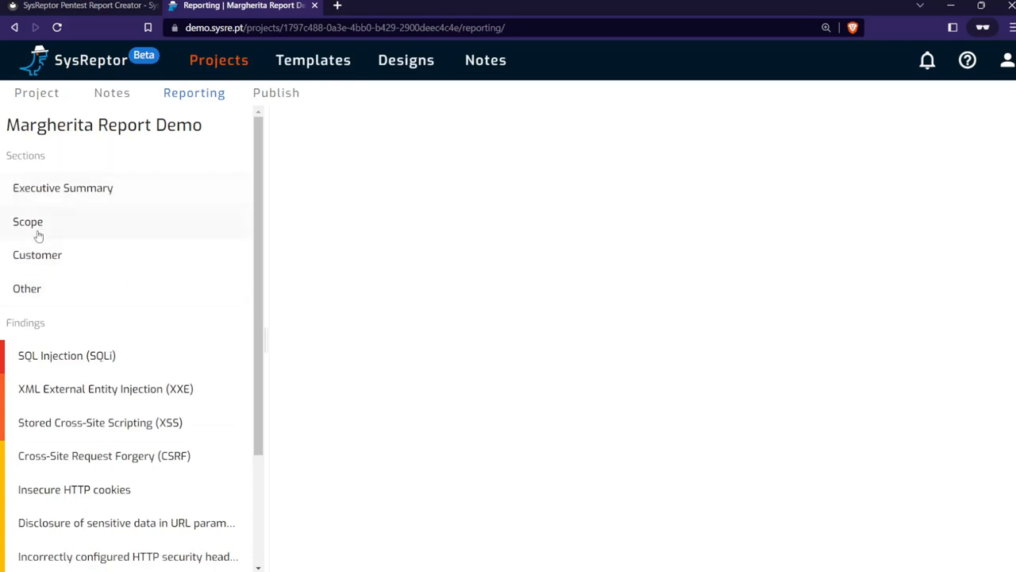
click(76, 187)
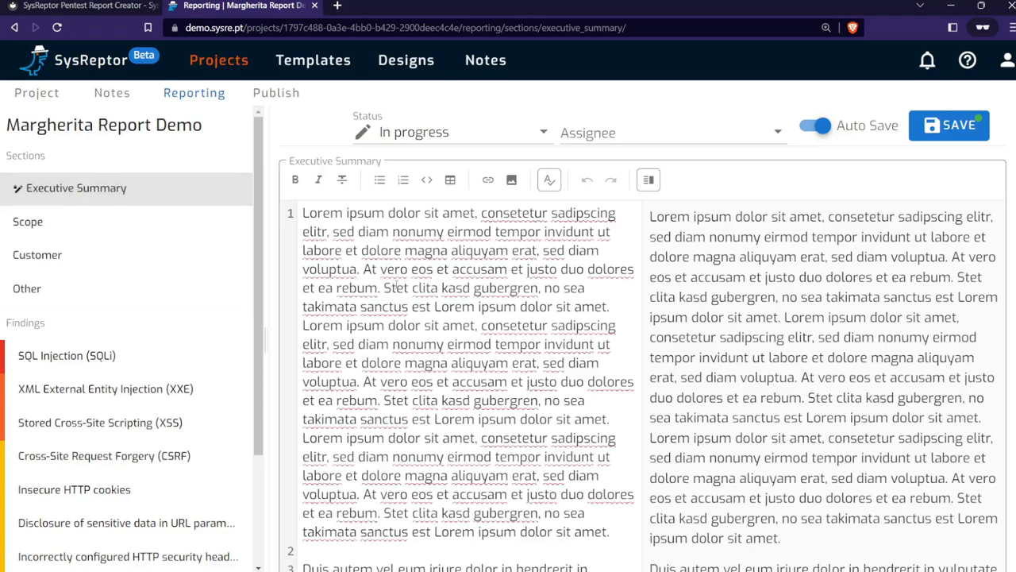
mouse_move(58, 230)
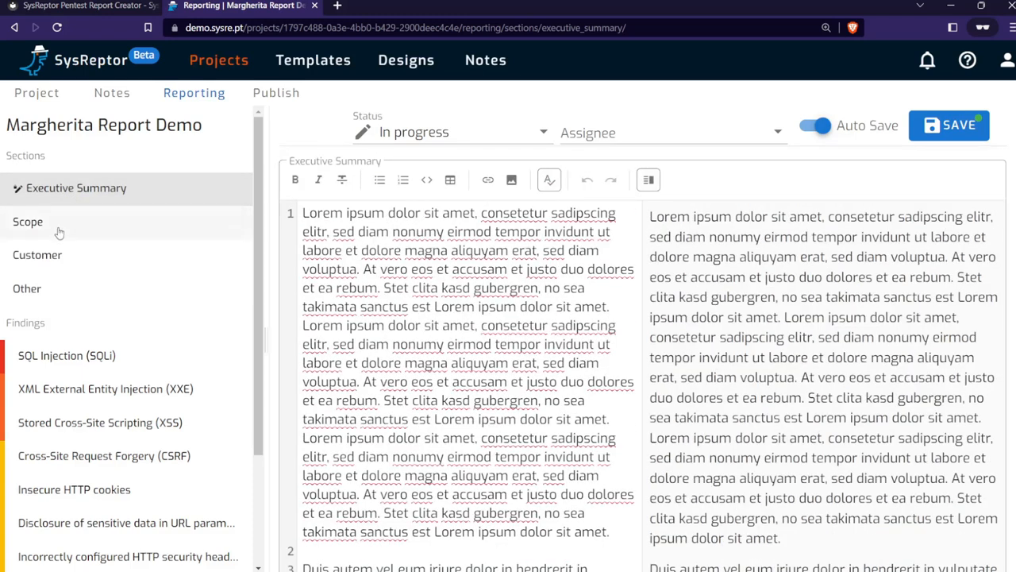
click(28, 222)
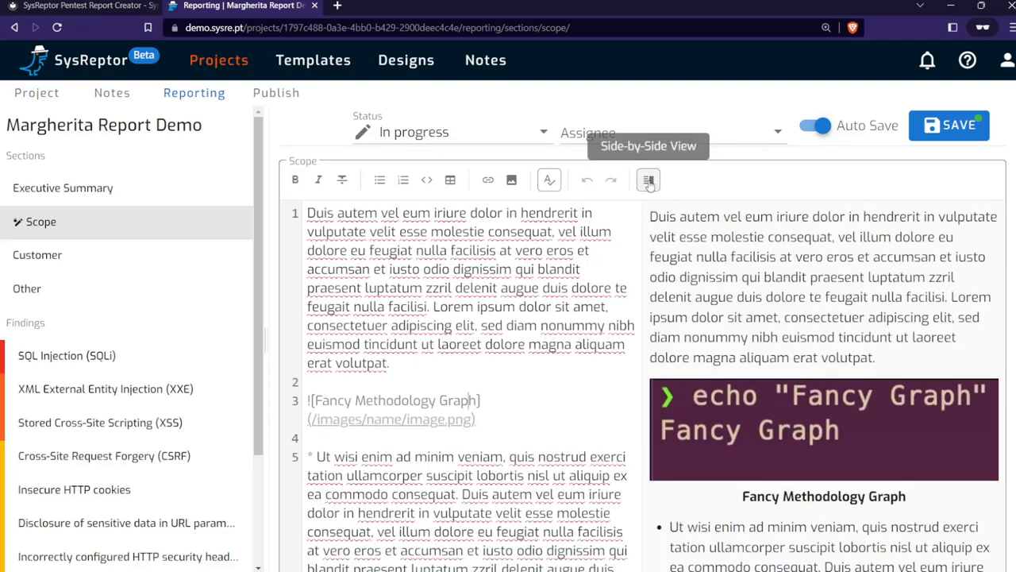
- Review the Scope systems table and the April 18–22, 2022 pentest start date
scroll(down, 3)
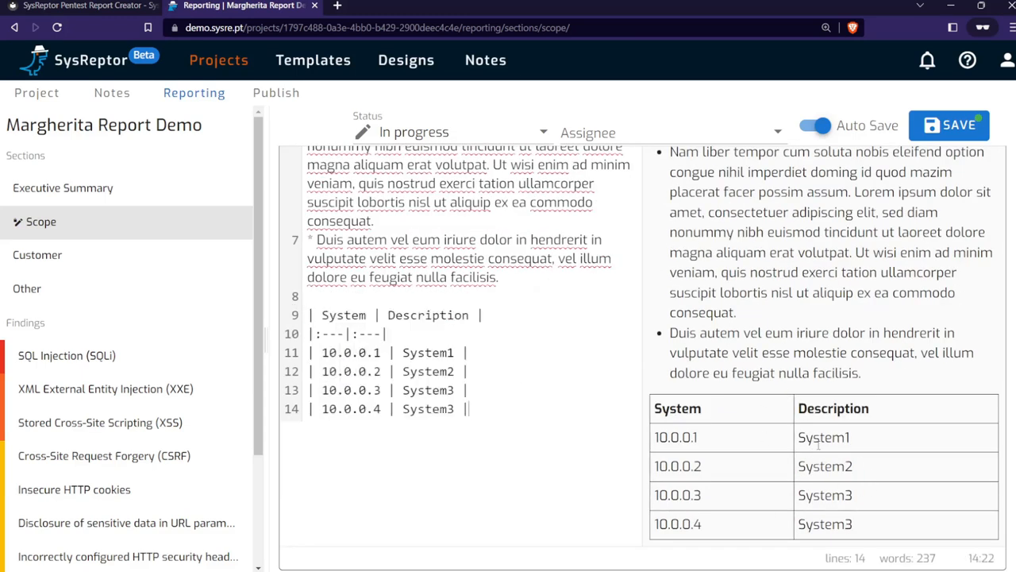
scroll(down, 3)
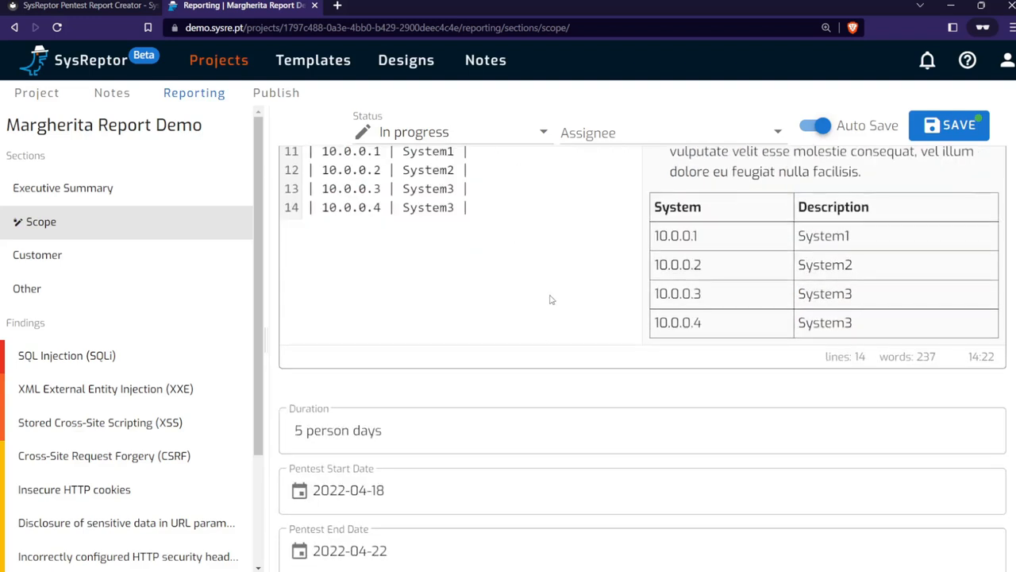
click(357, 429)
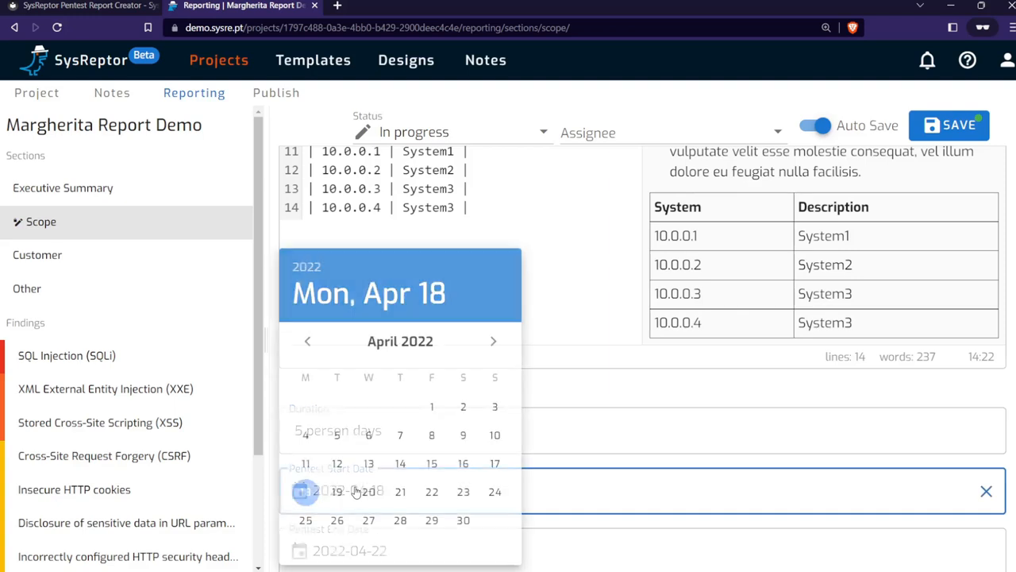
click(337, 491)
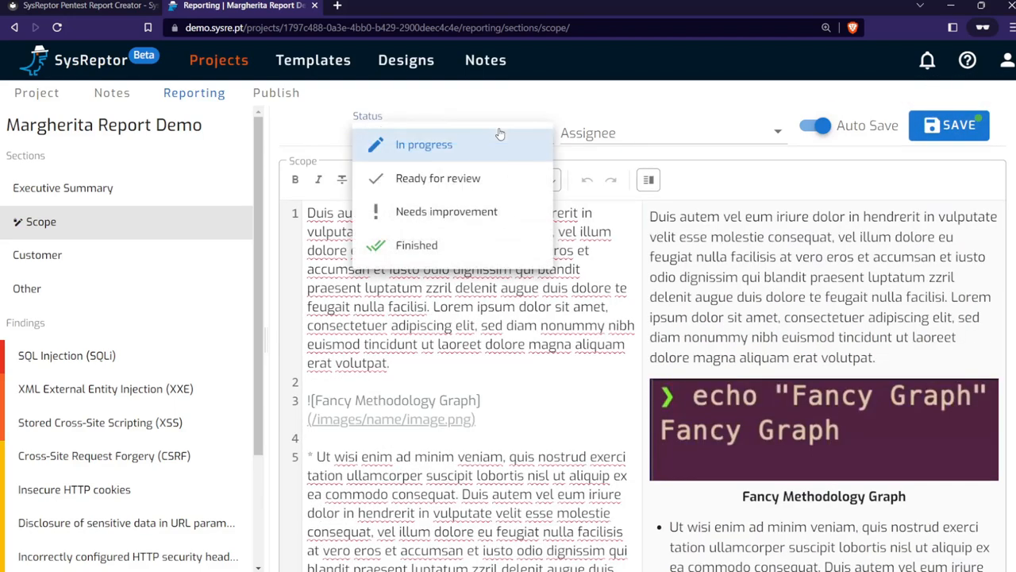
- Assign the Scope section to demo-bm9OAifl and set its status to Finished
click(437, 177)
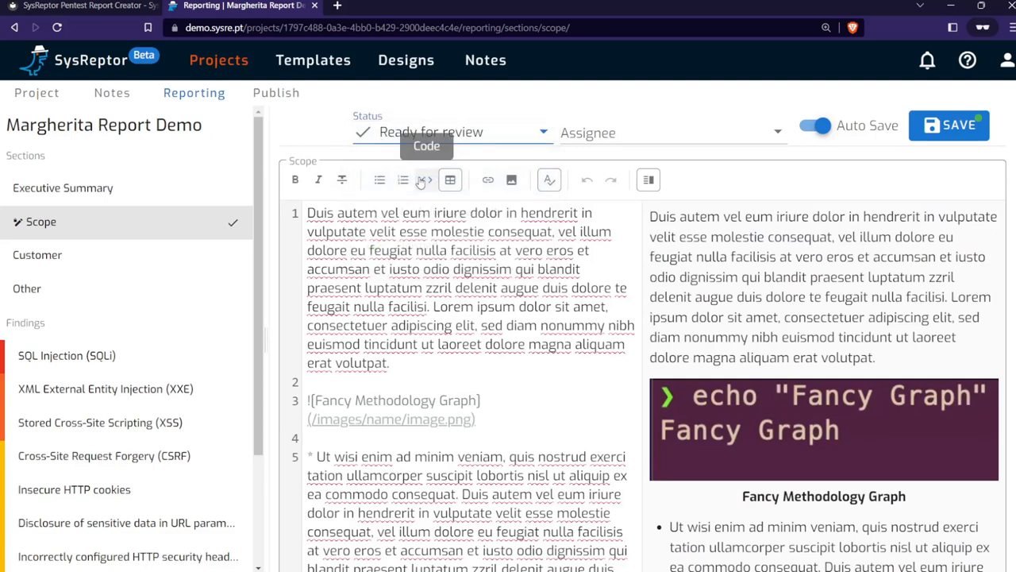
text(demo-bm90Aifl)
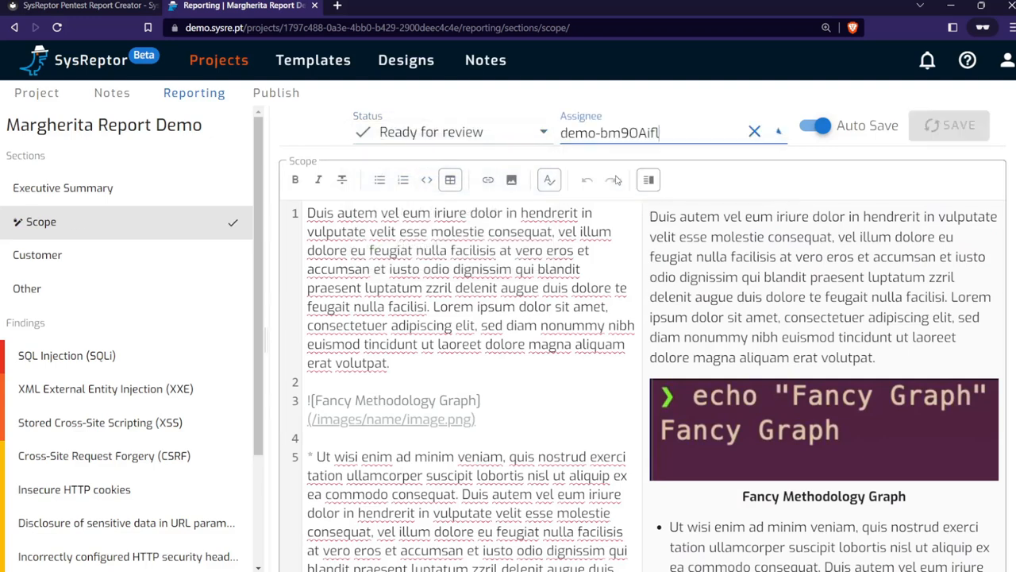
click(449, 132)
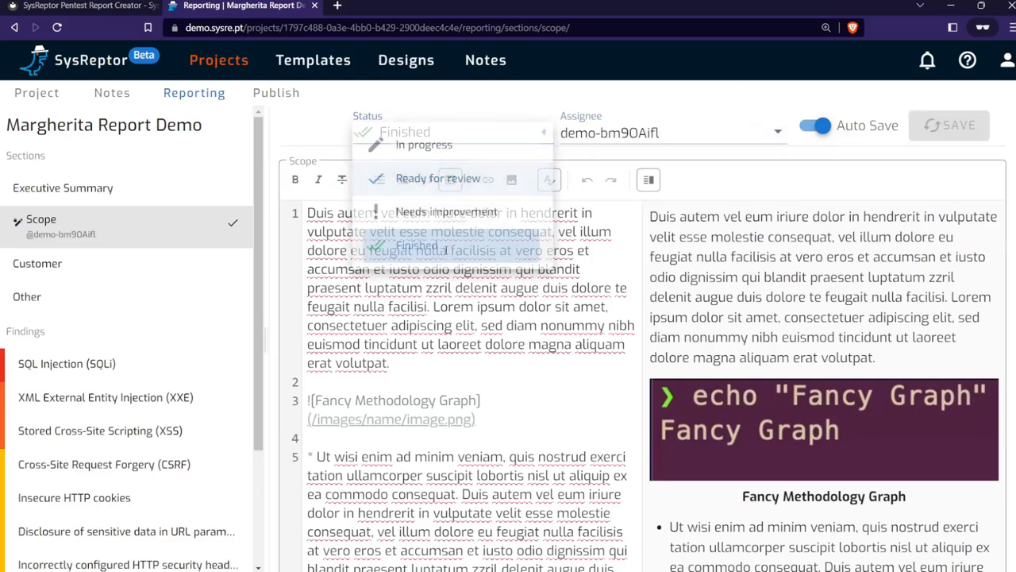
click(405, 132)
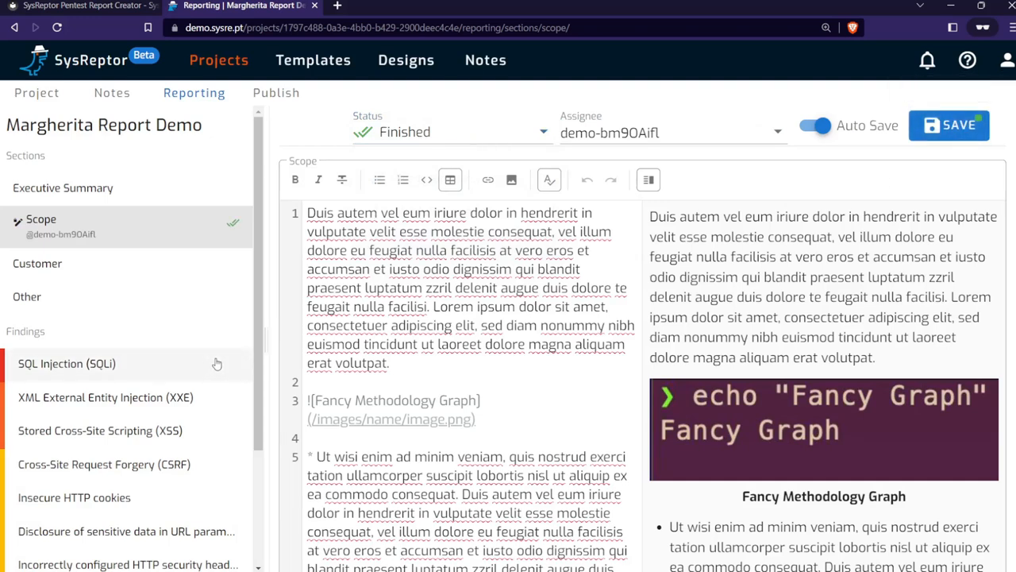
scroll(down, 3)
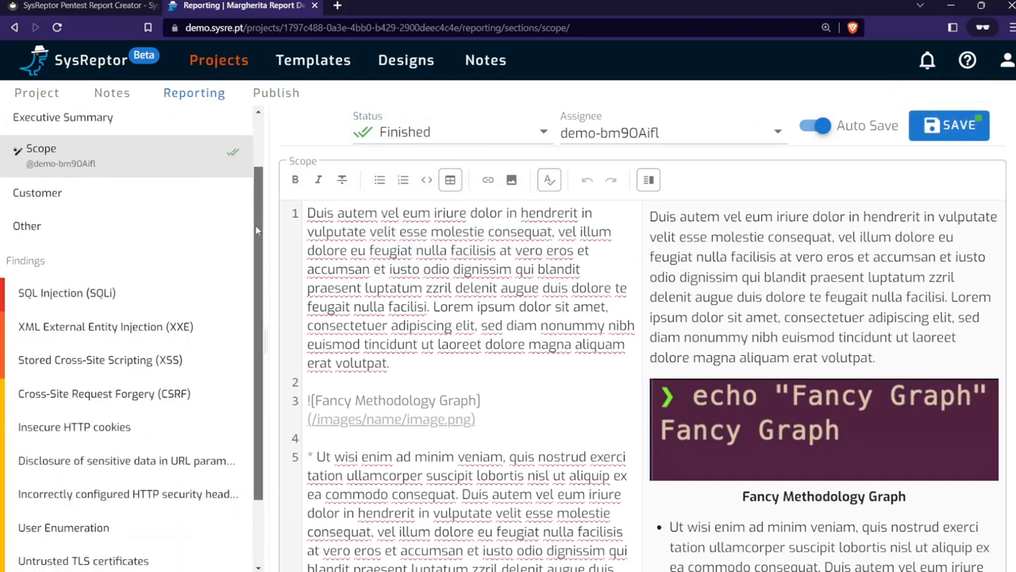
mouse_move(66, 293)
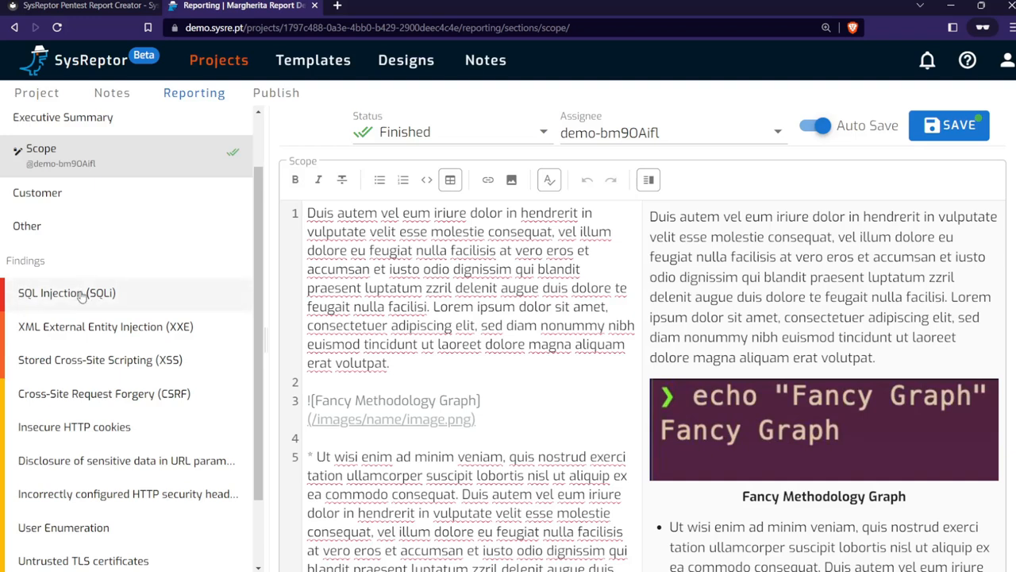
- Mark SQL Injection Ready for review, assign demo-bm9OAifl, and lower CVSS to 8.6 High
click(67, 292)
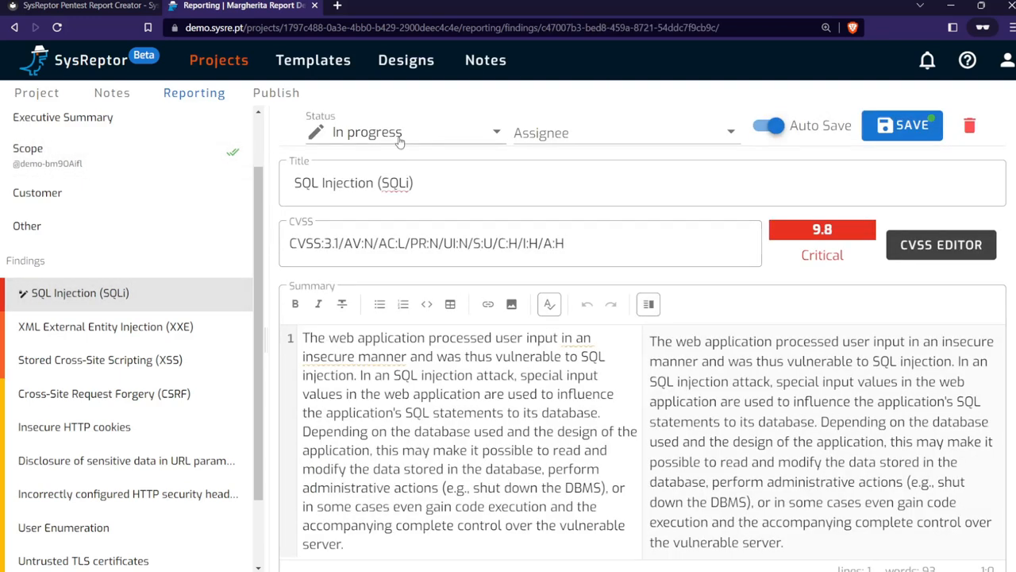
click(623, 132)
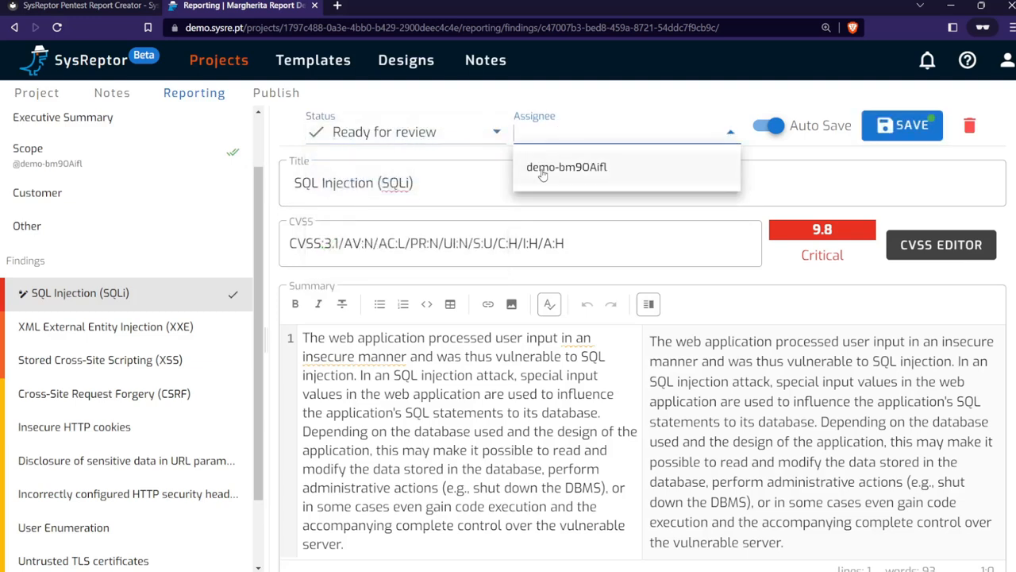
click(567, 167)
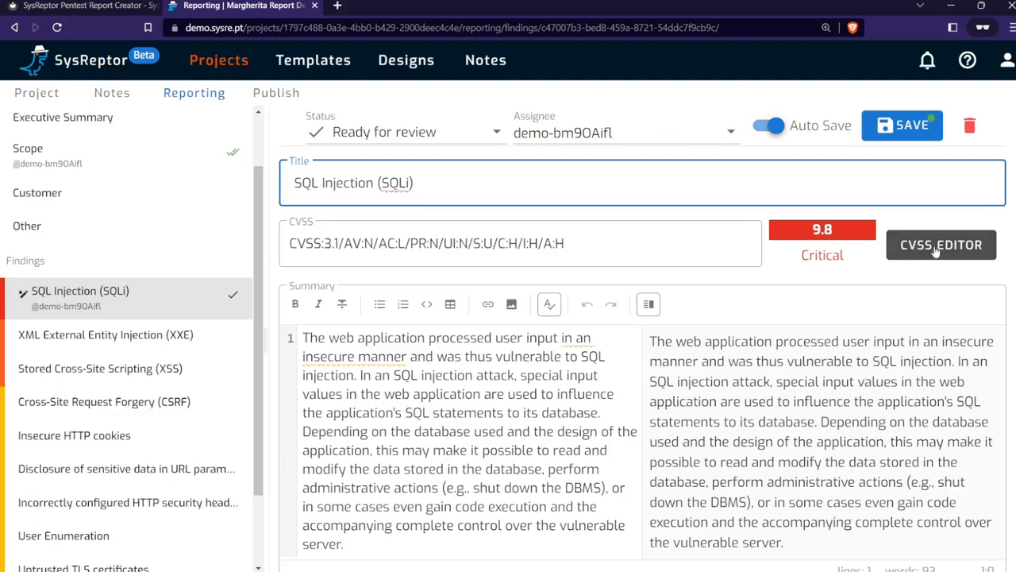
click(941, 245)
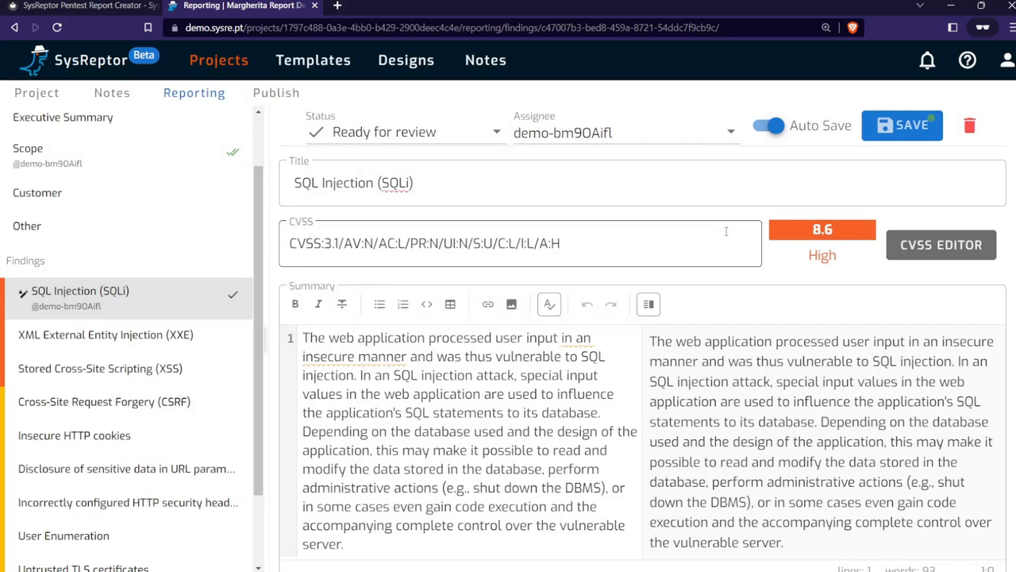
scroll(down, 3)
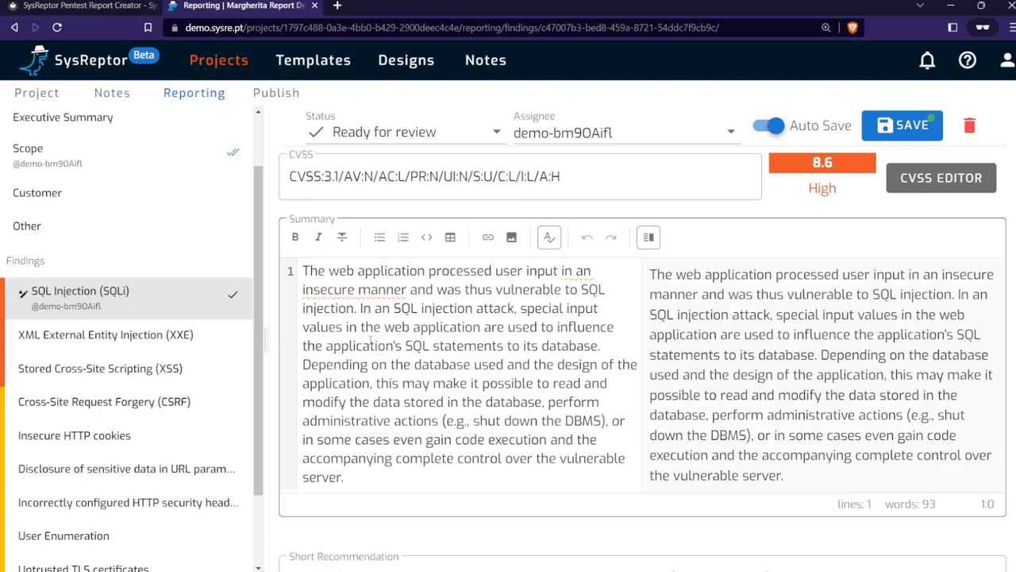
- List example.com, 1.example.com and 2.example.com as separate affected component entries
scroll(down, 3)
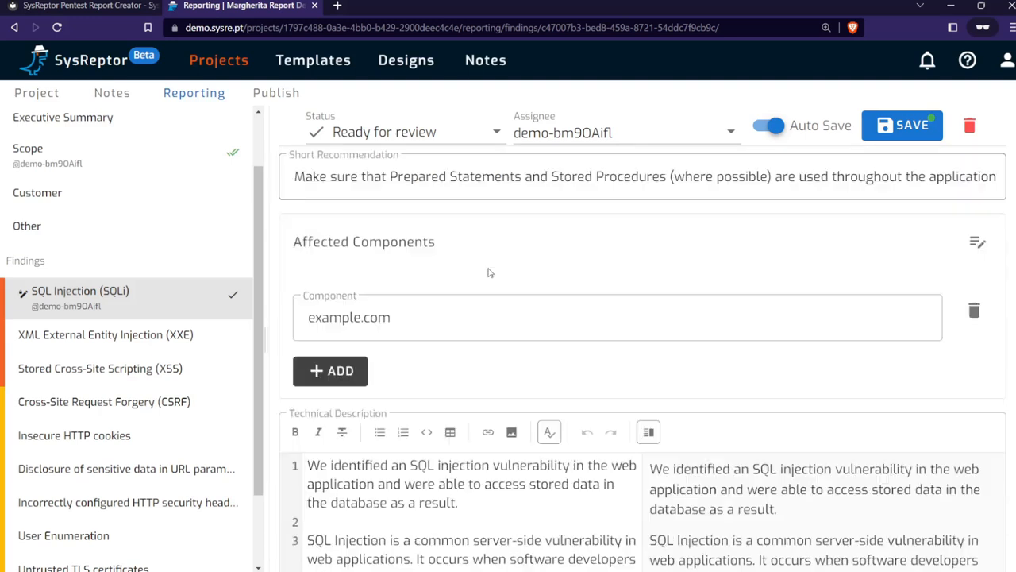
scroll(down, 3)
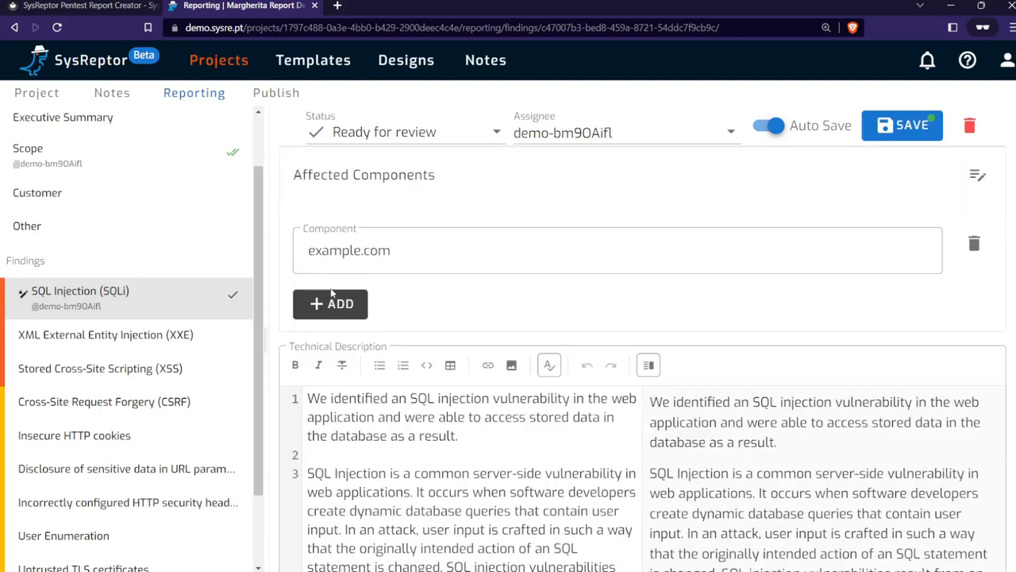
click(330, 304)
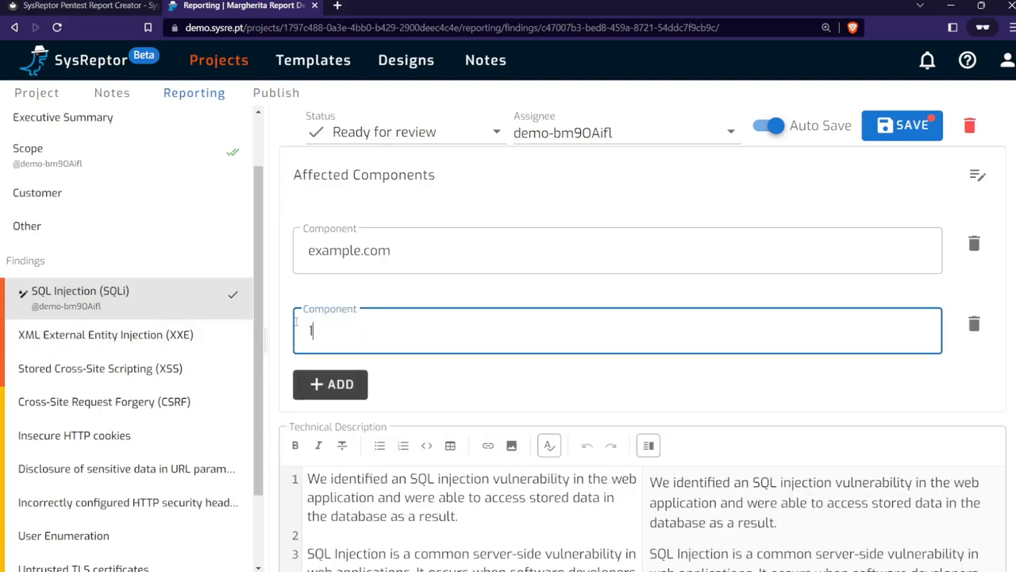
text(.example.com)
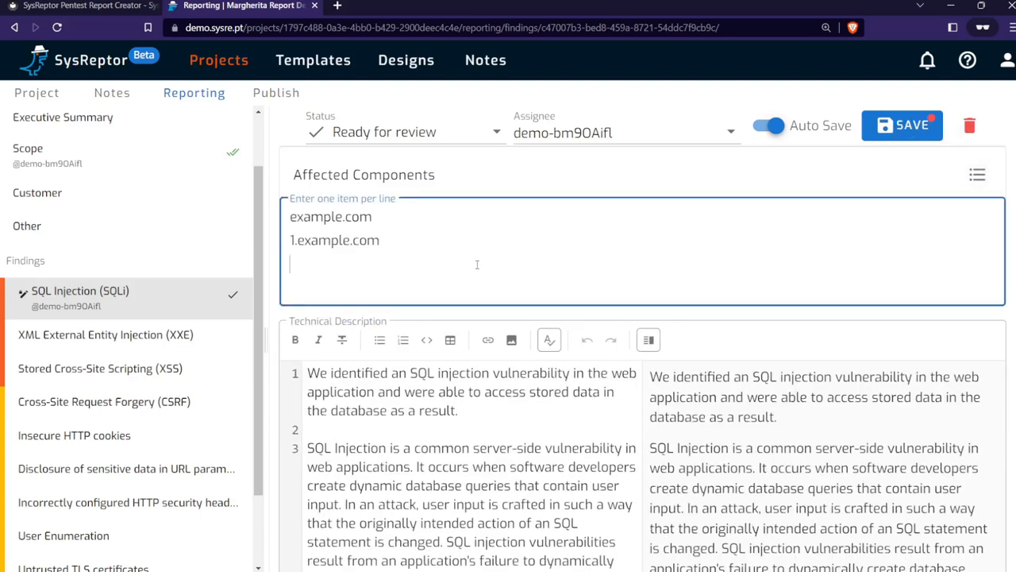
text(2.exa)
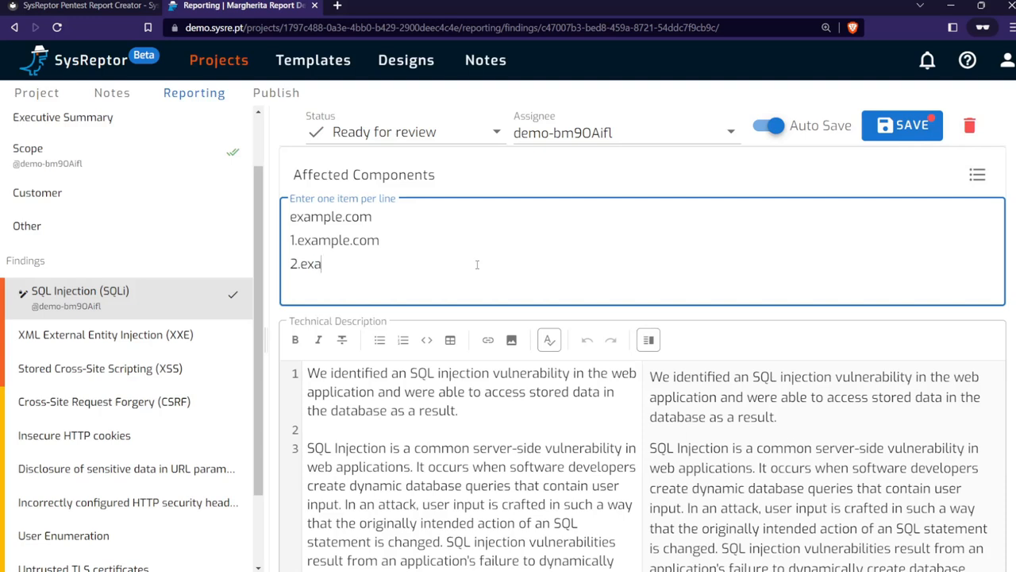
text(mple.com)
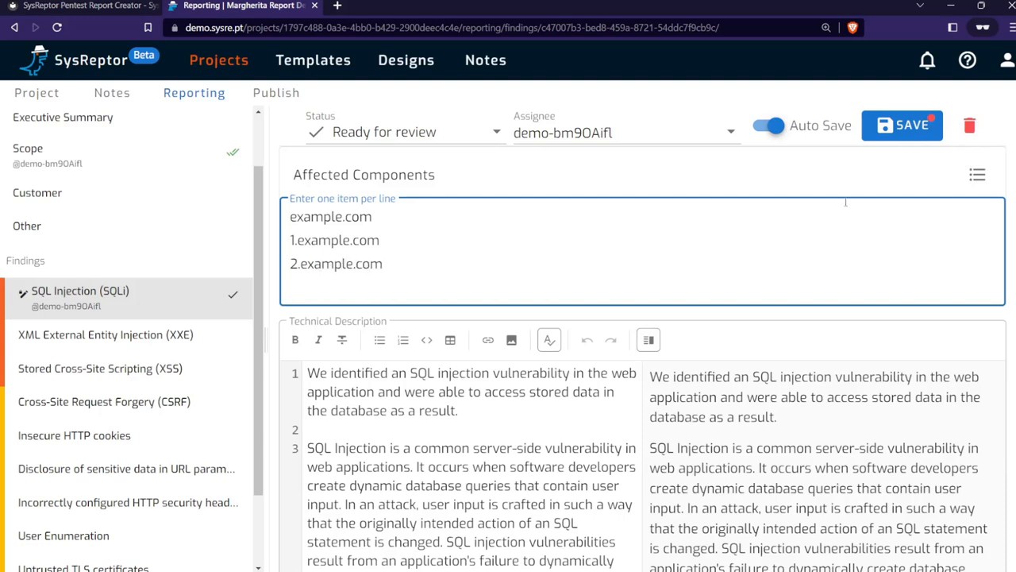
click(977, 174)
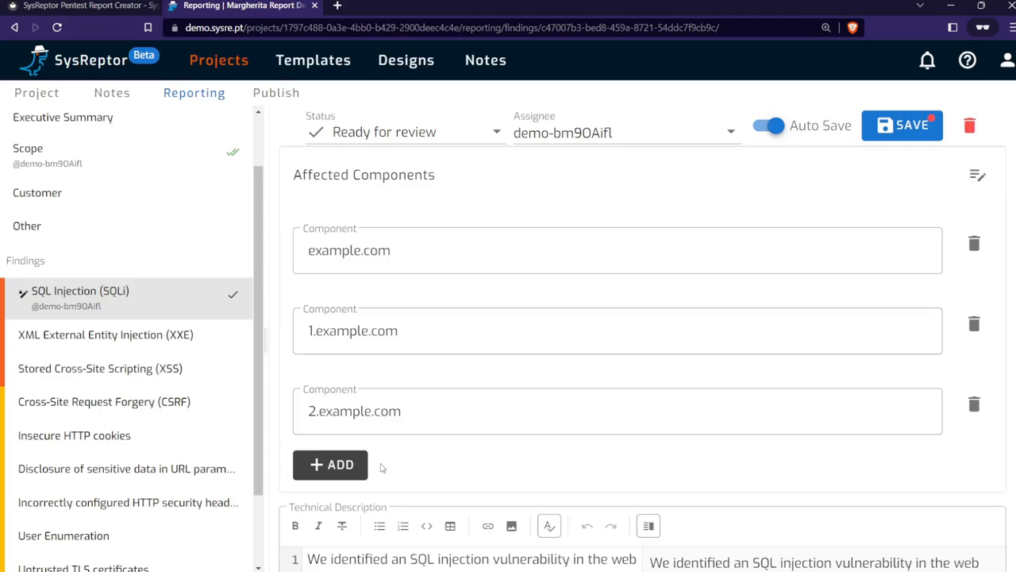
scroll(down, 3)
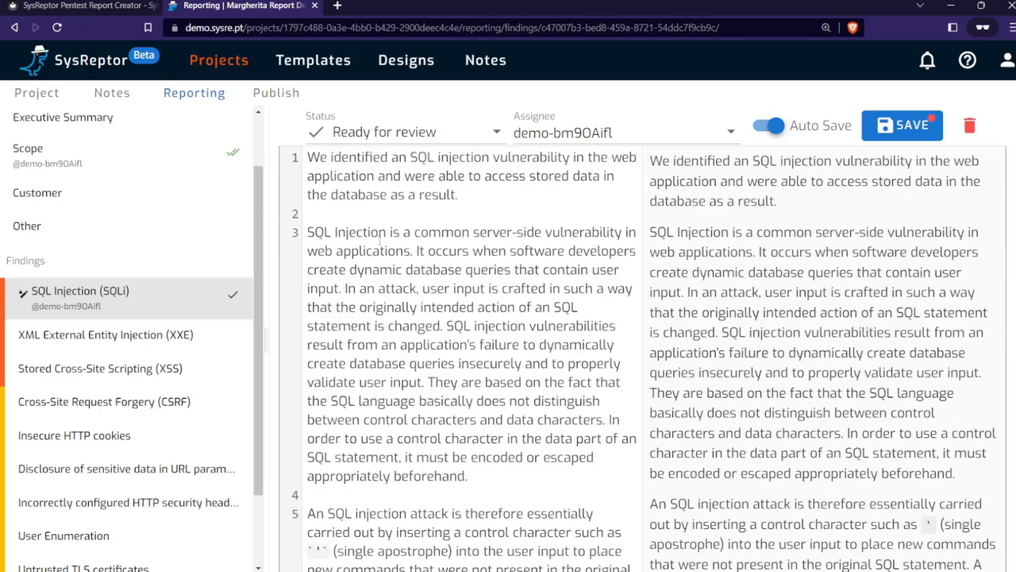
scroll(down, 3)
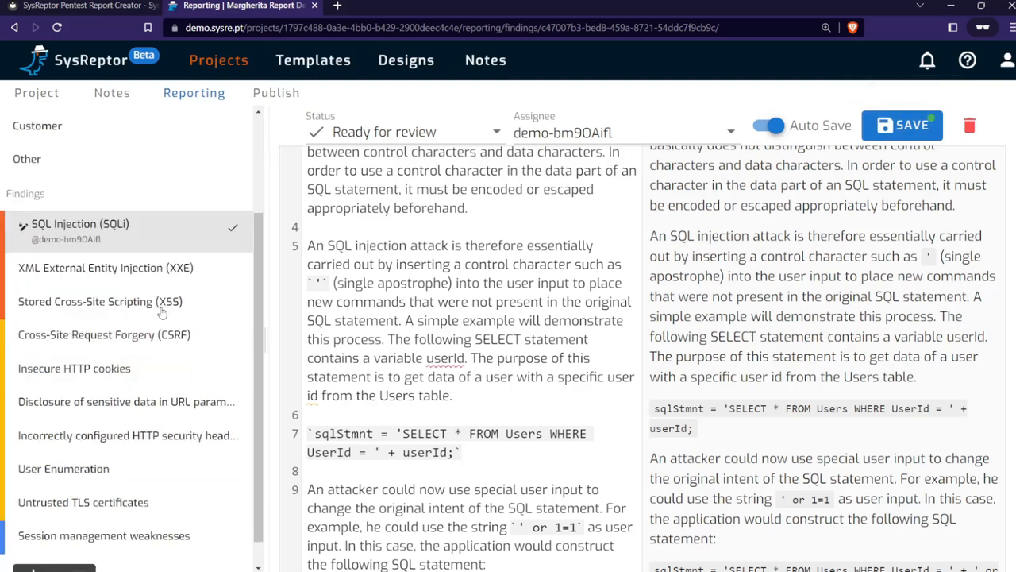
scroll(down, 3)
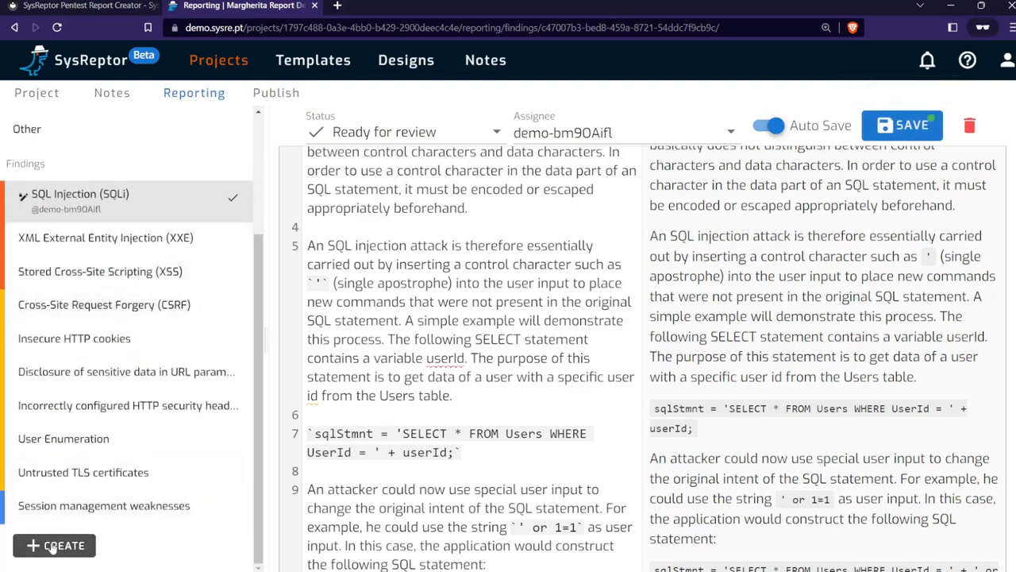
- Create a finding from the User Enumeration template with its 5.3 Medium CVSS score
click(54, 545)
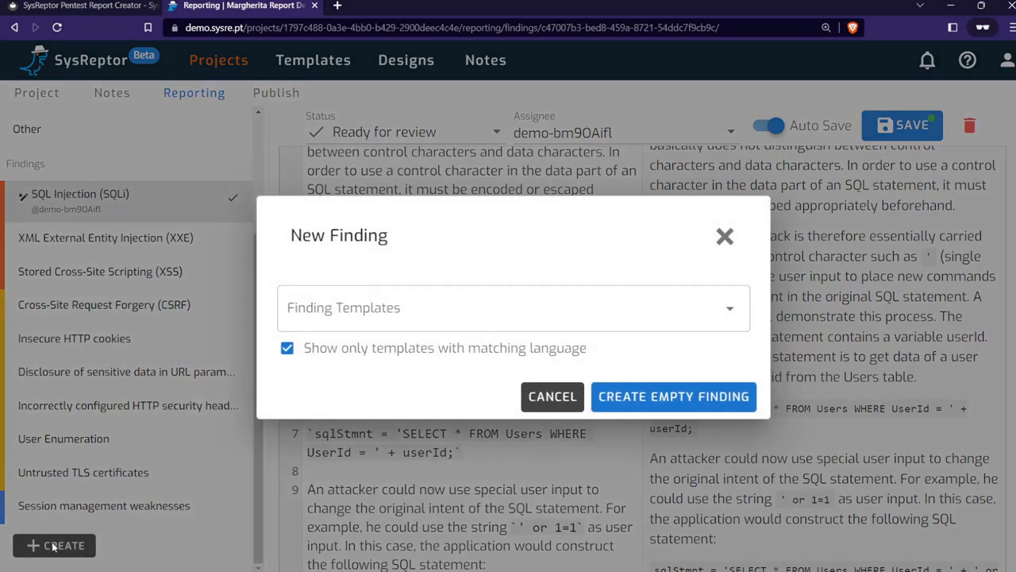
mouse_move(673, 396)
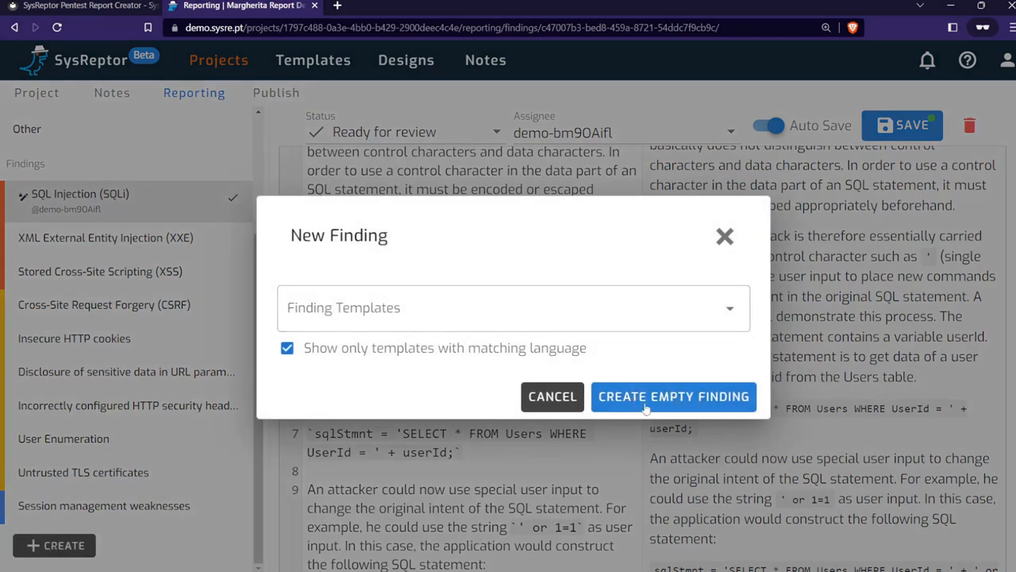
click(512, 307)
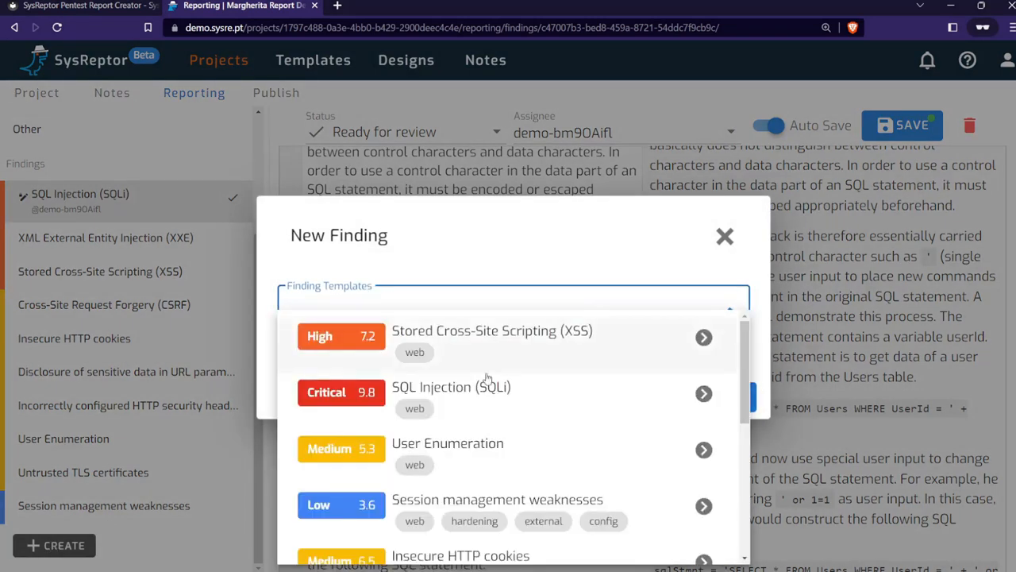
mouse_move(456, 450)
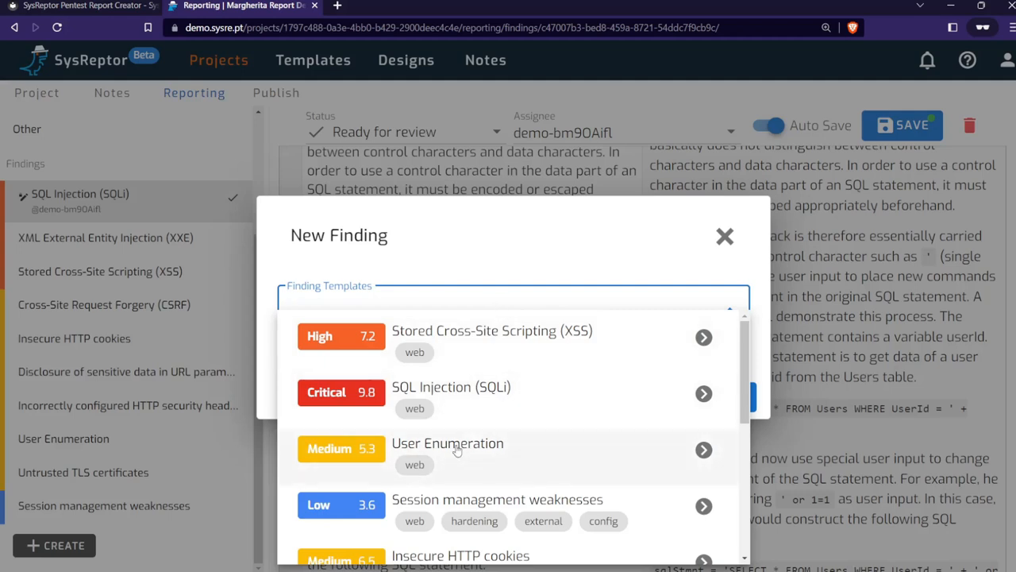
click(447, 442)
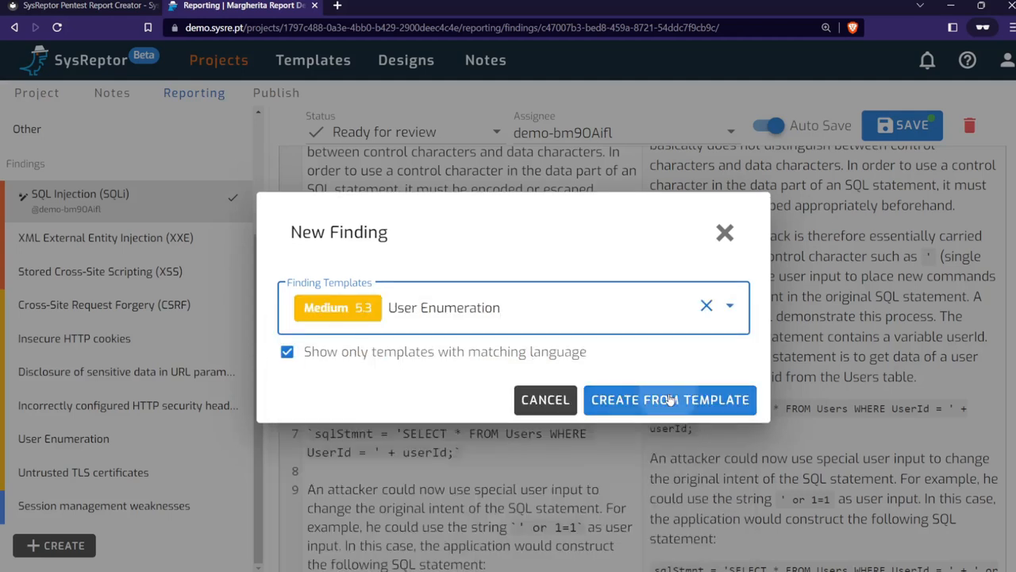
click(669, 399)
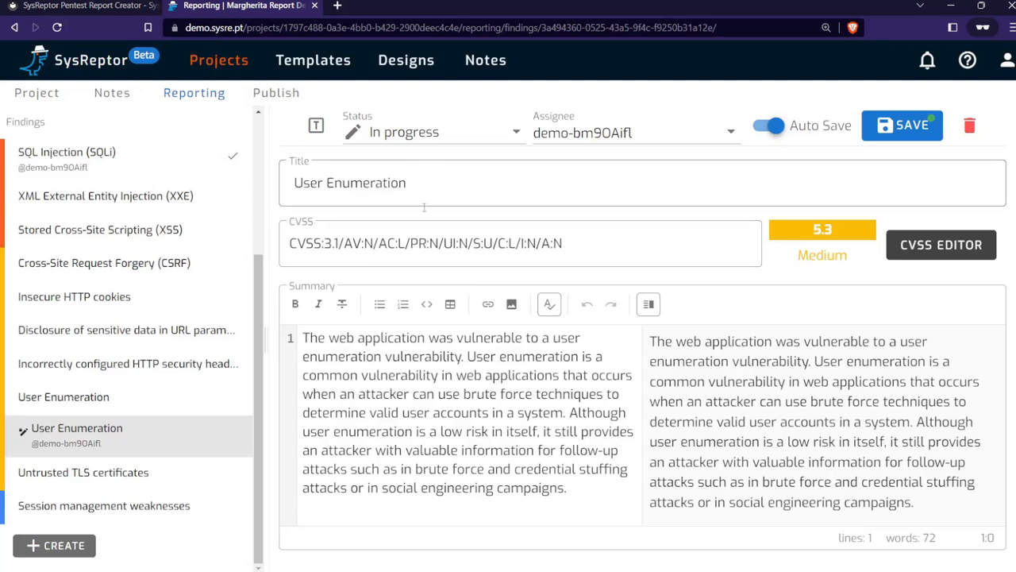
scroll(down, 3)
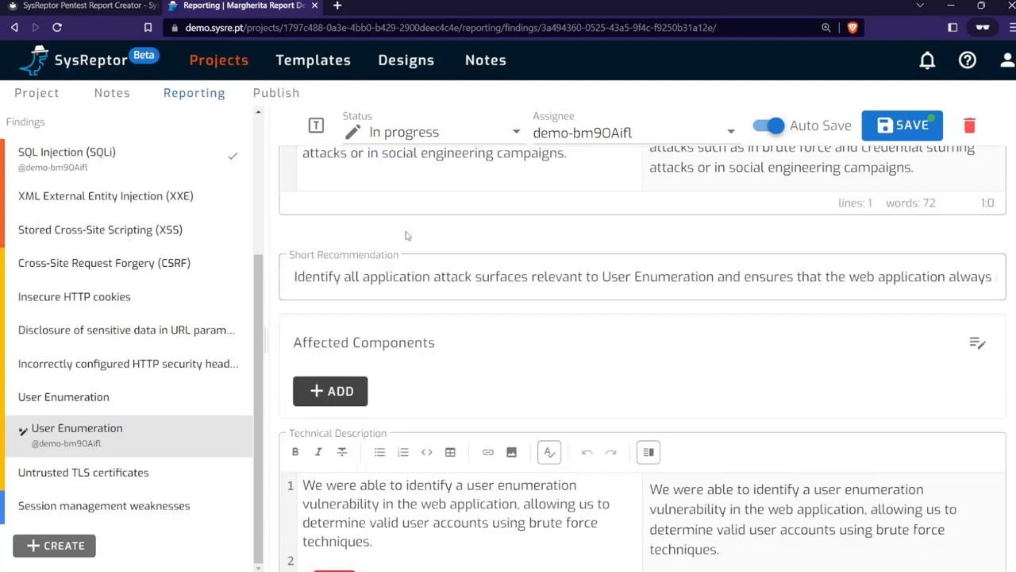
scroll(down, 3)
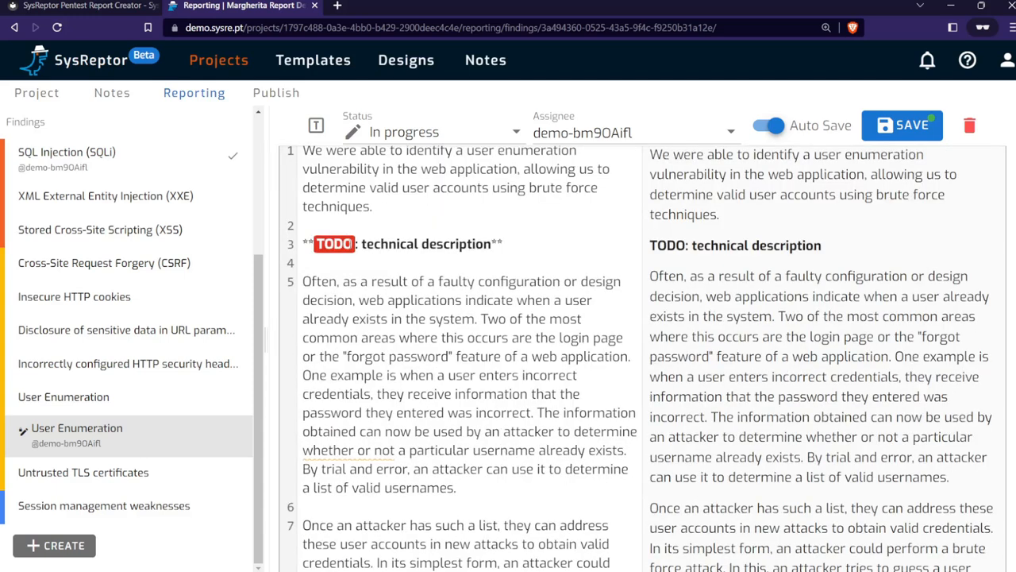
double_click(333, 244)
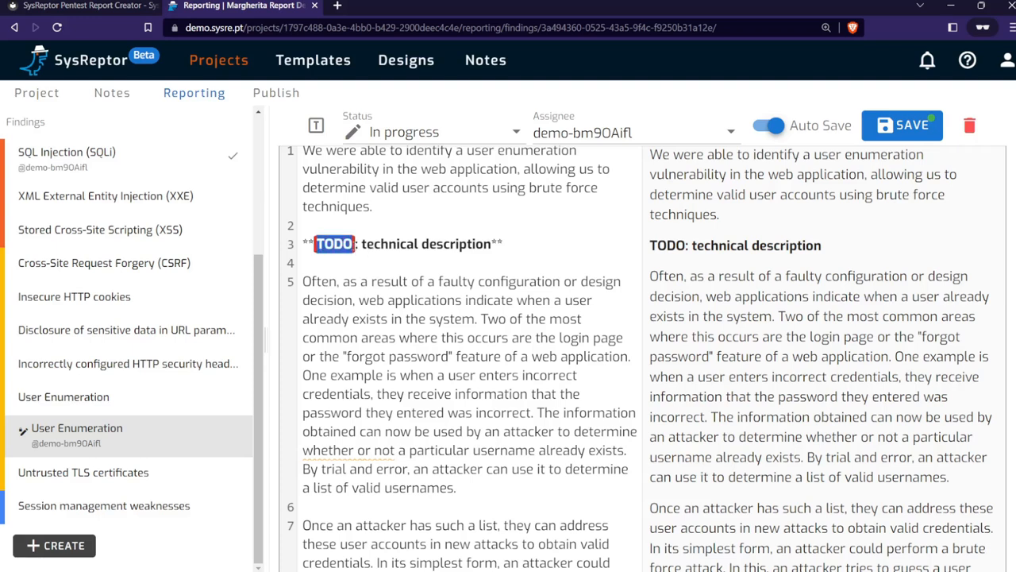
click(395, 244)
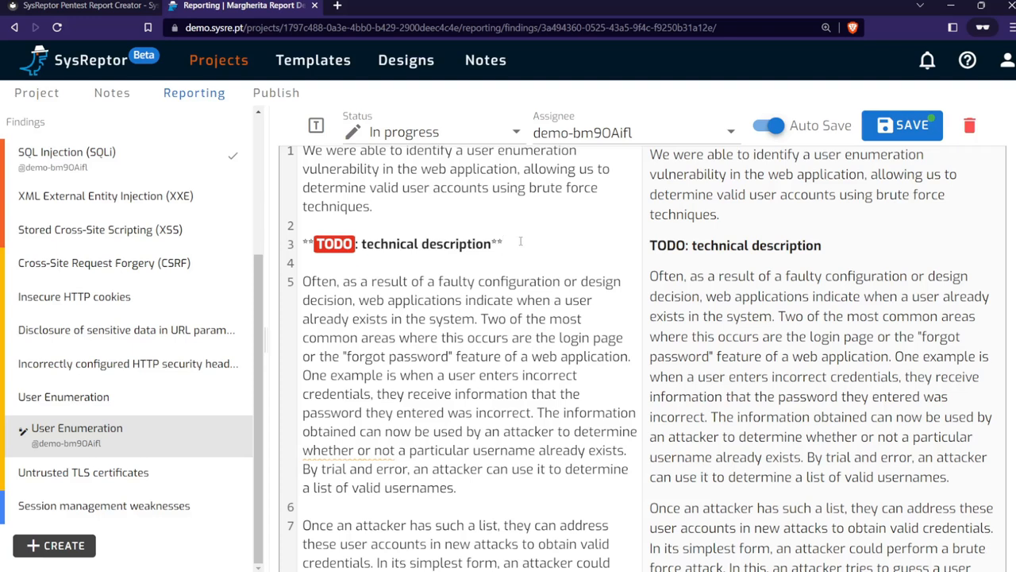
click(500, 244)
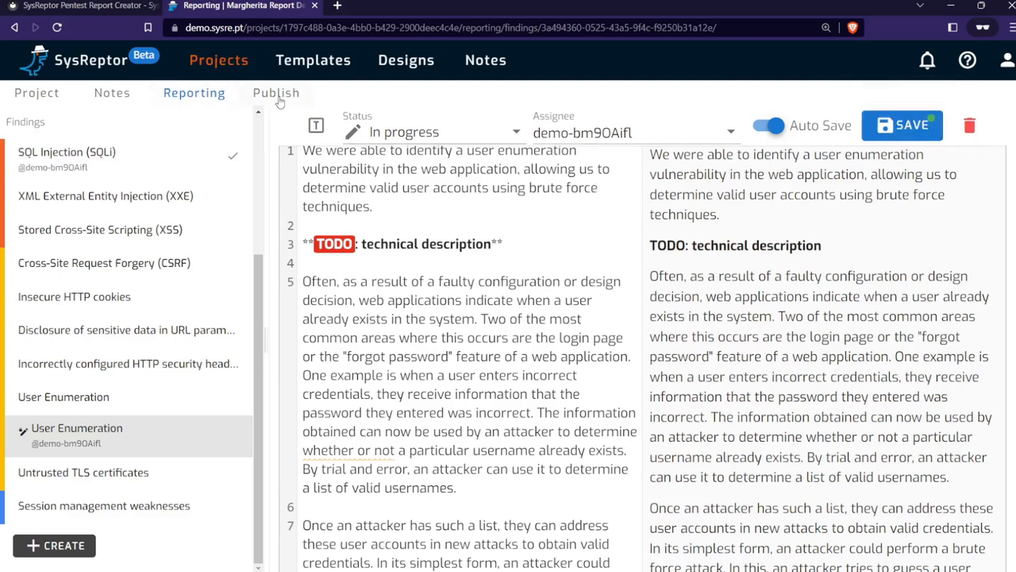
- Open the Publish page and scroll the 29-page PDF preview to Vulnerability Overview
click(276, 93)
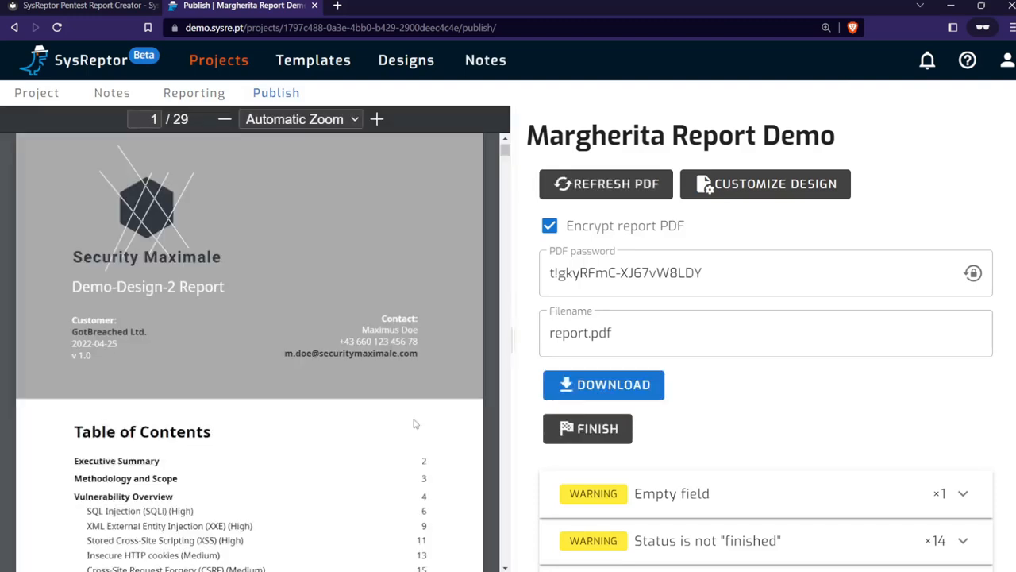
scroll(down, 3)
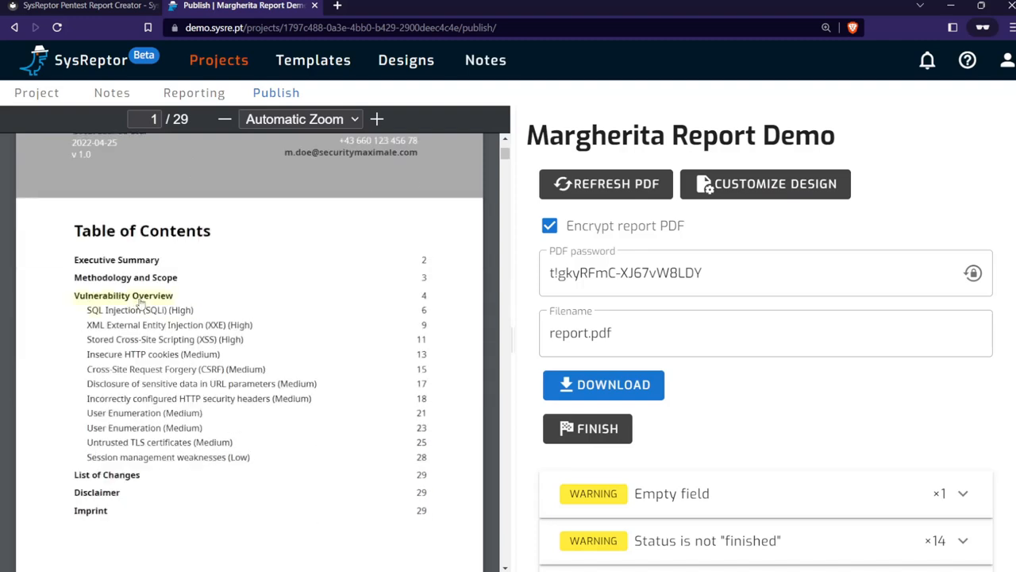
scroll(down, 3)
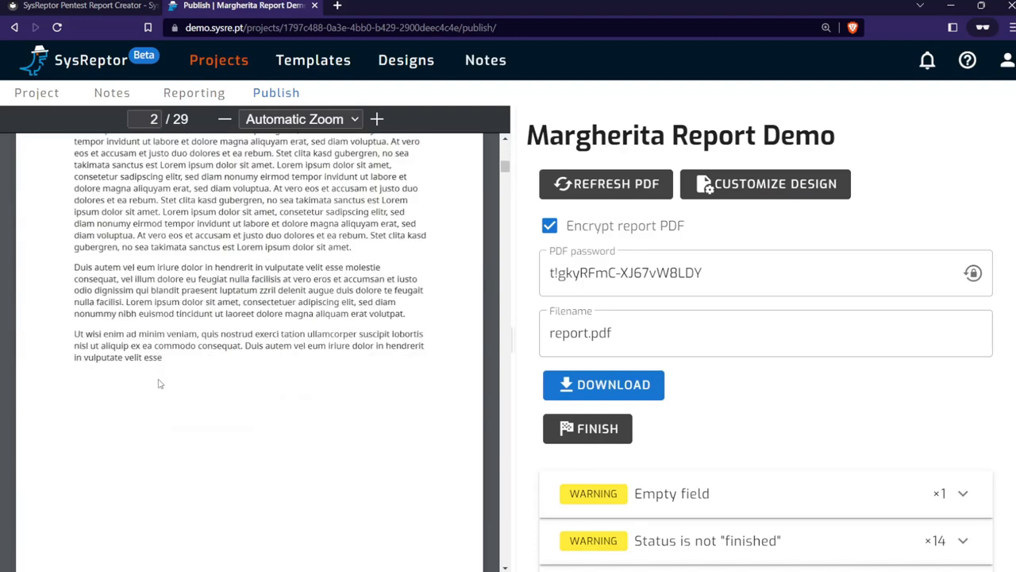
scroll(down, 3)
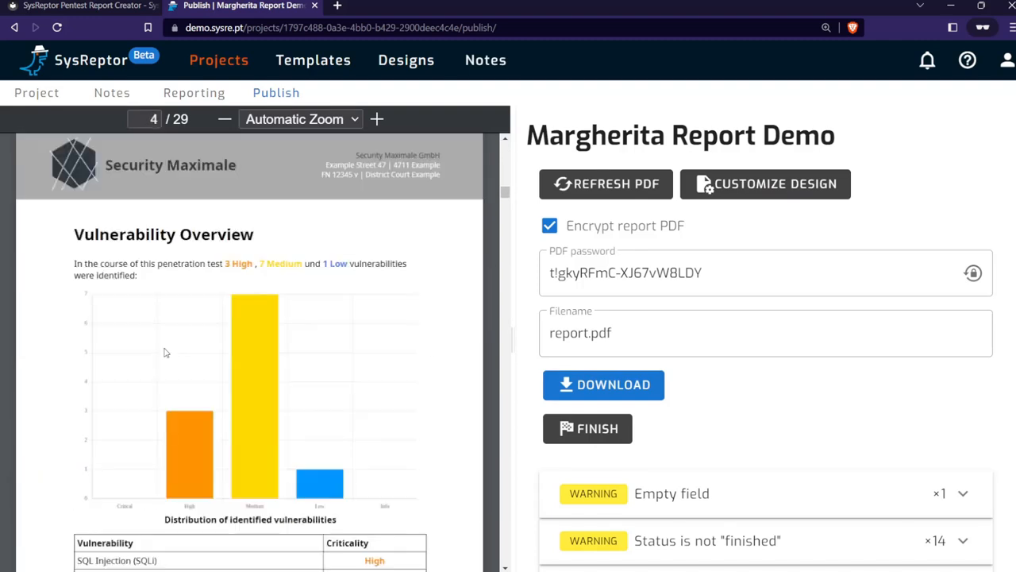
scroll(down, 3)
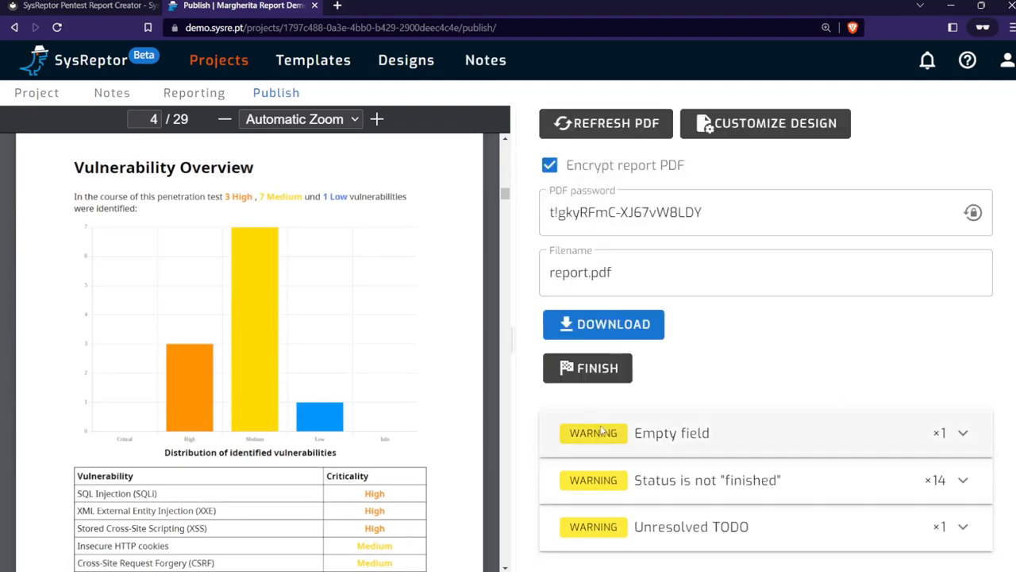
- Follow the unresolved TODO warning to the User Enumeration description, then return to Publish
click(962, 527)
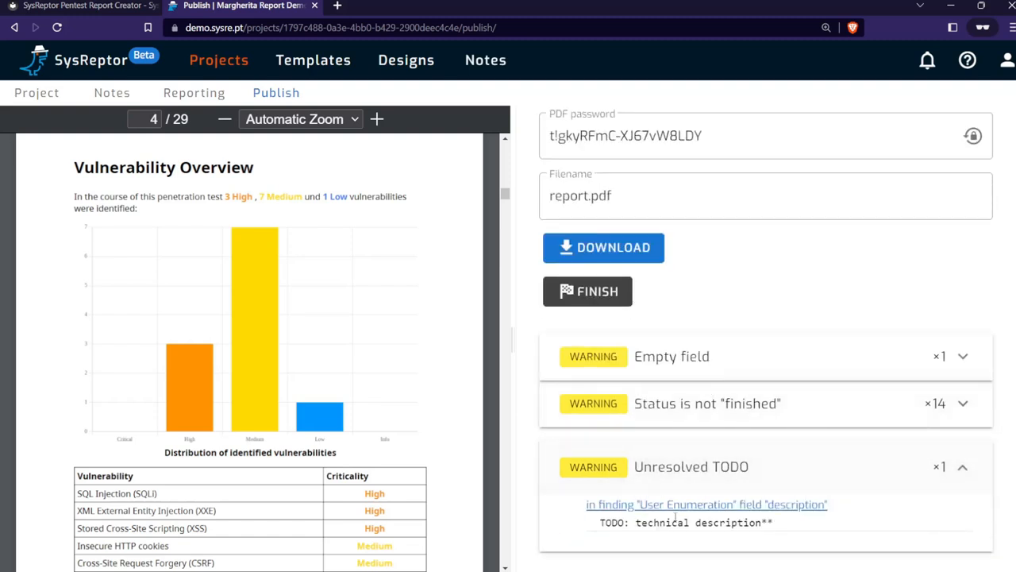
click(707, 504)
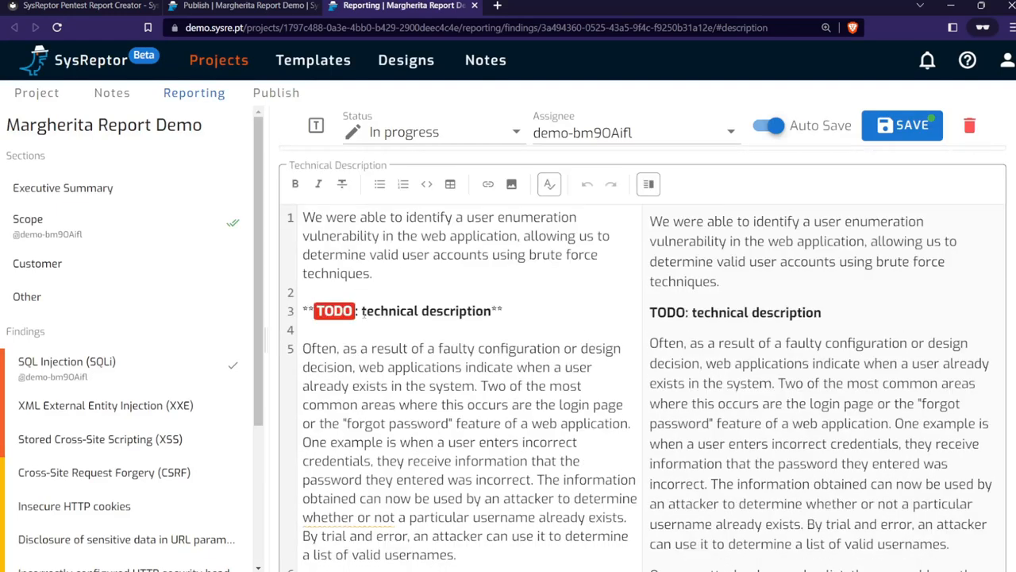
double_click(334, 310)
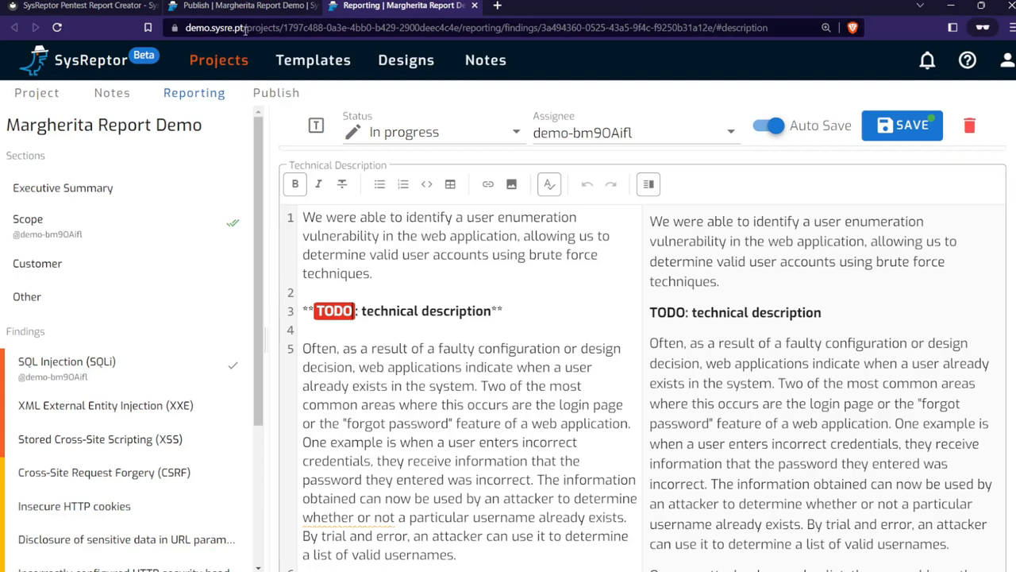
click(275, 92)
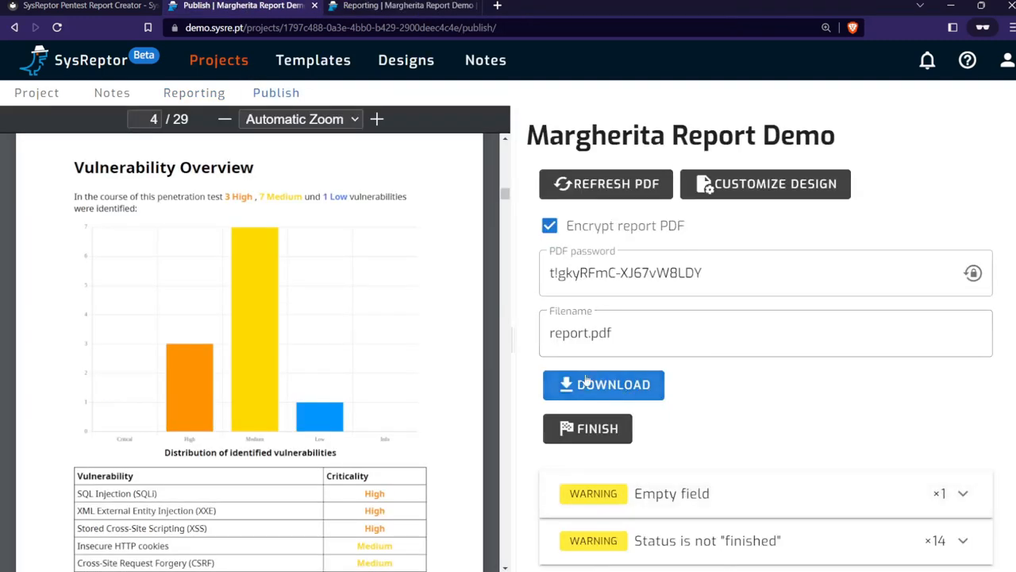
- Uncheck 'Encrypt report PDF' so report.pdf is generated without a password
click(707, 273)
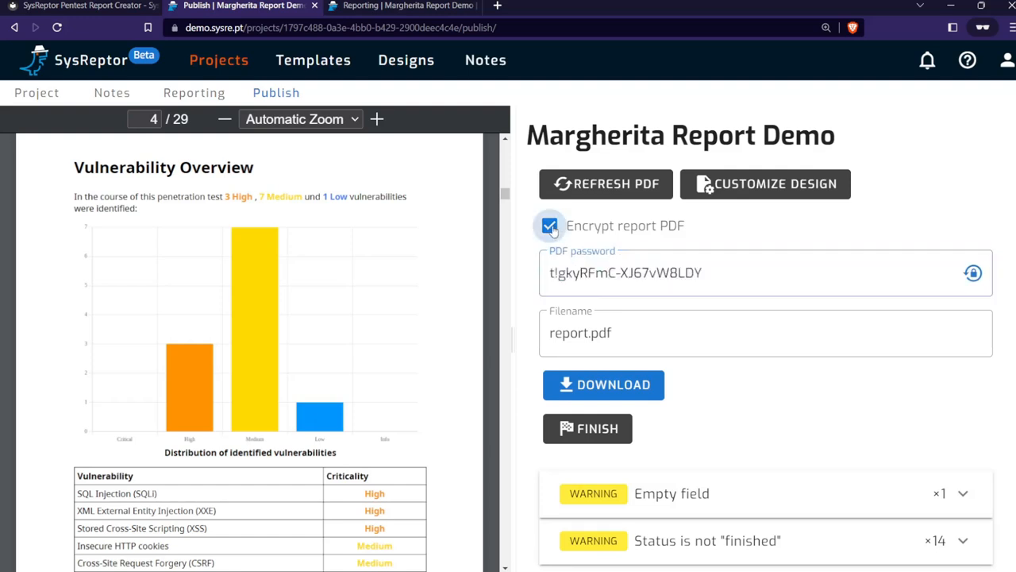
click(549, 225)
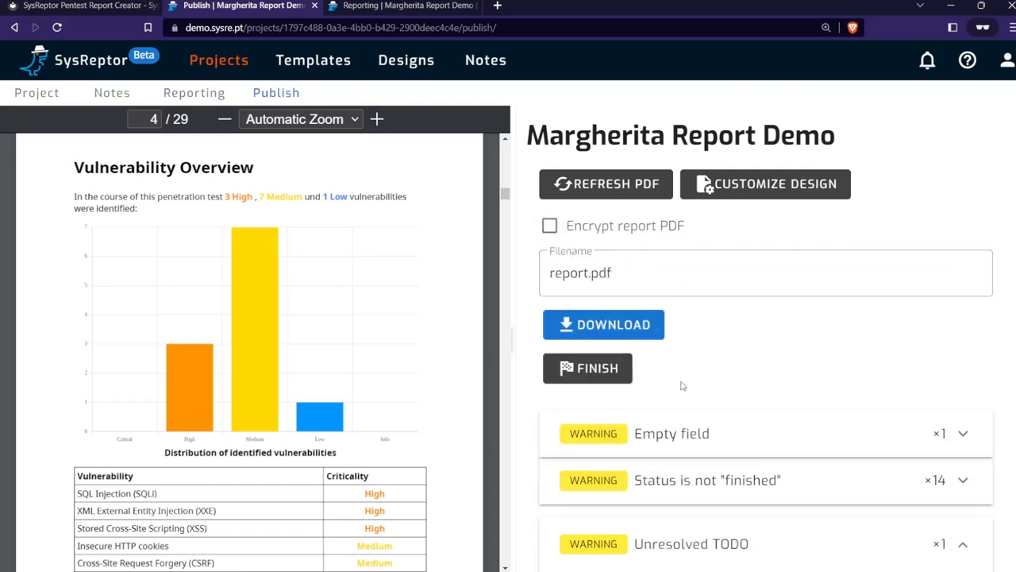
mouse_move(744, 365)
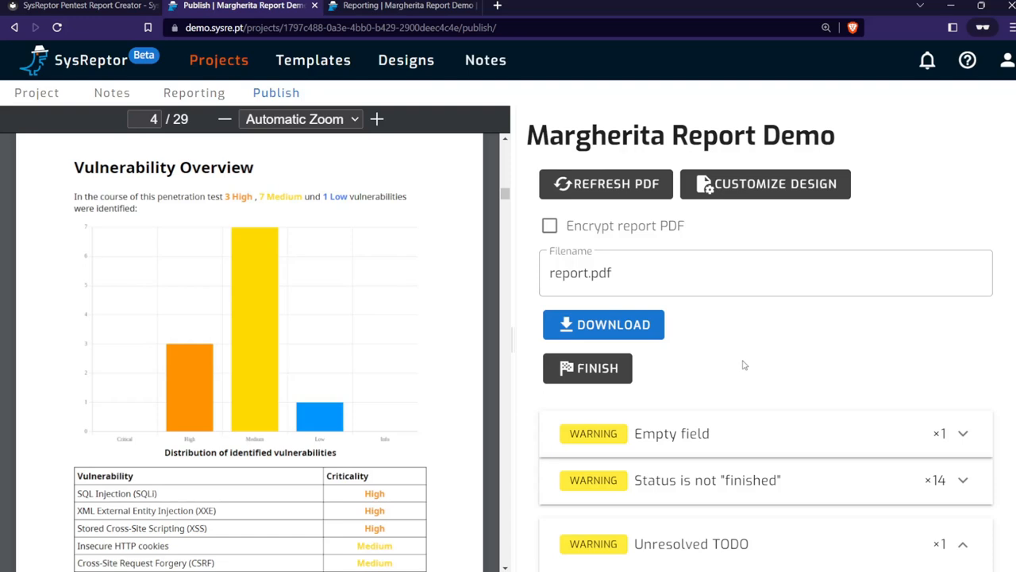
mouse_move(742, 363)
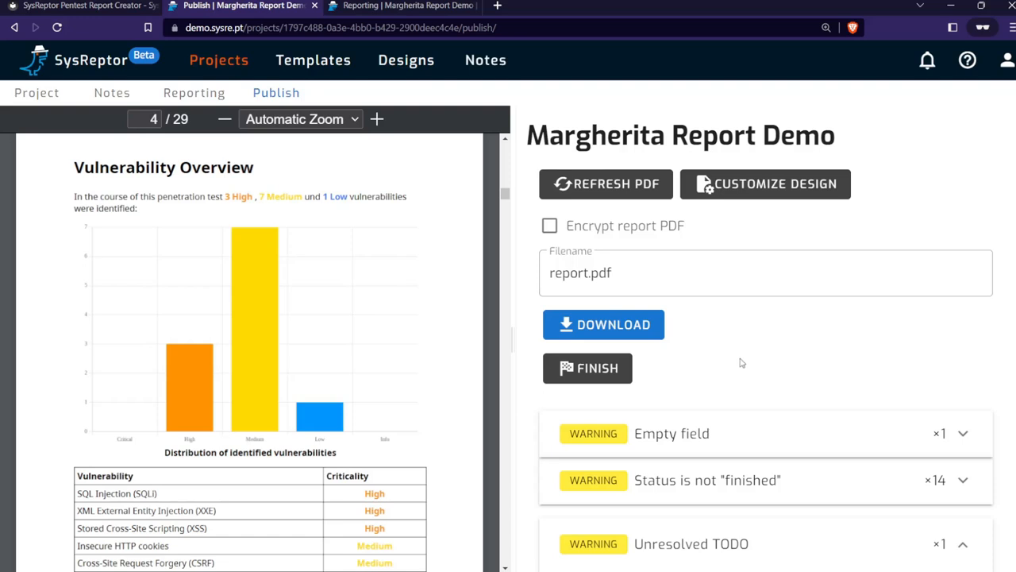
mouse_move(406, 59)
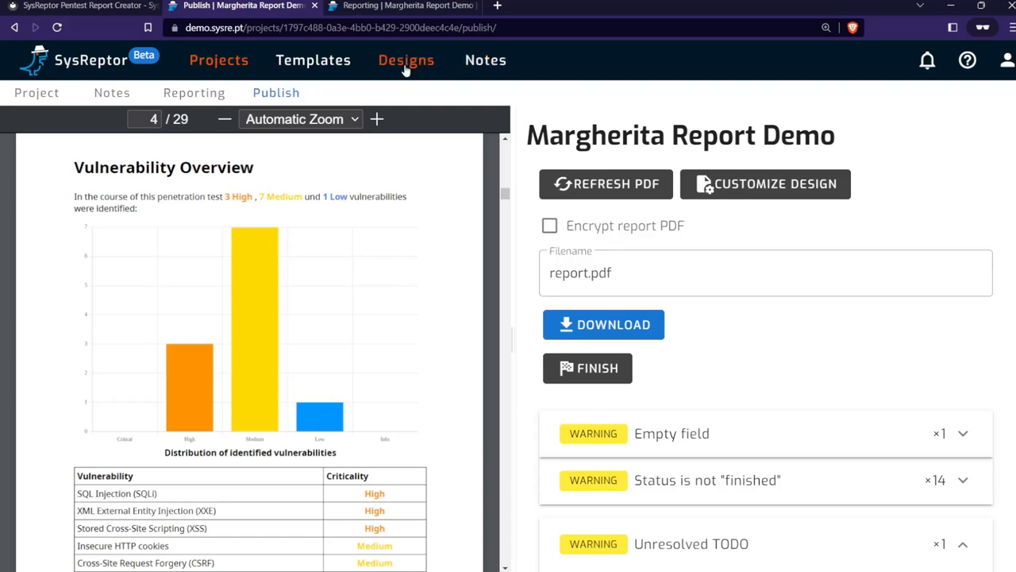
- From Private Designs, create a new design by copying Demo Margherita v1.0
click(405, 60)
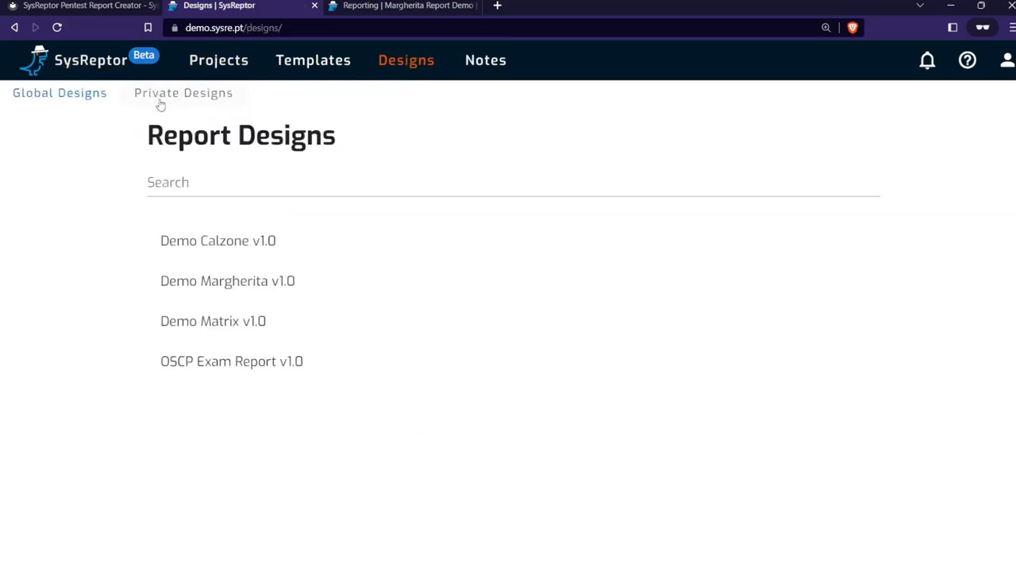
click(184, 93)
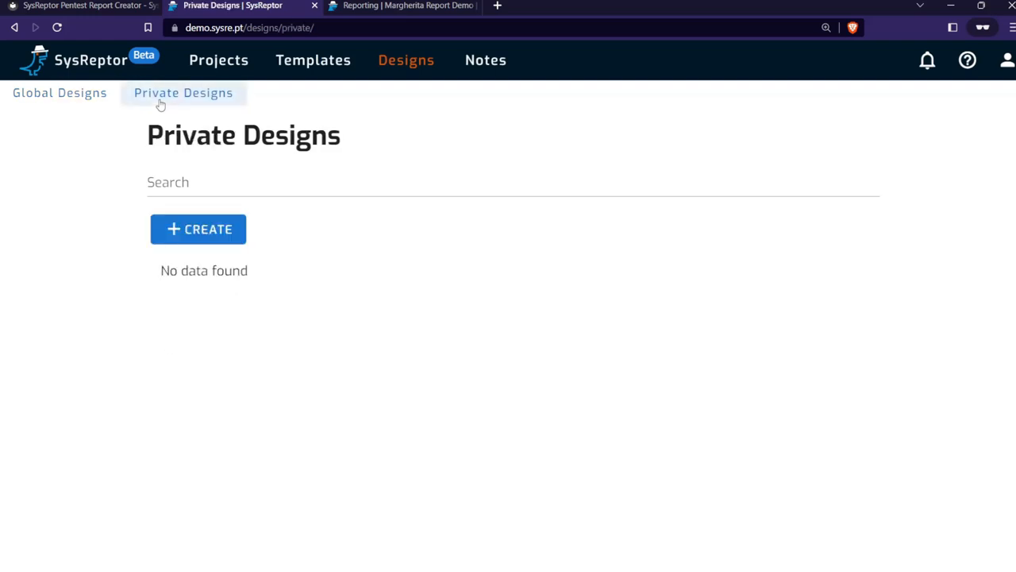
click(198, 229)
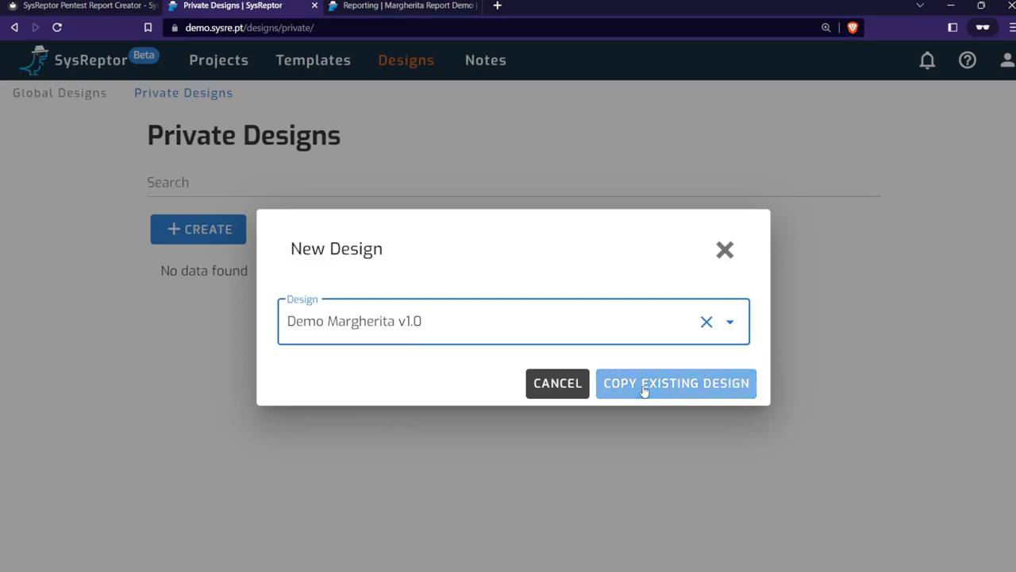
click(676, 383)
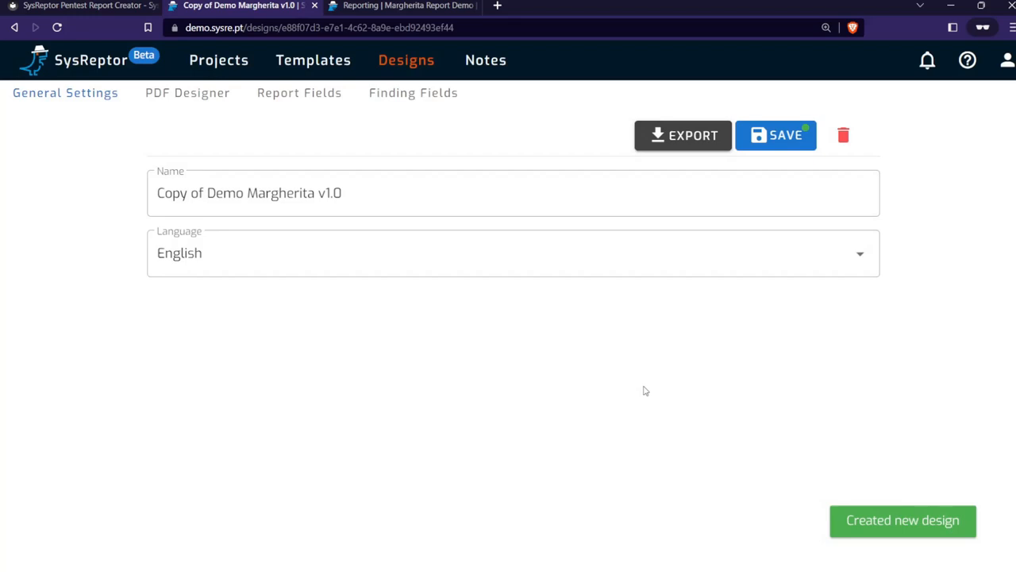
- Rename the copy to 'Private Demo Margherita v1.0', save, and open its PDF Designer
double_click(176, 193)
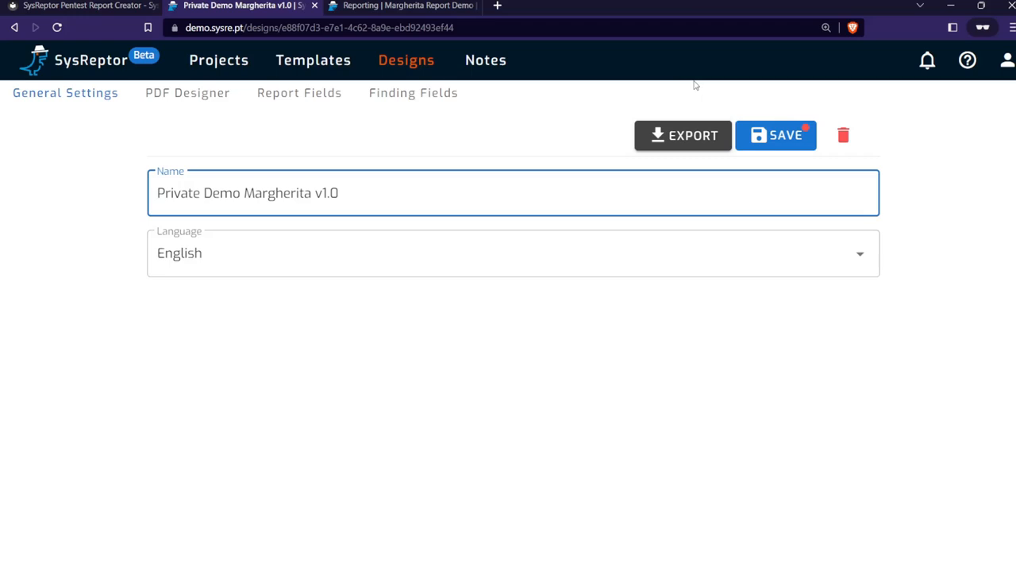
click(776, 134)
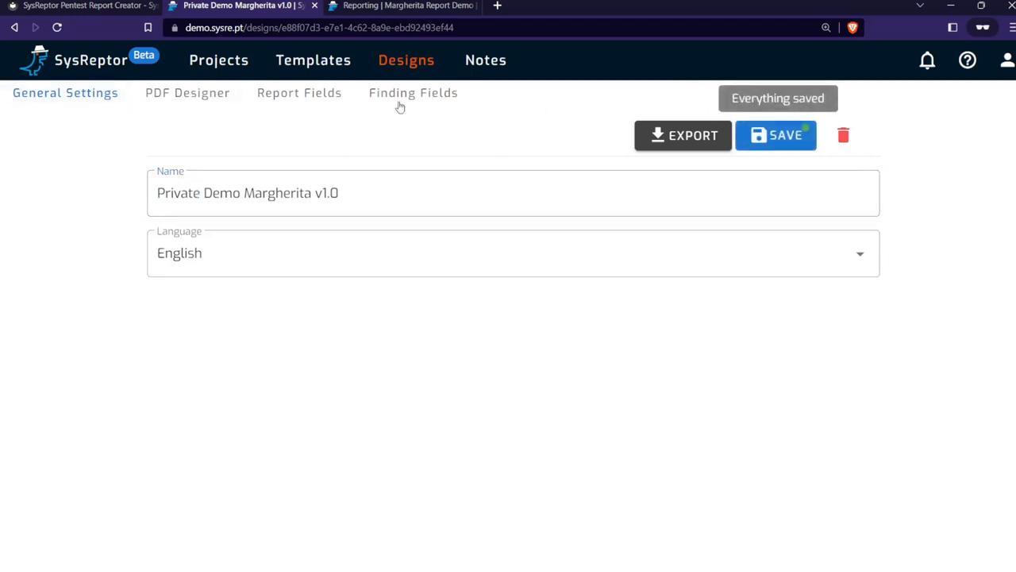
mouse_move(329, 148)
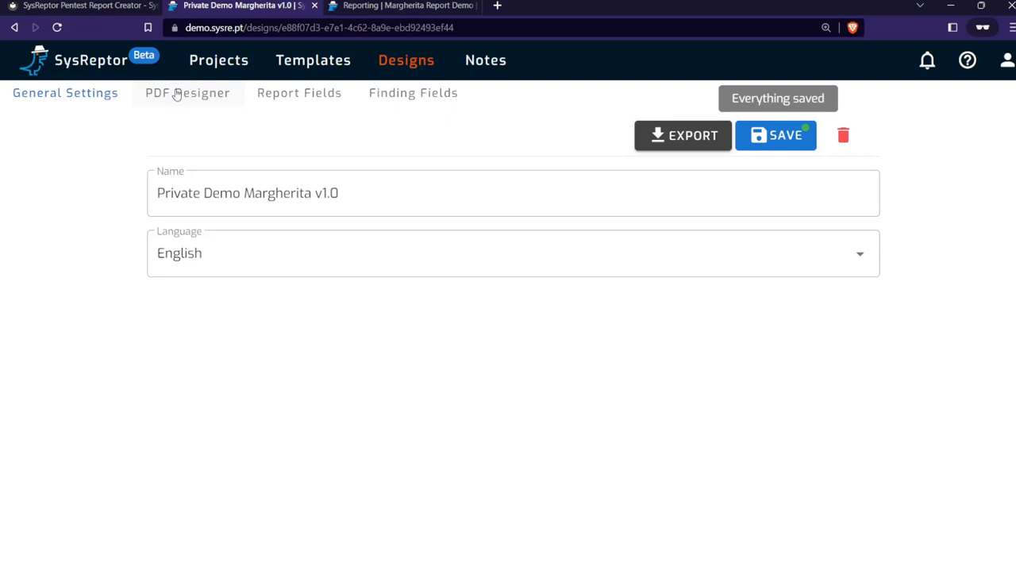
click(187, 93)
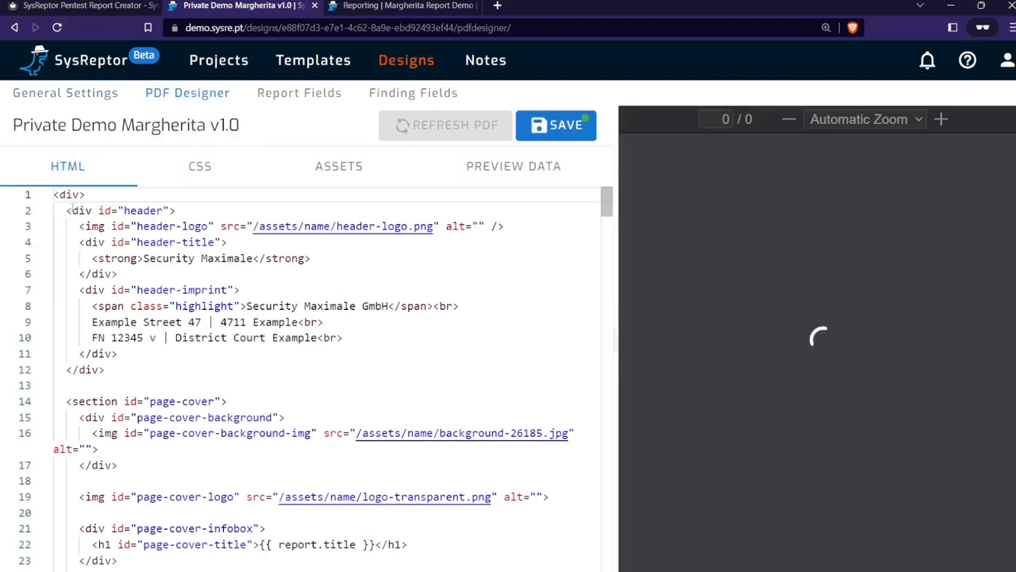
click(445, 124)
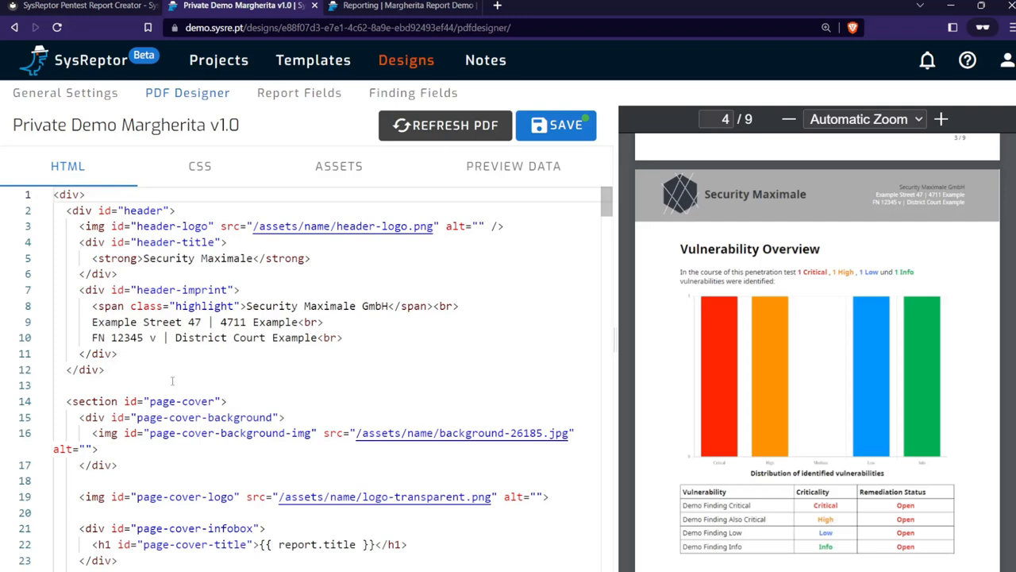
mouse_move(770, 319)
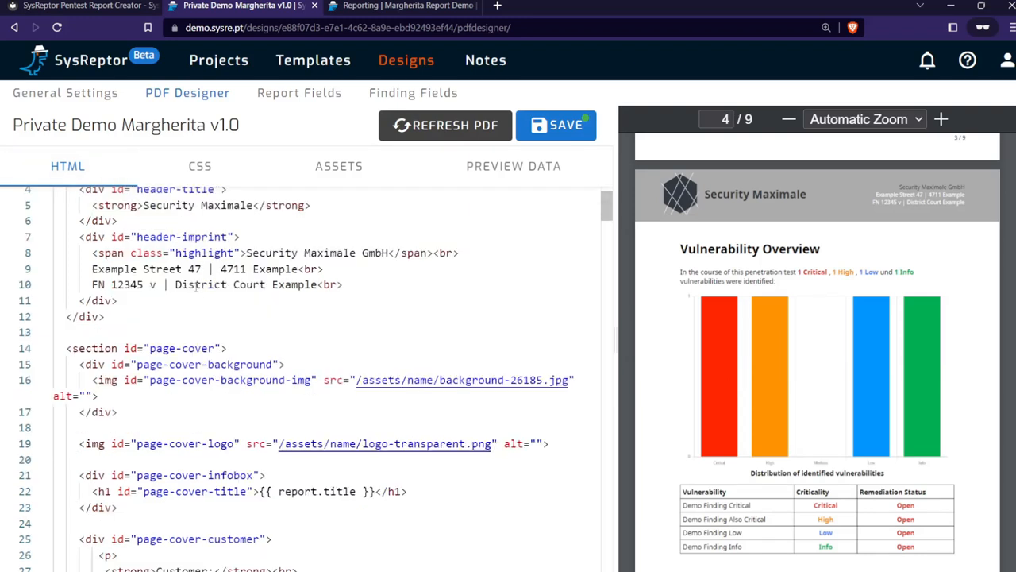
scroll(down, 3)
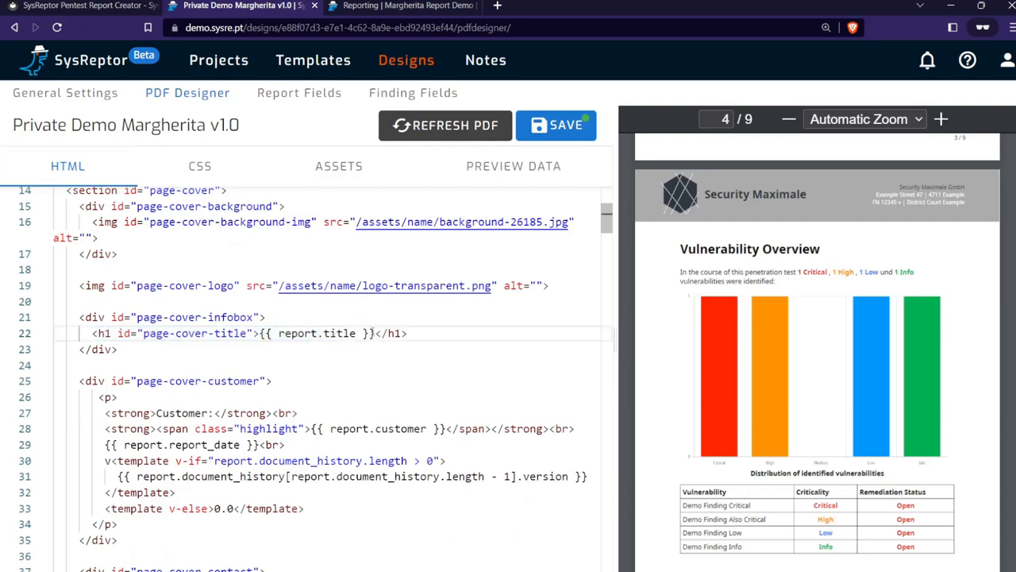
double_click(316, 332)
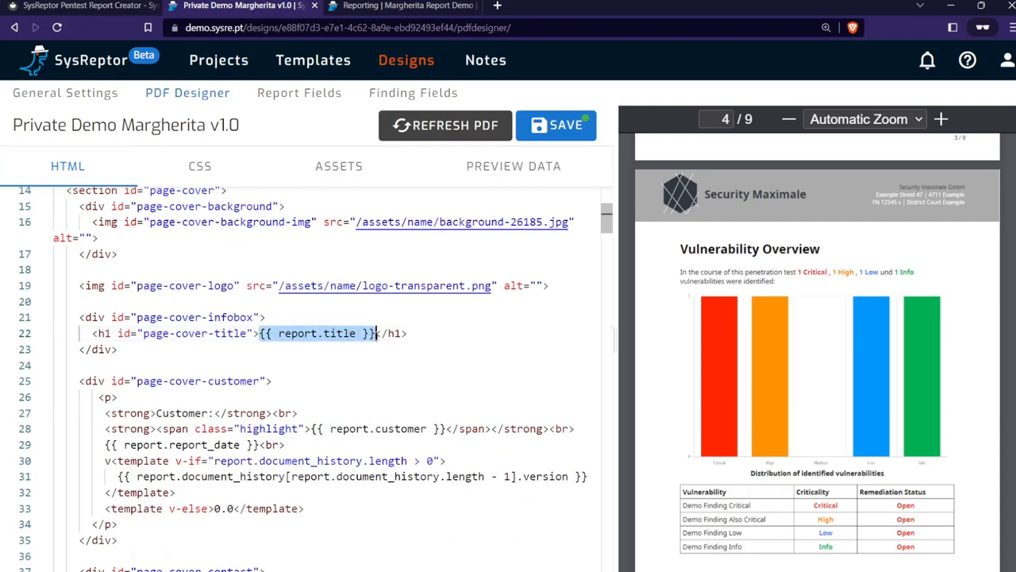
scroll(down, 3)
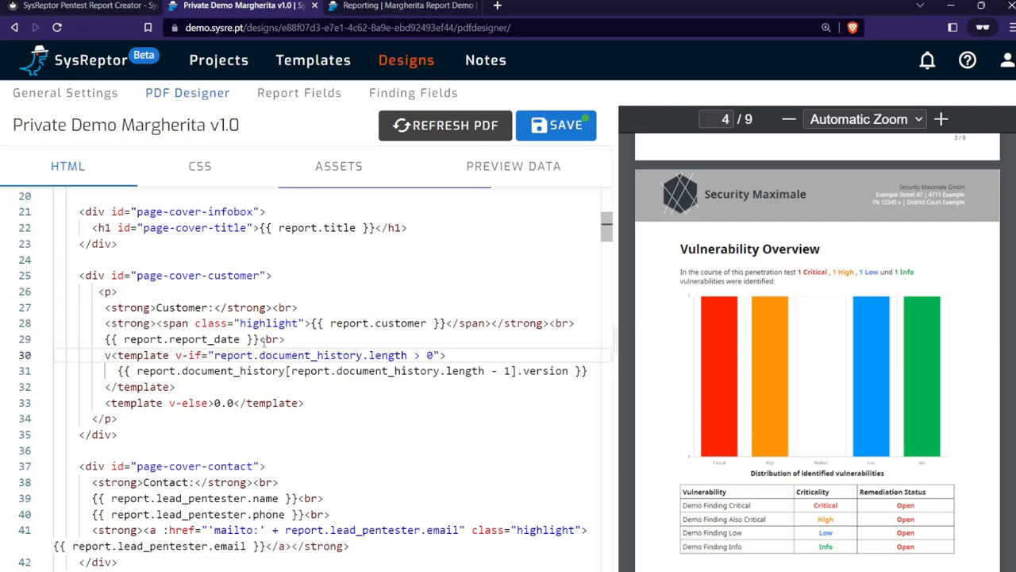
mouse_move(335, 277)
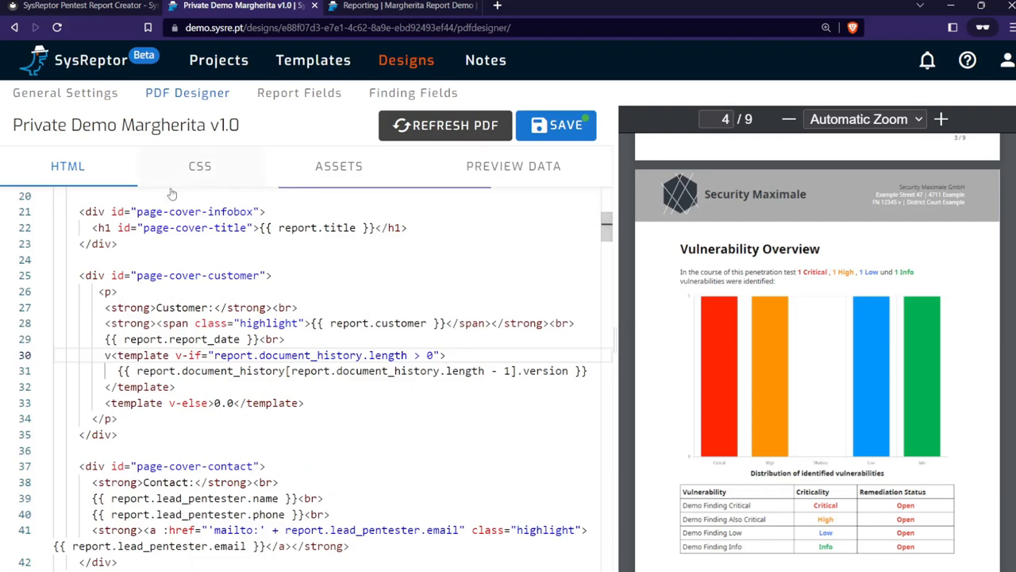
- Browse the design's CSS stylesheet down to the #header rule with background #ABABAB
click(199, 166)
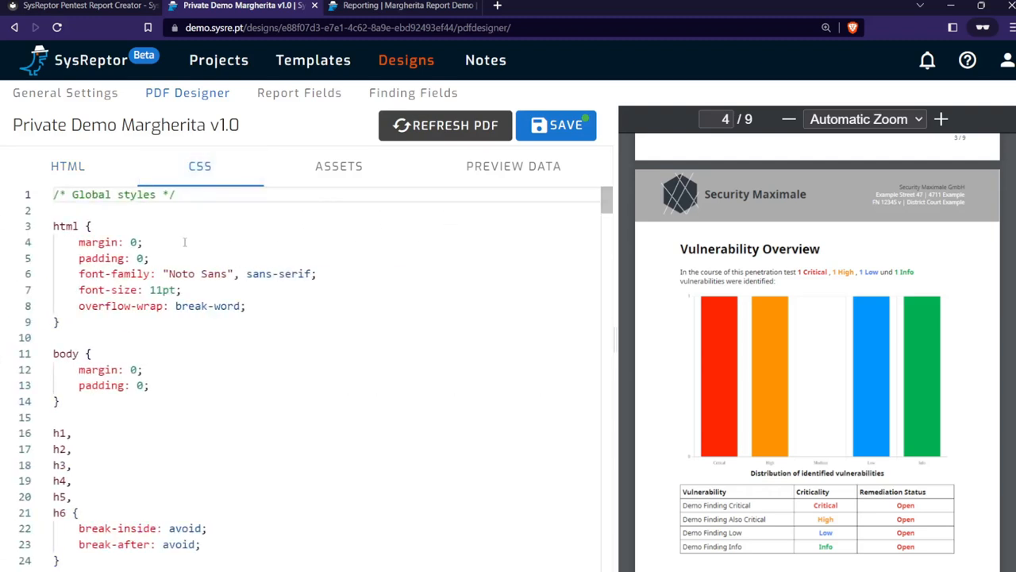
scroll(down, 3)
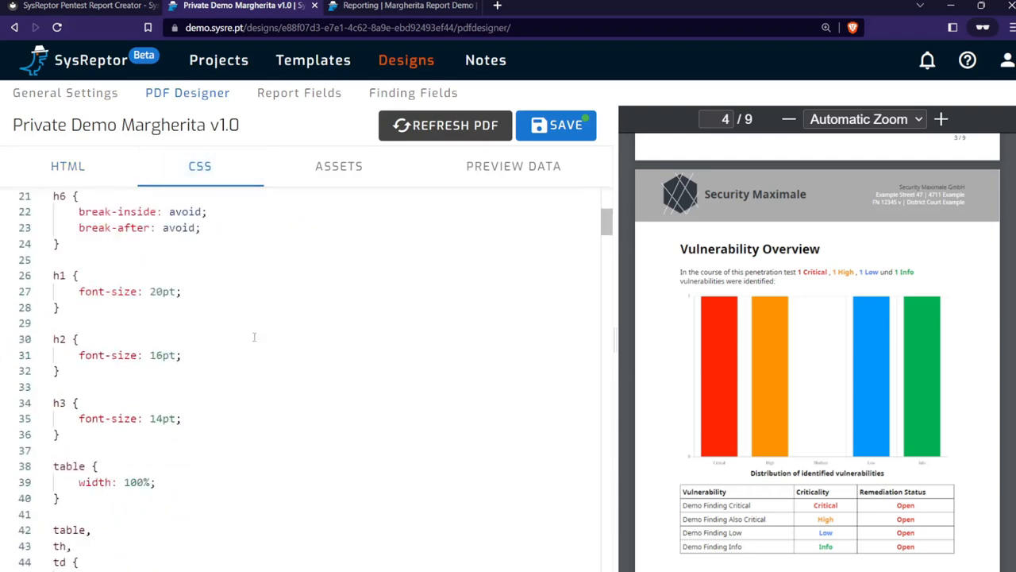
scroll(down, 3)
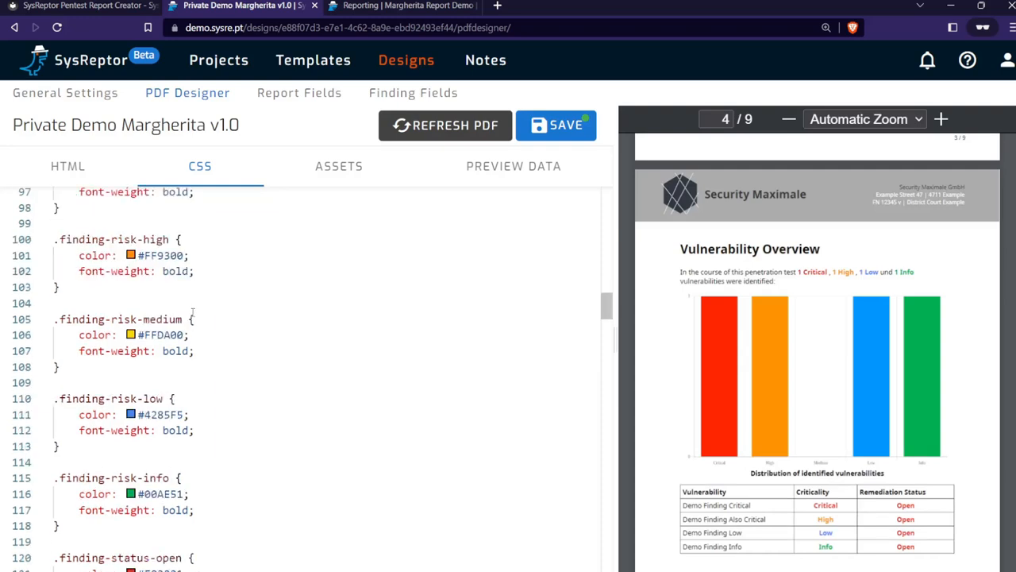
scroll(down, 3)
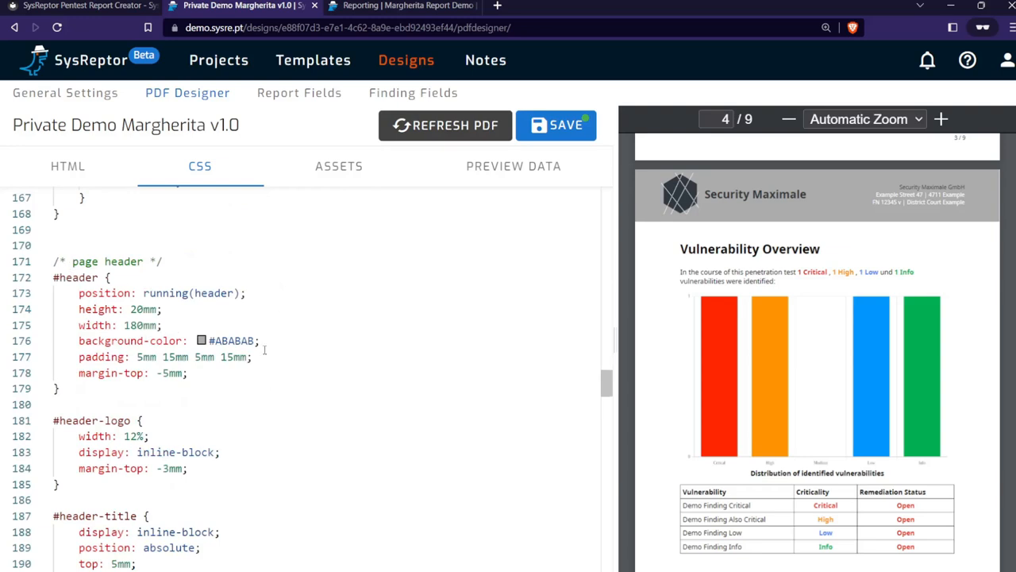
click(202, 340)
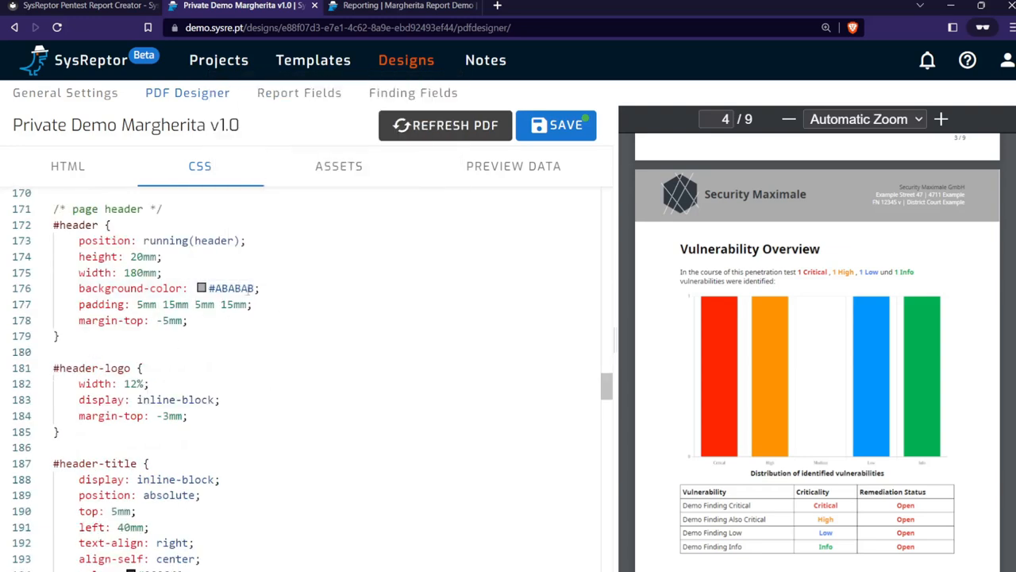
- Set the #header background to purple #6363ad, refresh the PDF preview, and view assets
click(202, 288)
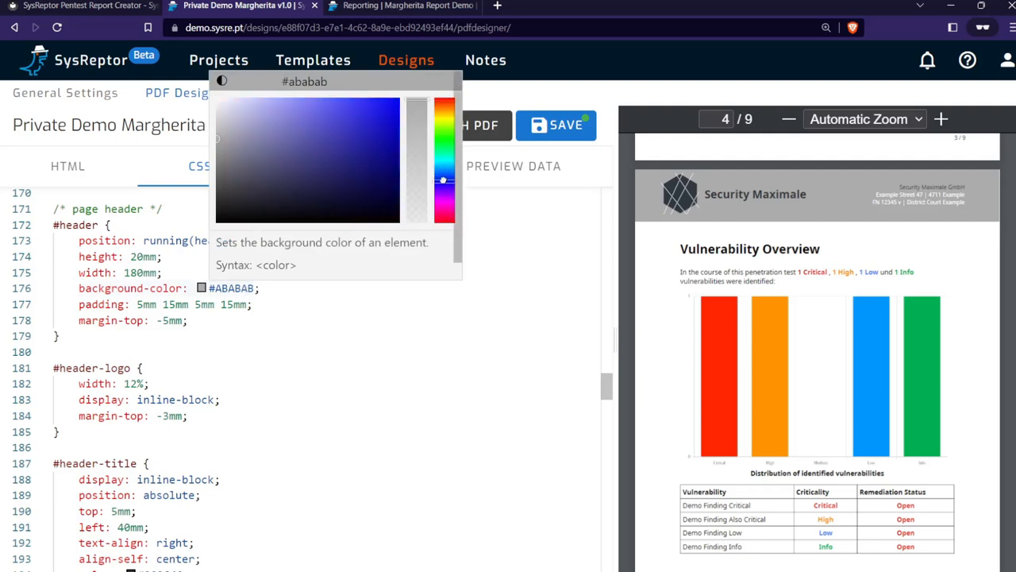
click(302, 138)
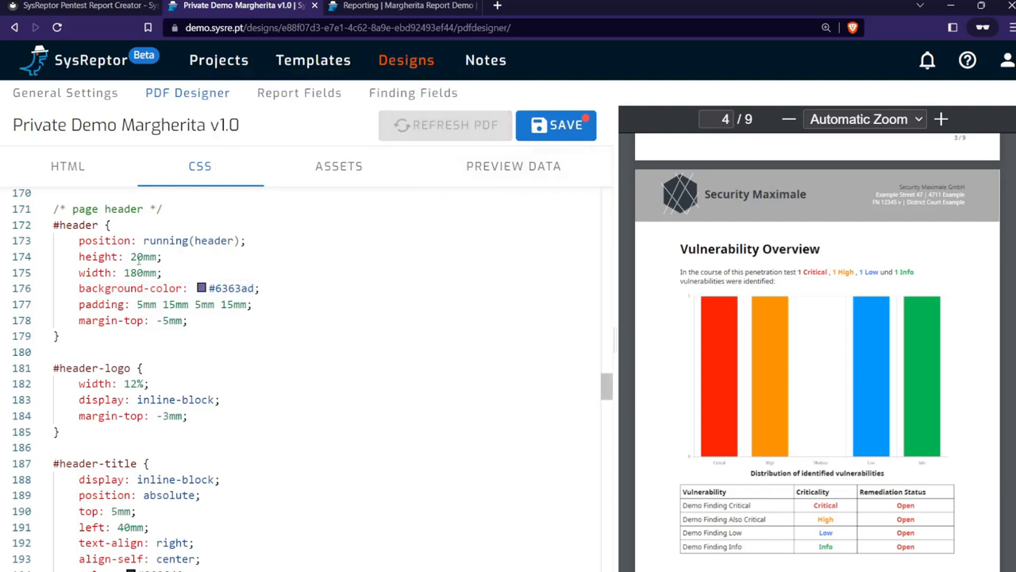
click(445, 124)
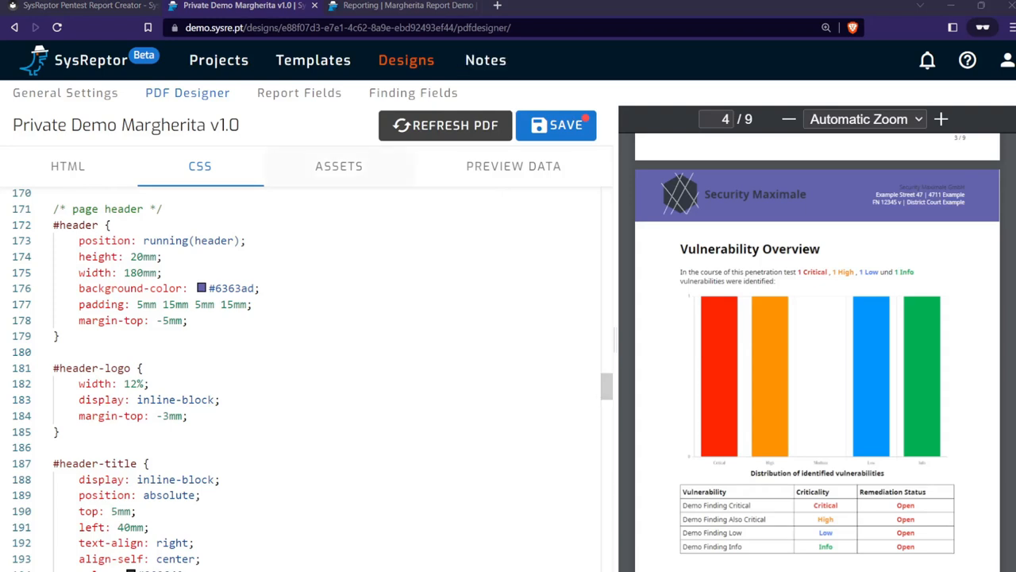
click(338, 166)
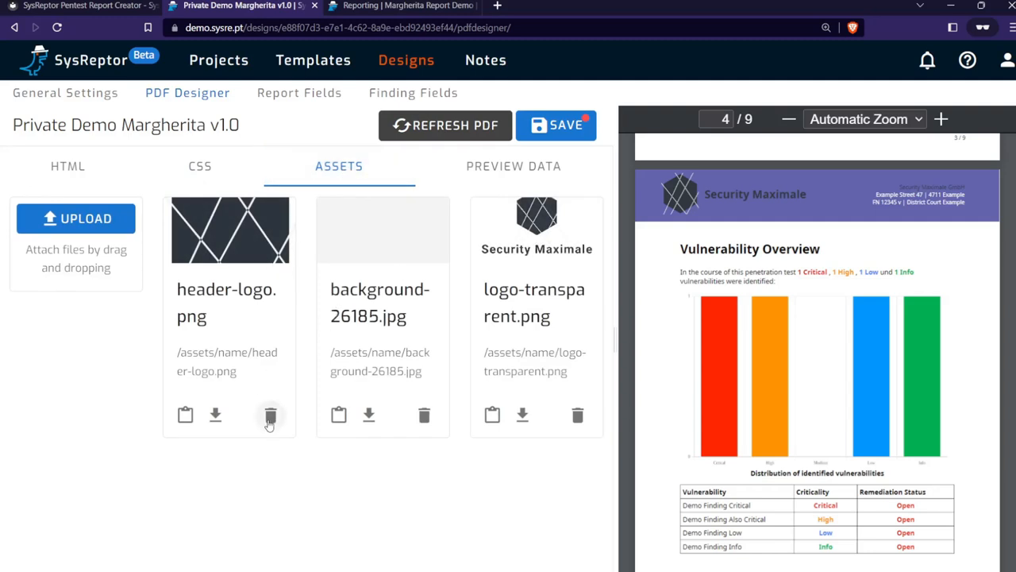
- Delete the header-logo.png asset from the design
click(270, 414)
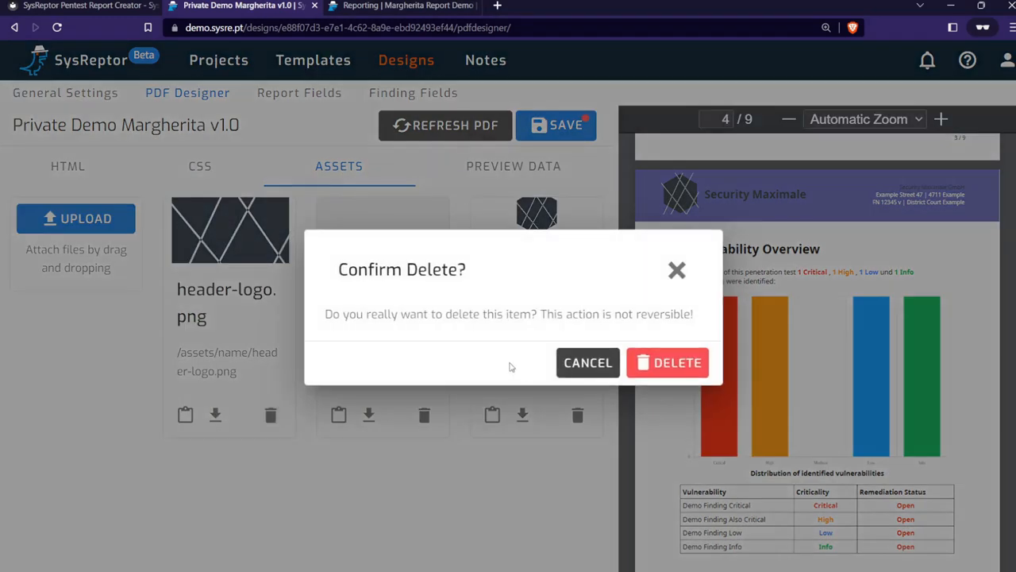
click(668, 362)
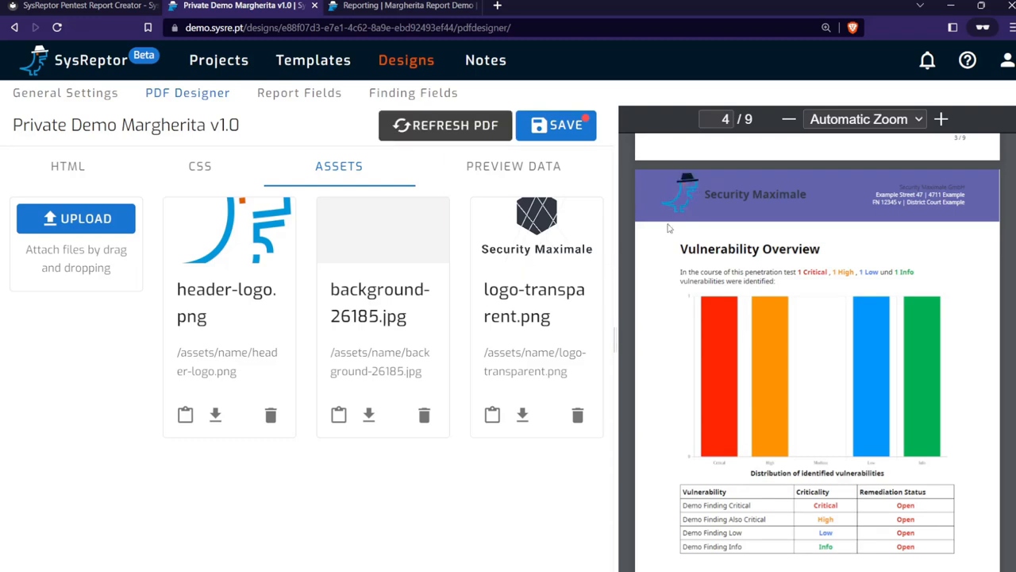
mouse_move(556, 125)
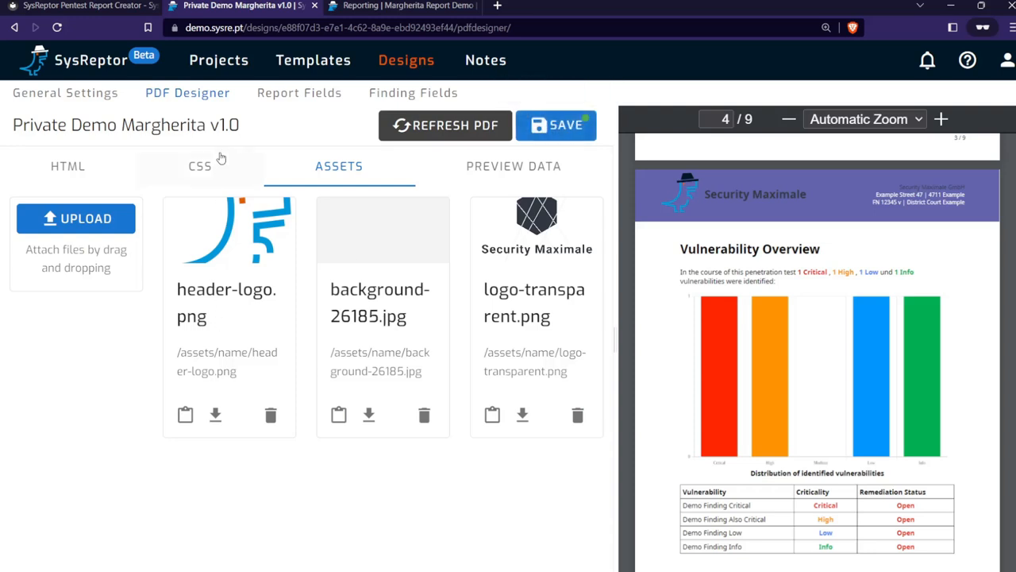
mouse_move(260, 231)
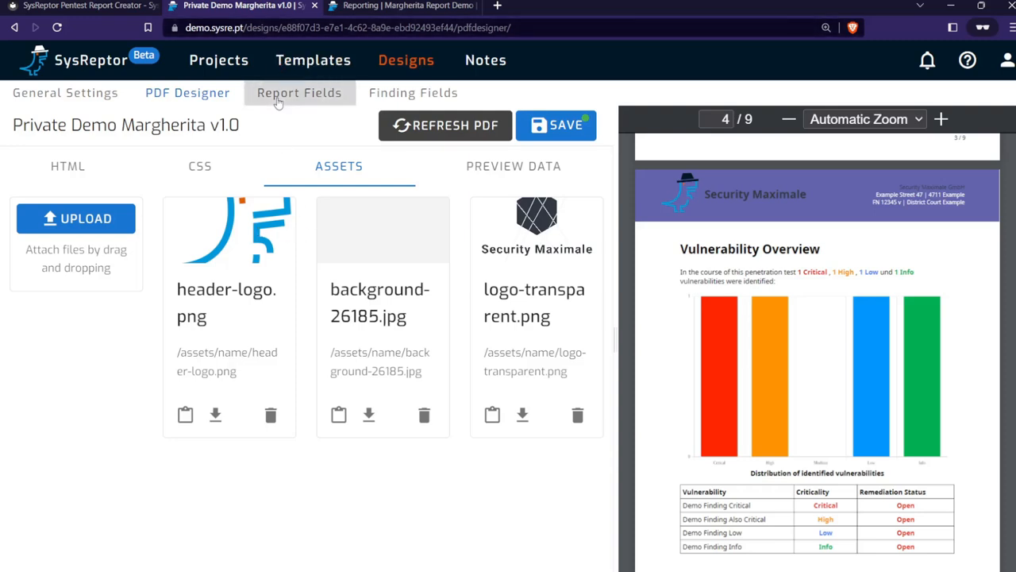
- Add a new report section in Report Fields and give it the ID 'appendix'
click(300, 92)
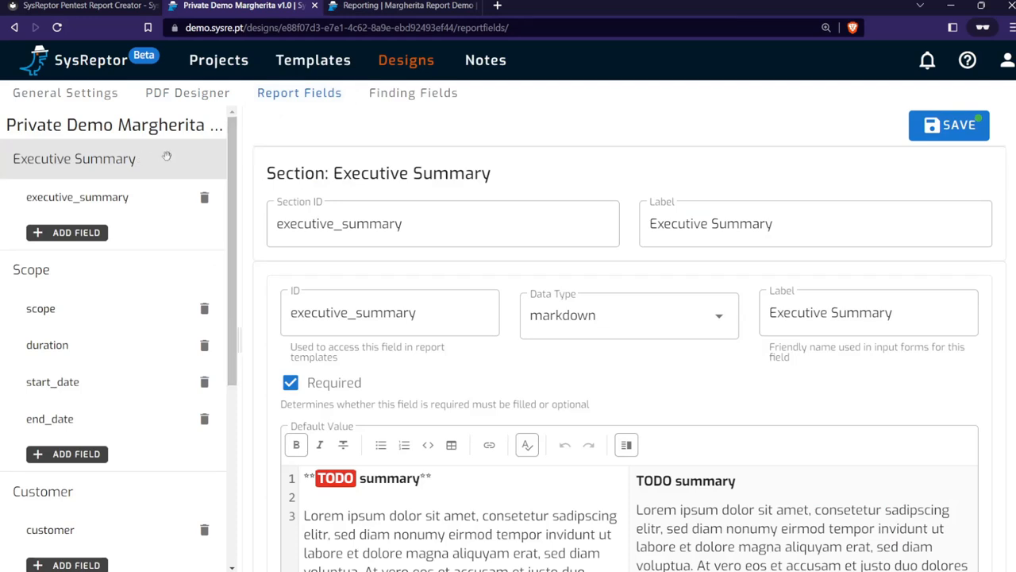
scroll(down, 3)
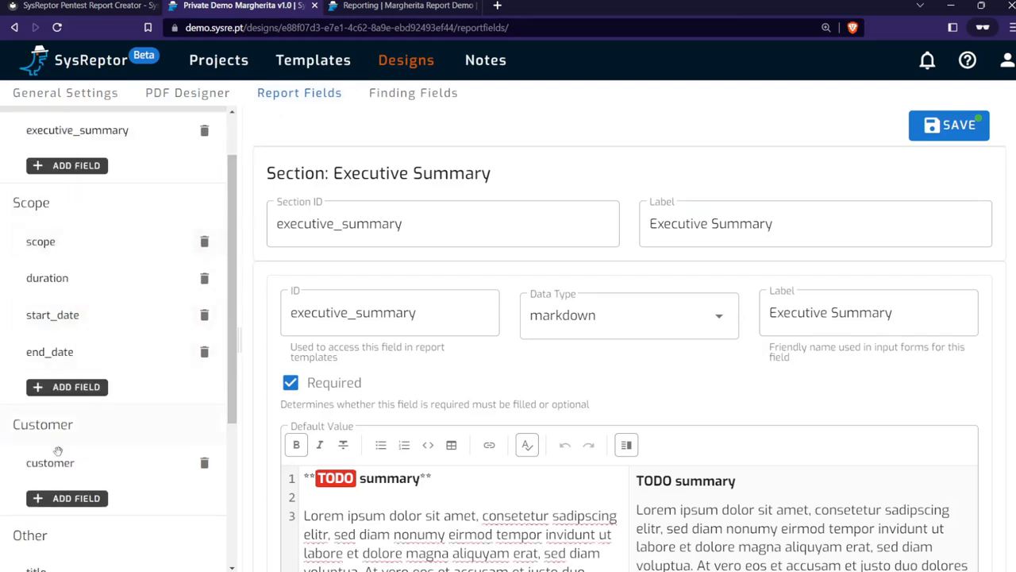
scroll(down, 3)
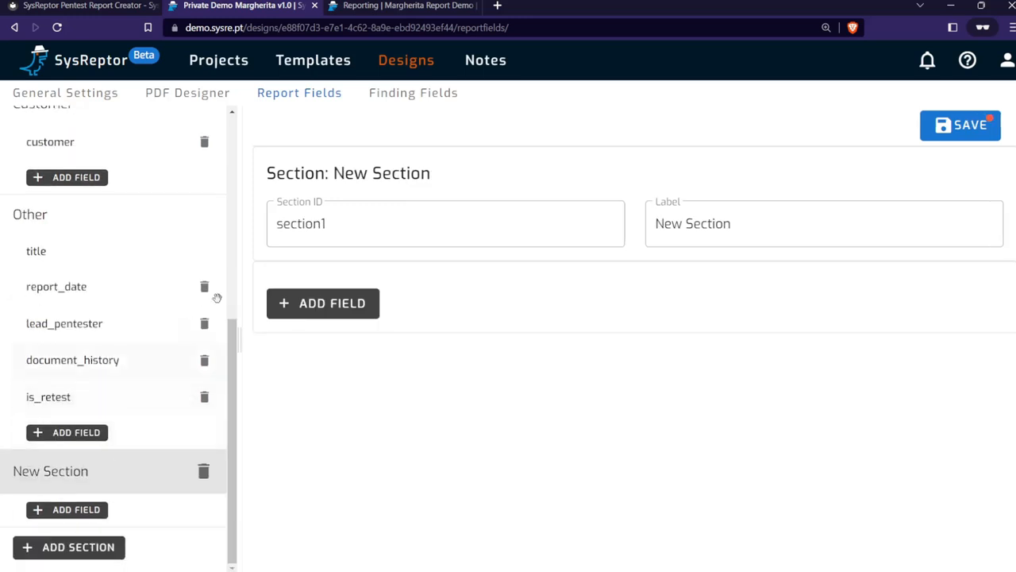
text(appendix)
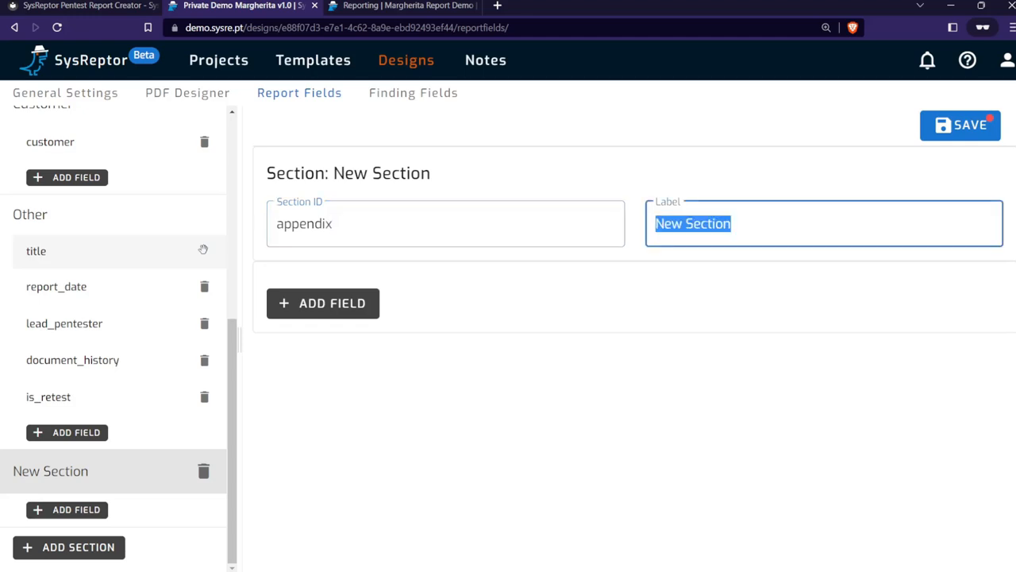
- Label the section 'Appendix' and add an appendix_chapters field of type list
text(Appe)
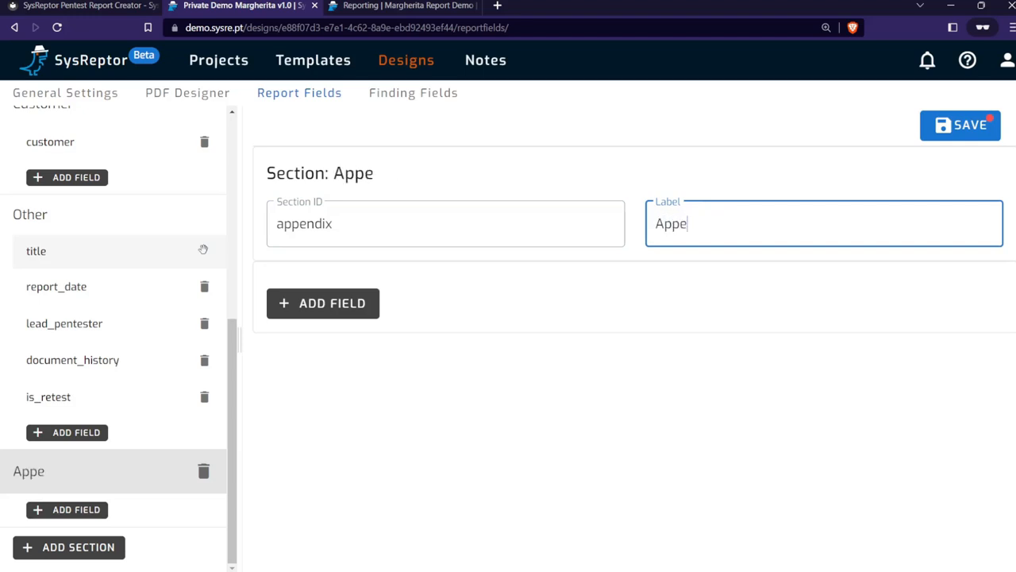
text(ndix)
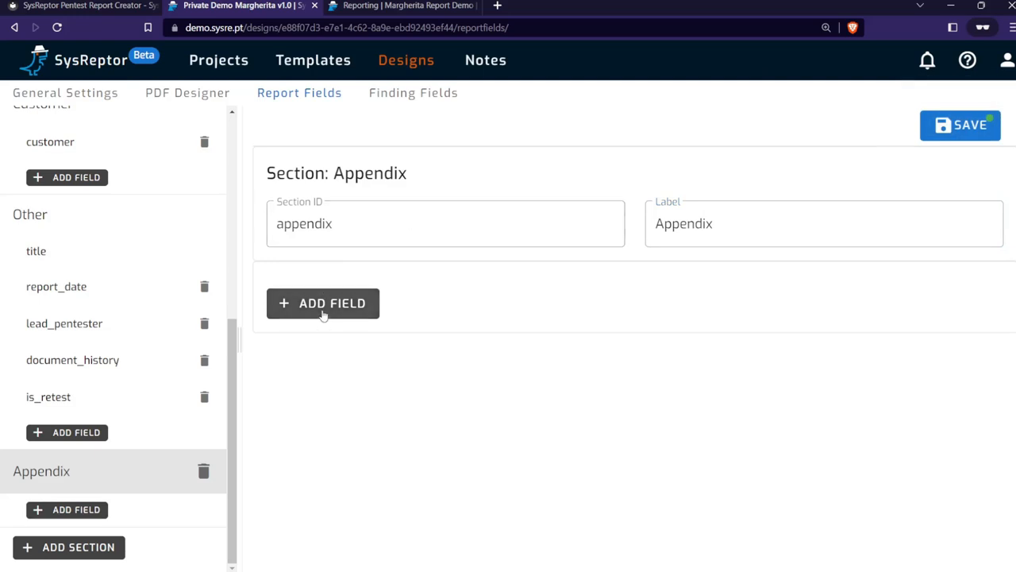
click(322, 302)
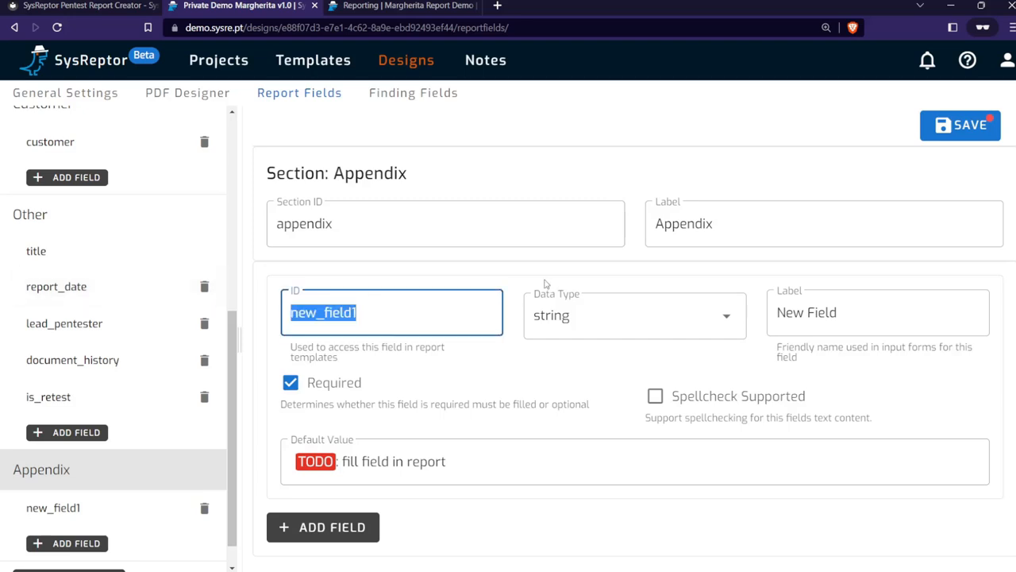
text(appendix_chaters)
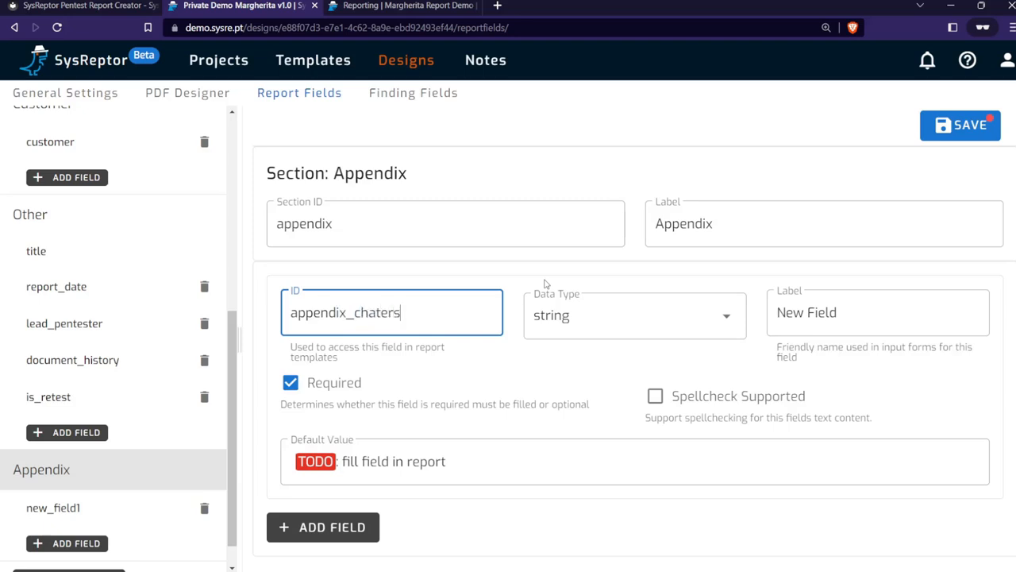
text(appendix_chapters)
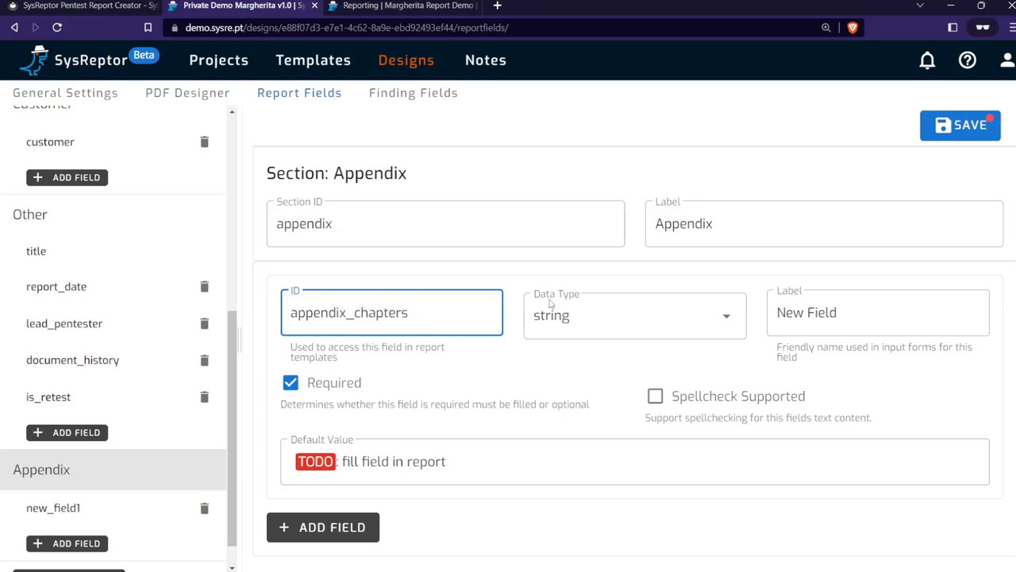
click(631, 314)
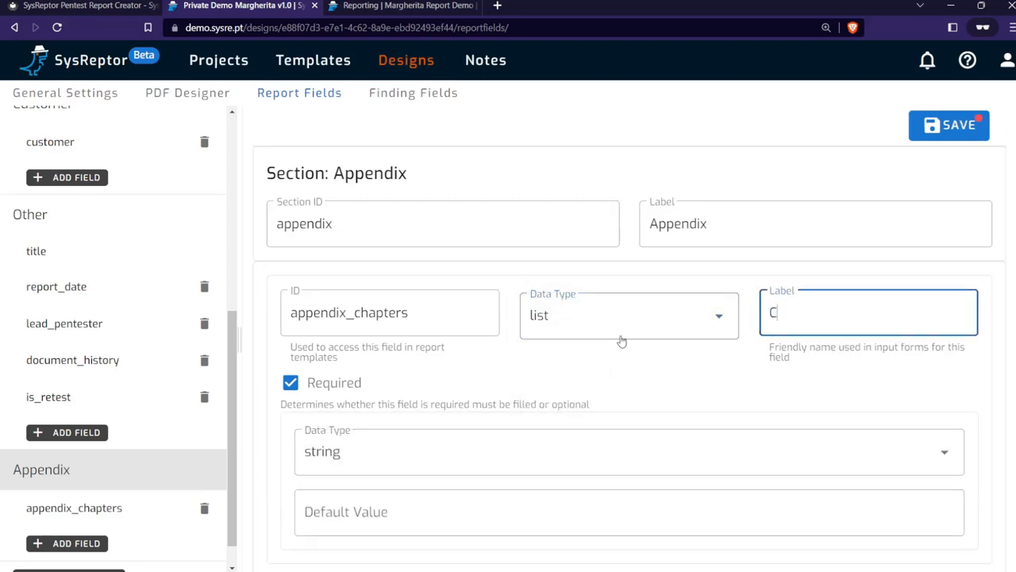
- Label the field 'Chapters' with markdown items defaulting to 'TODO add Content'
text(hapters)
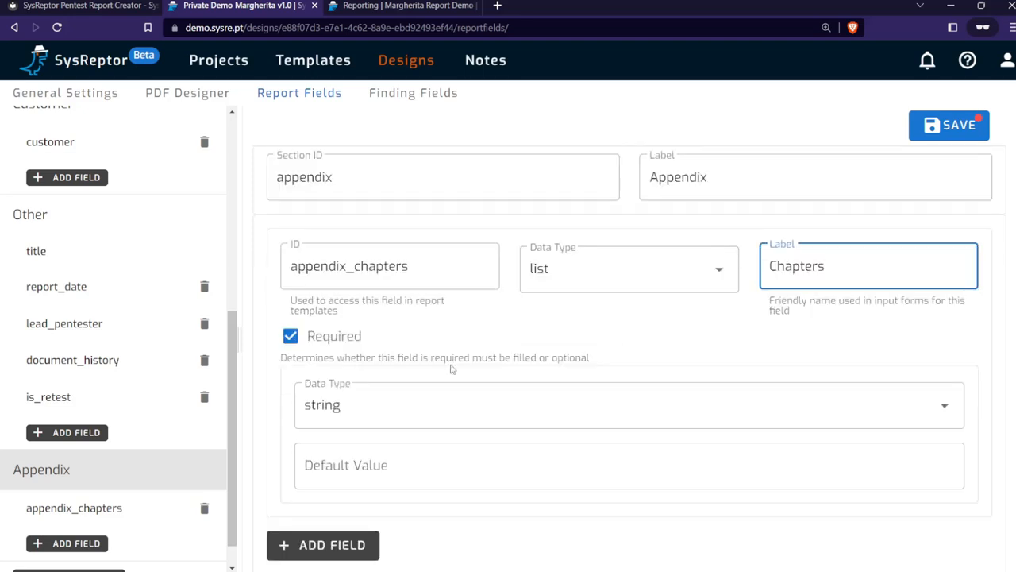
click(628, 405)
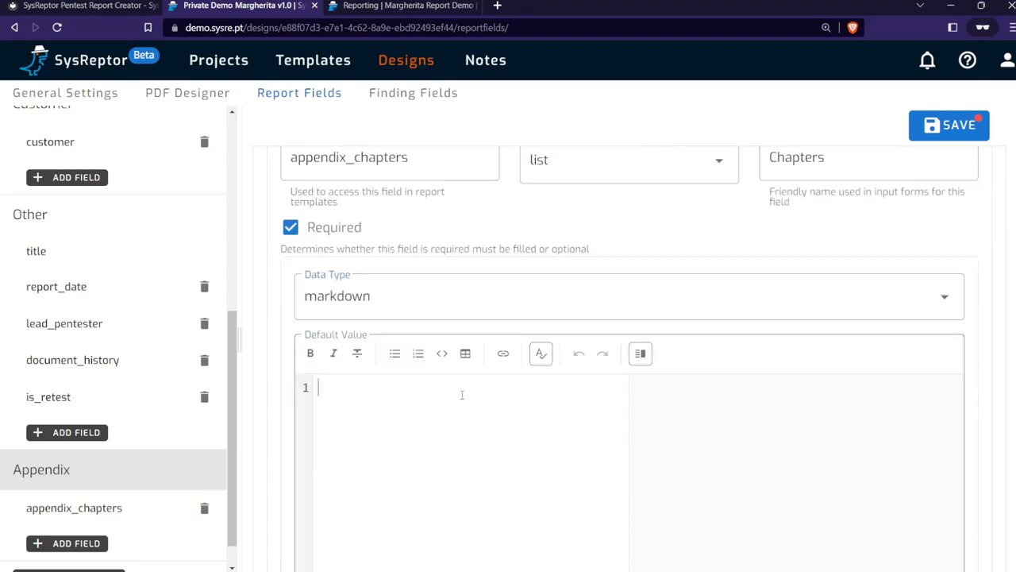
text(TO)
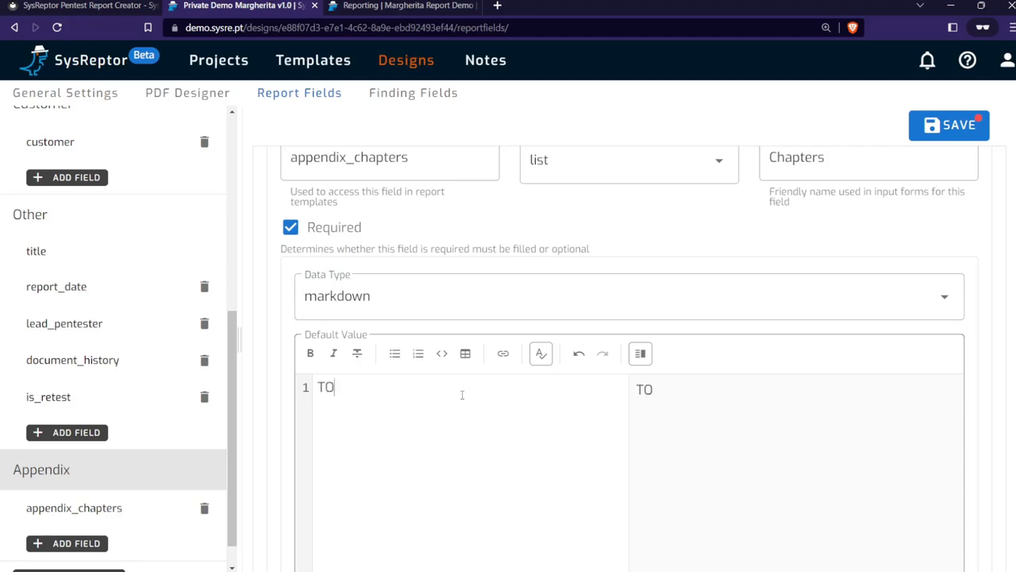
text(DO add Conta)
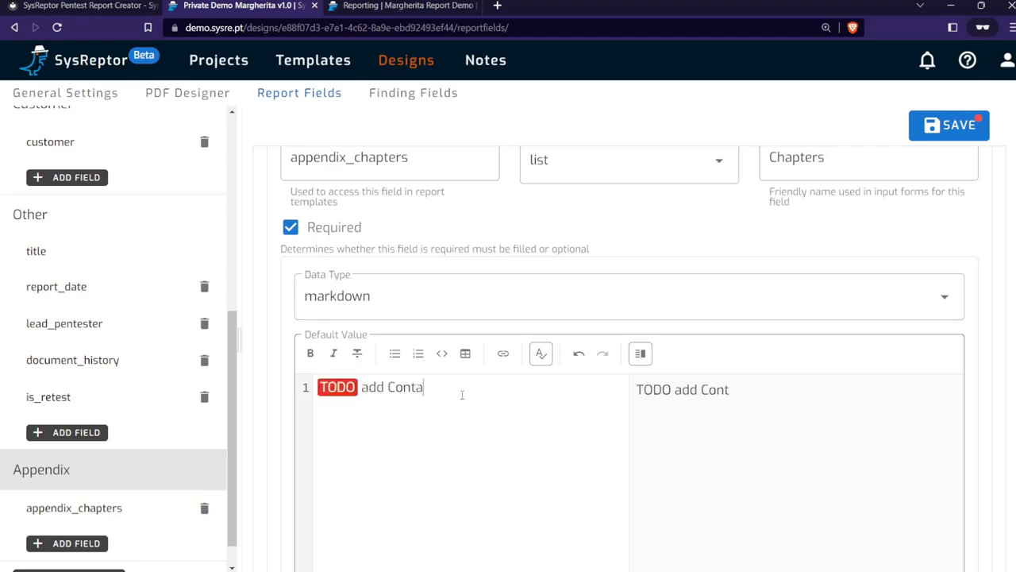
text(ent)
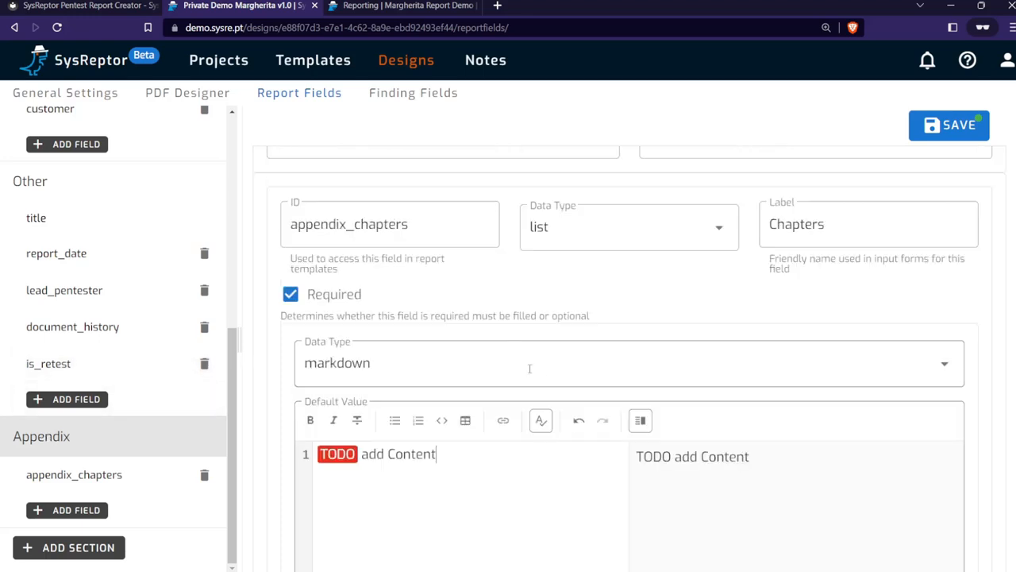
double_click(385, 224)
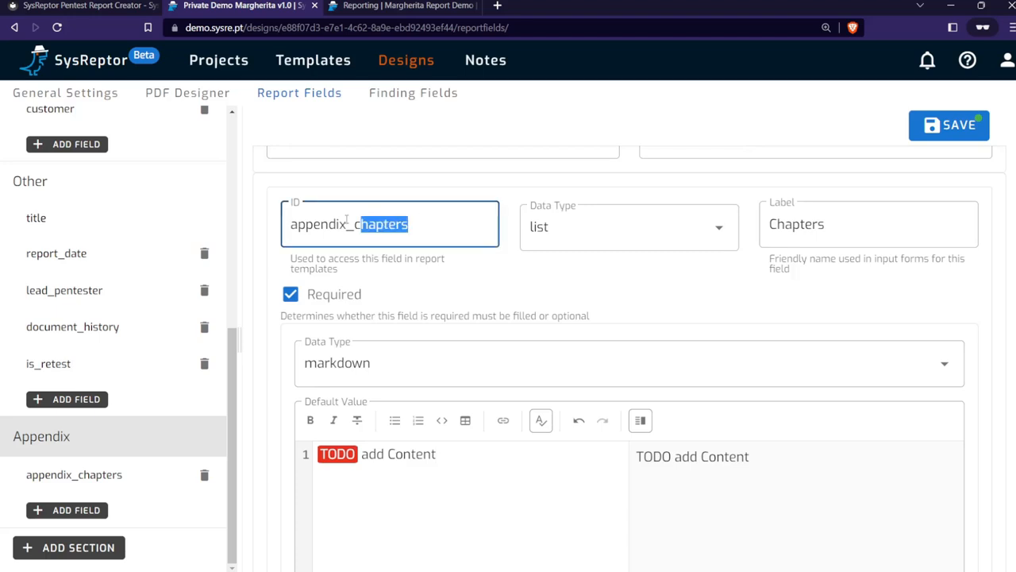
click(464, 224)
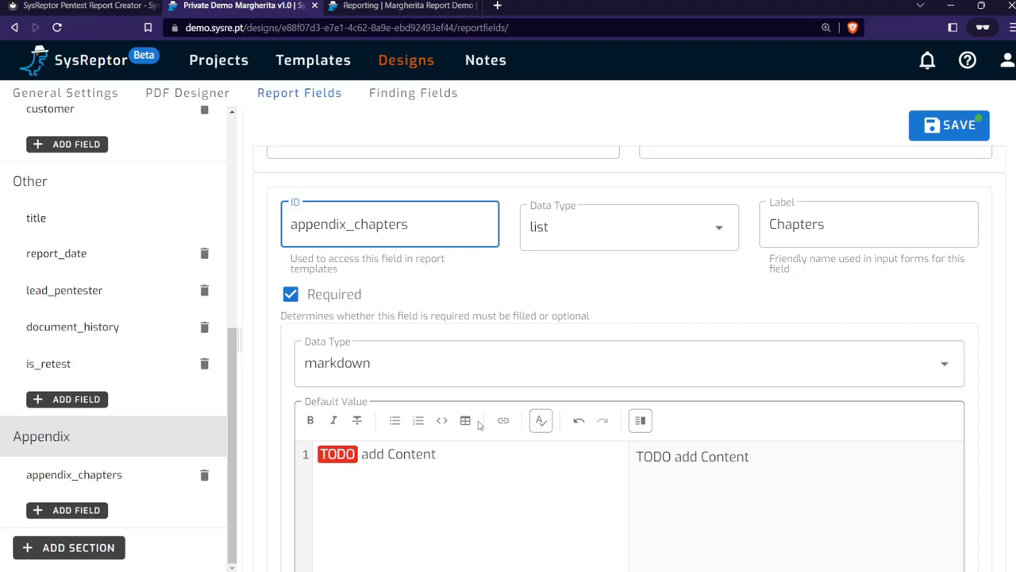
mouse_move(397, 135)
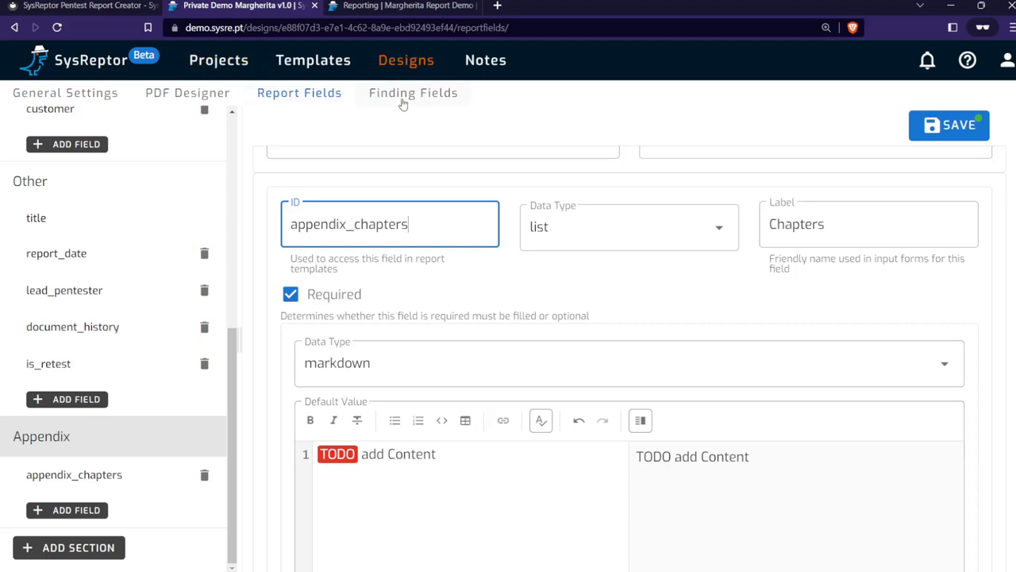
- Inspect the summary and short_recommendation finding fields and scroll to Predefined Fields
click(413, 92)
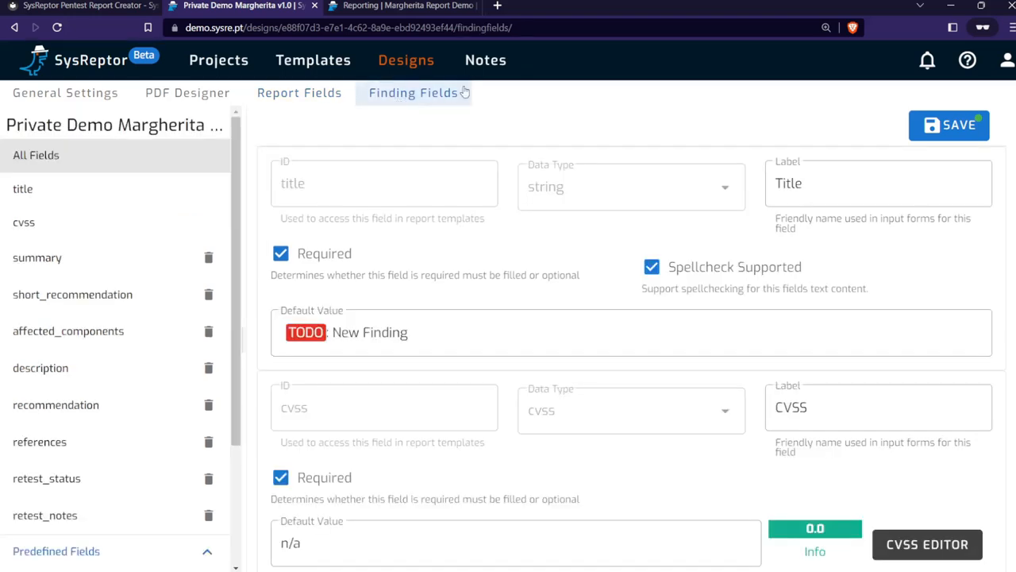
mouse_move(105, 197)
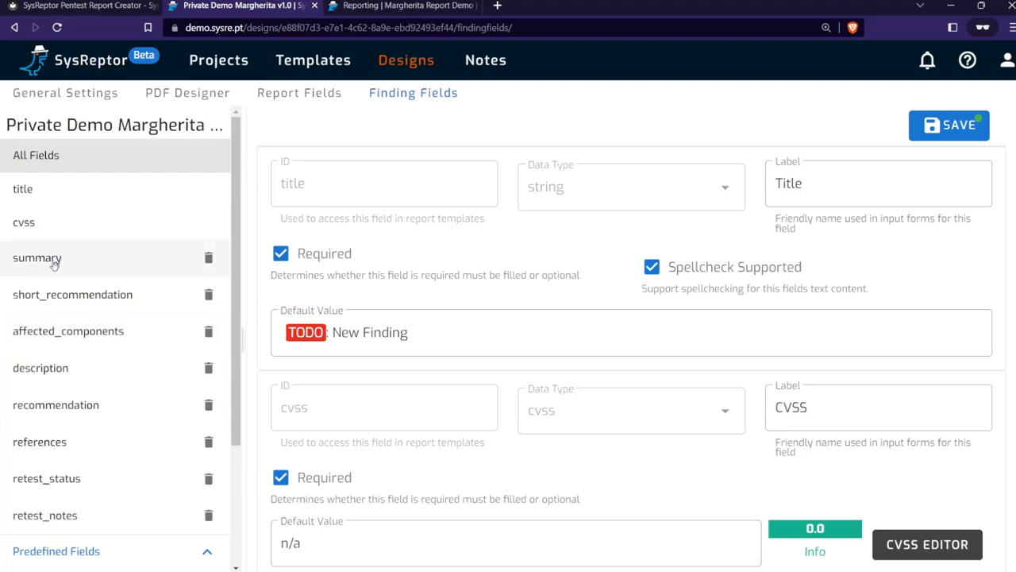
click(37, 257)
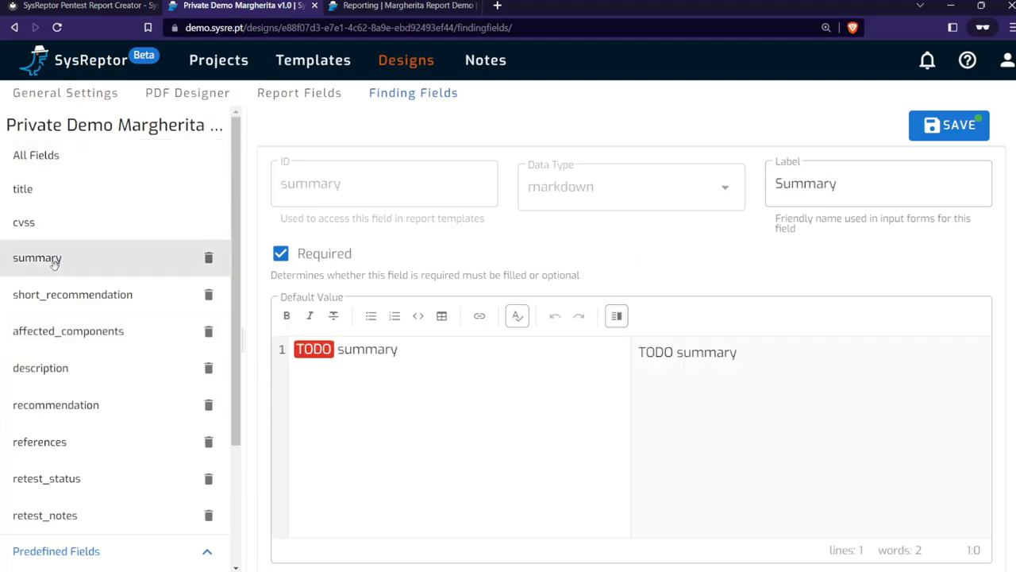
mouse_move(153, 308)
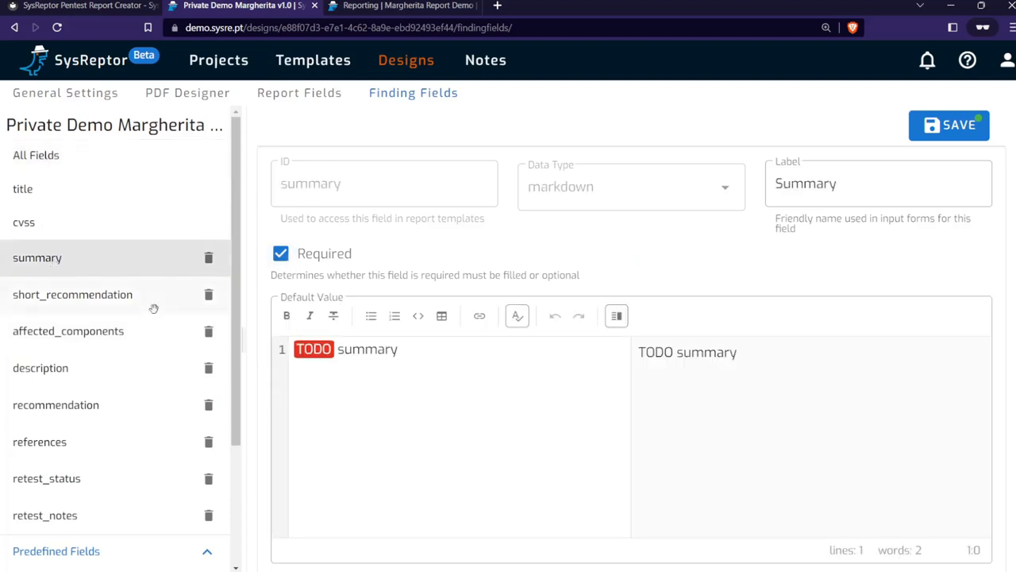
click(72, 294)
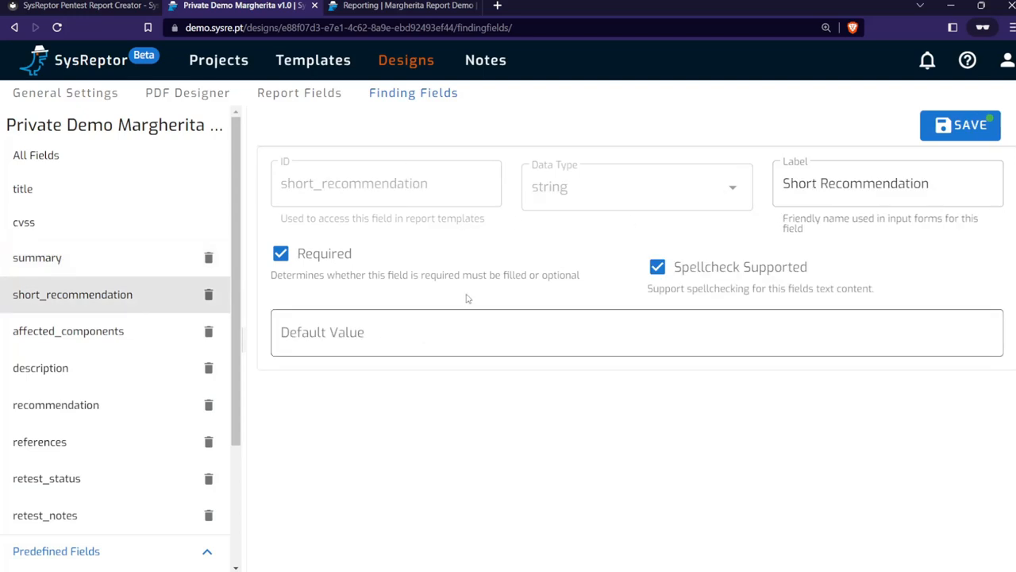
scroll(down, 3)
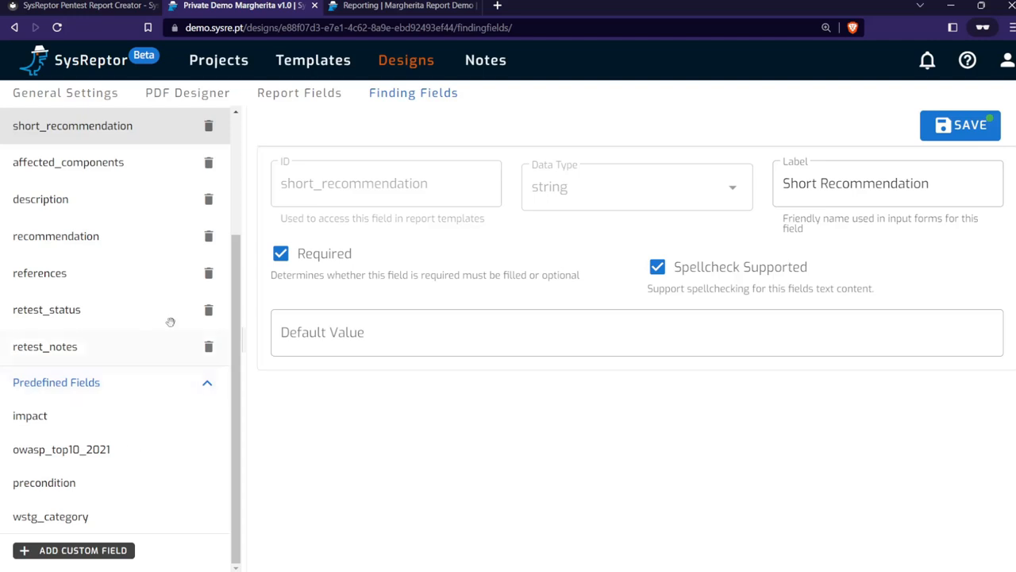
click(36, 222)
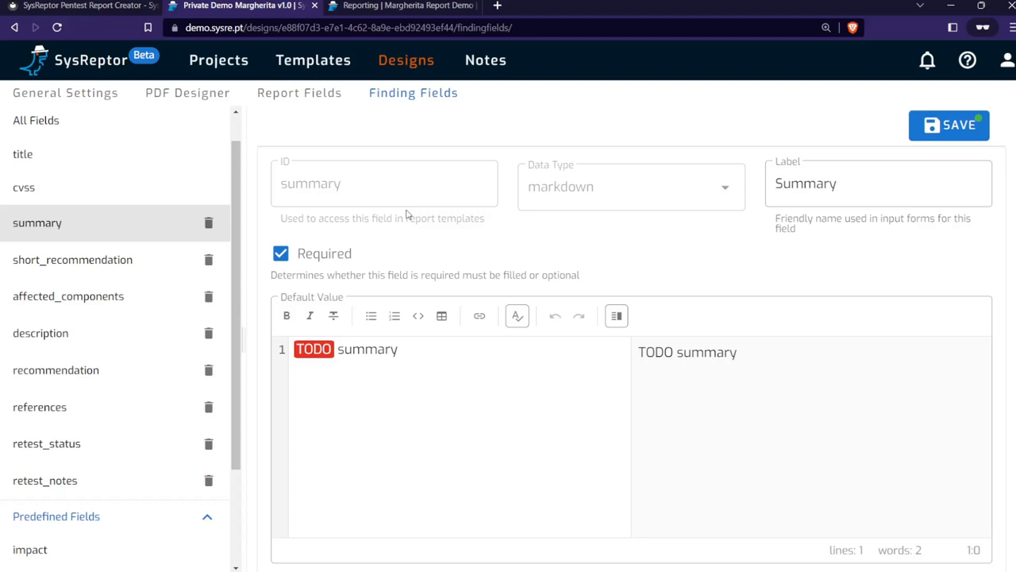
mouse_move(212, 285)
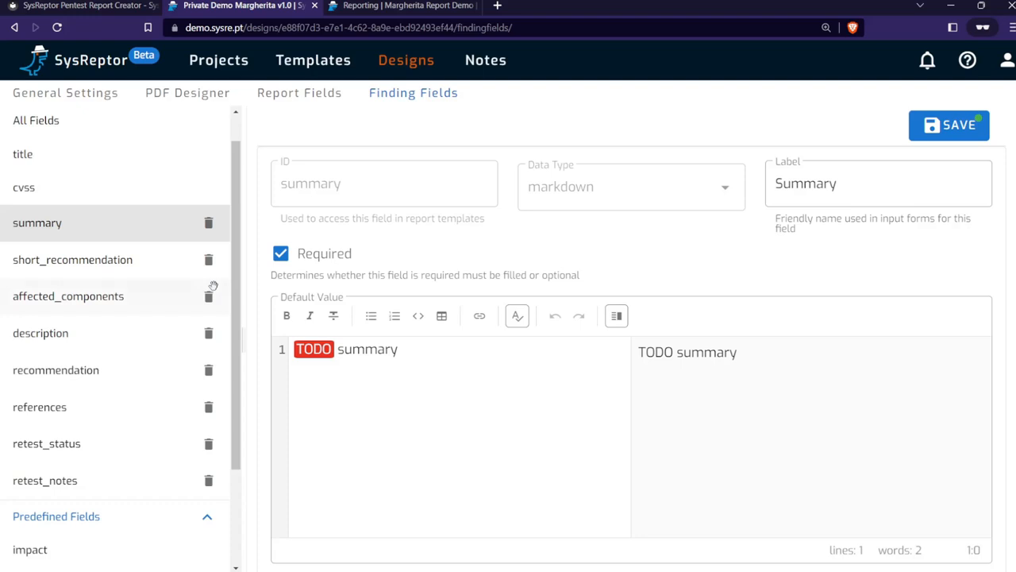
scroll(down, 3)
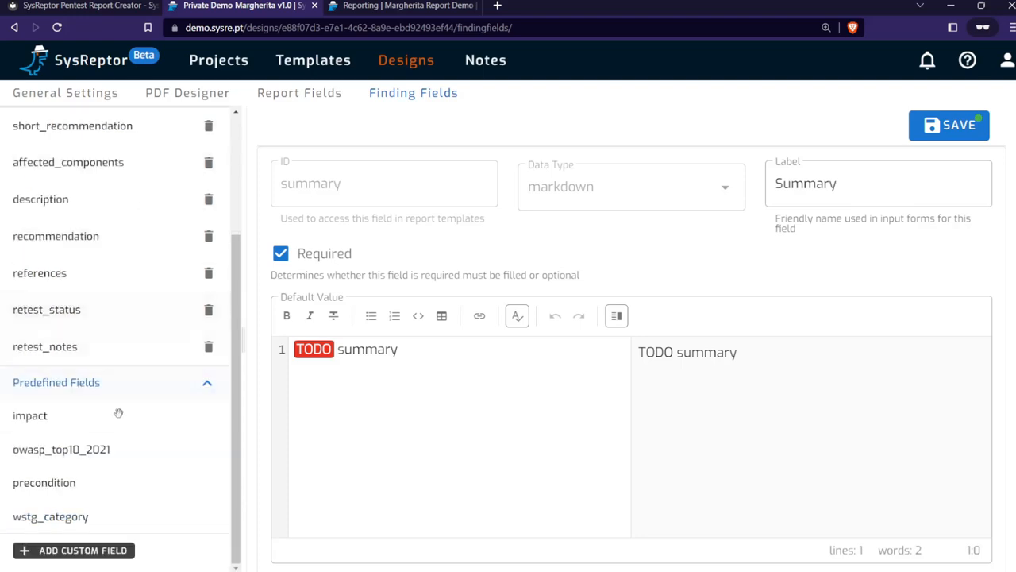
mouse_move(95, 556)
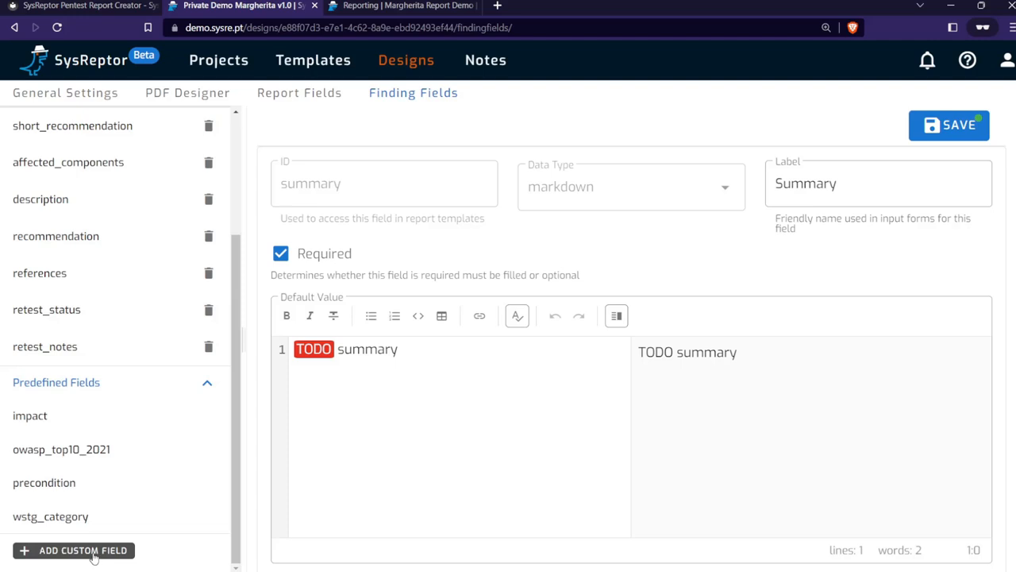
- Add markdown finding field short_summary, label 'Short Summary', default 'TODO Add short summary'
click(73, 549)
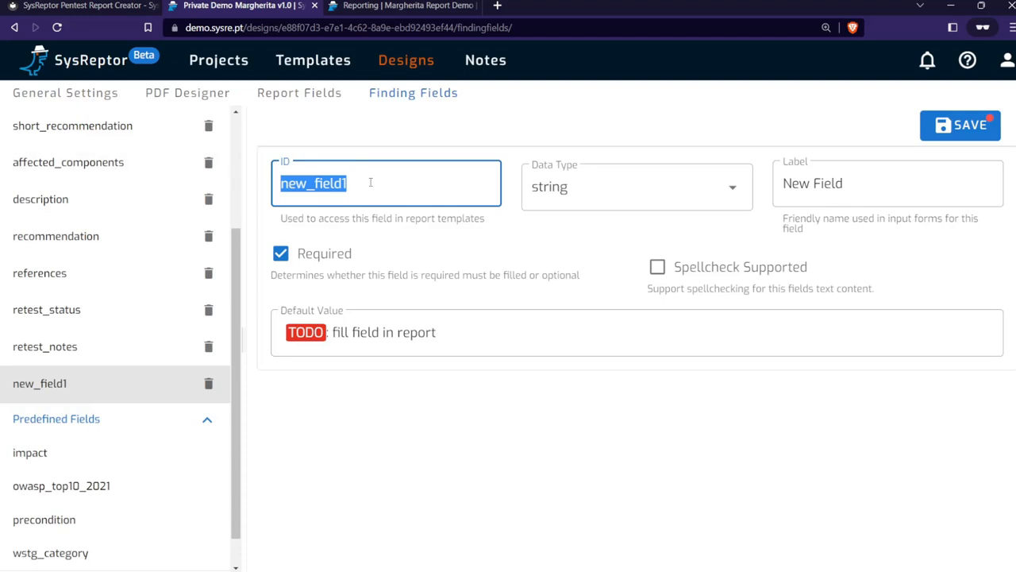
text(short_summary)
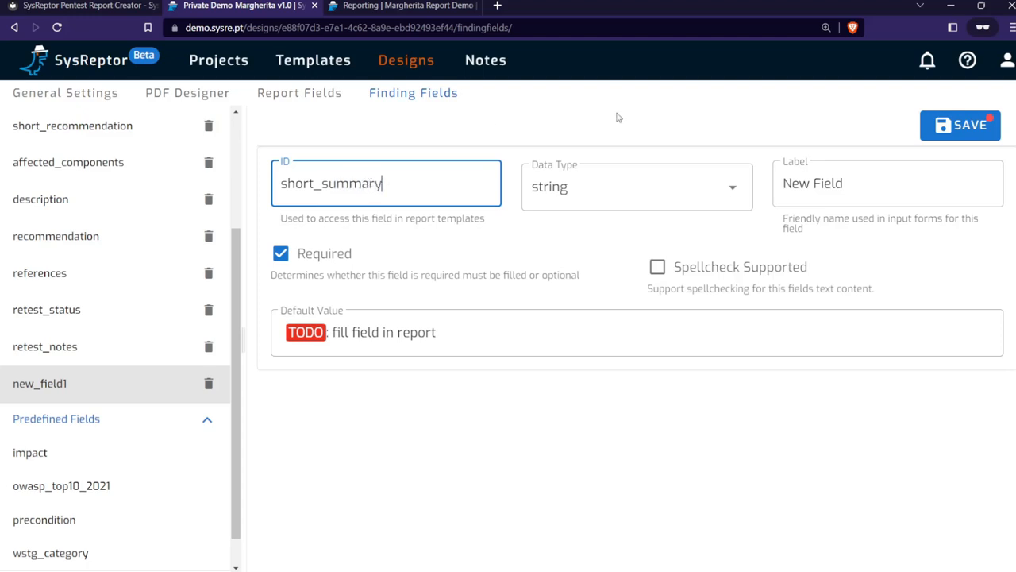
click(631, 186)
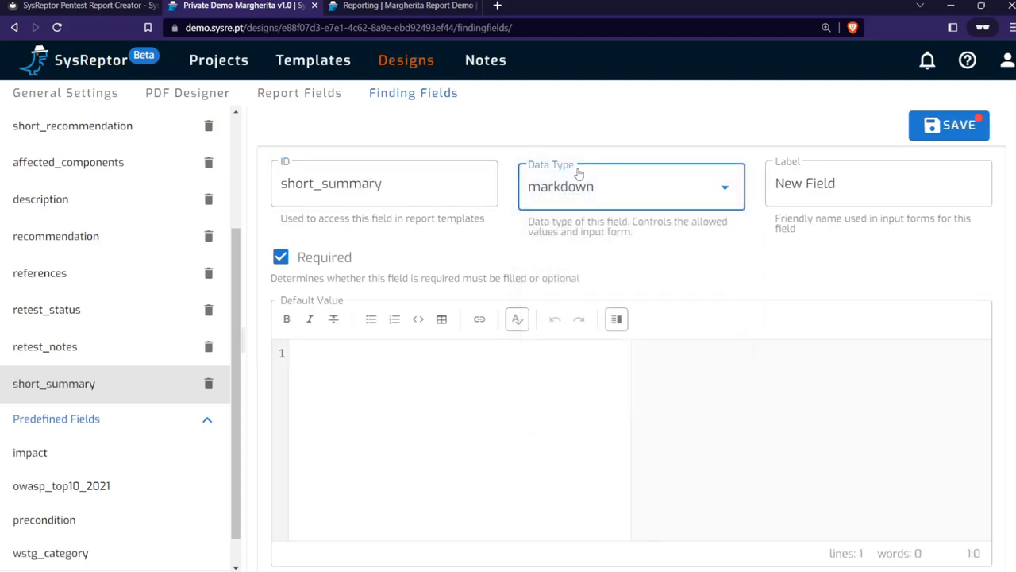
click(877, 183)
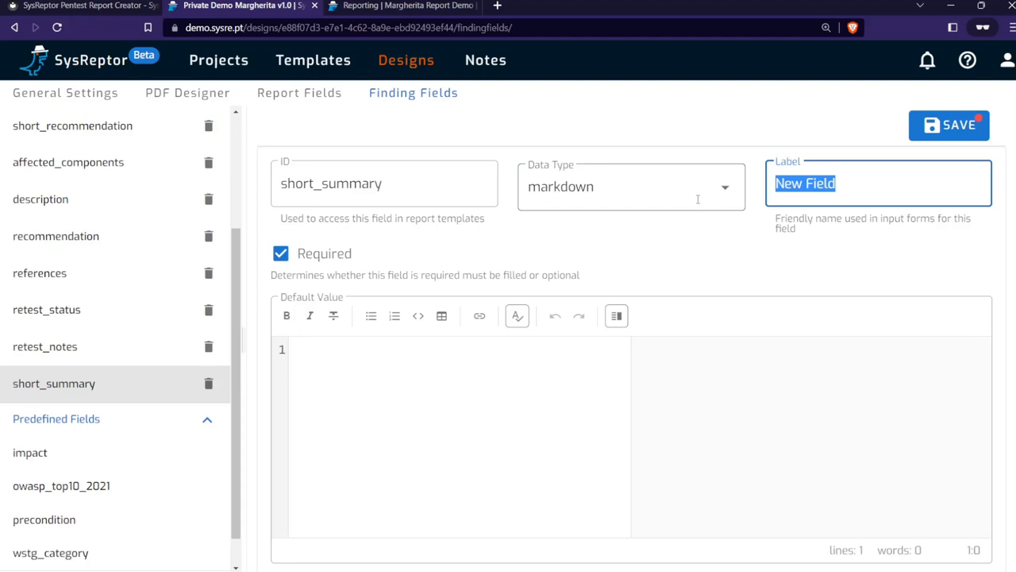
text(Short Summary)
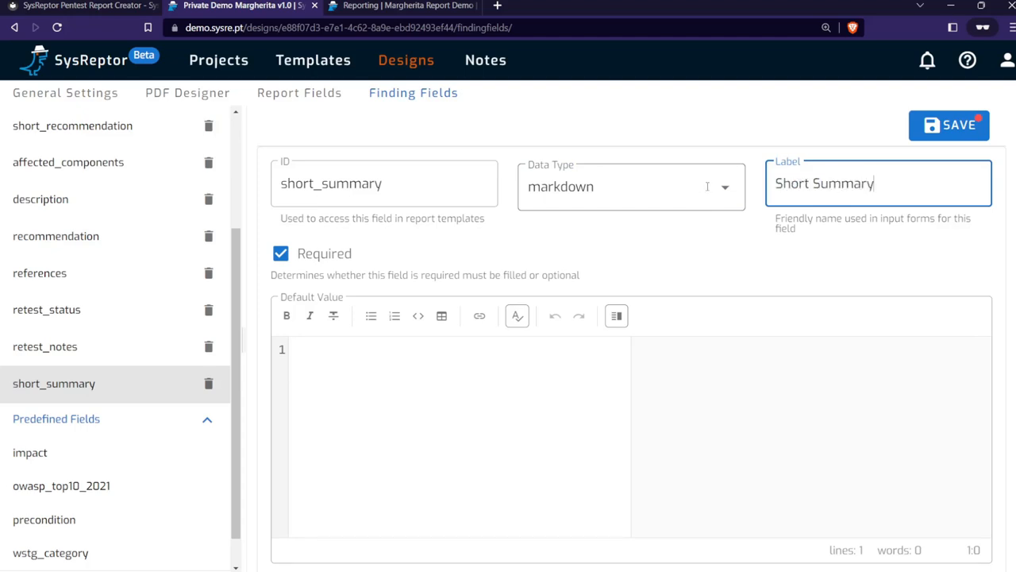
text(Ad)
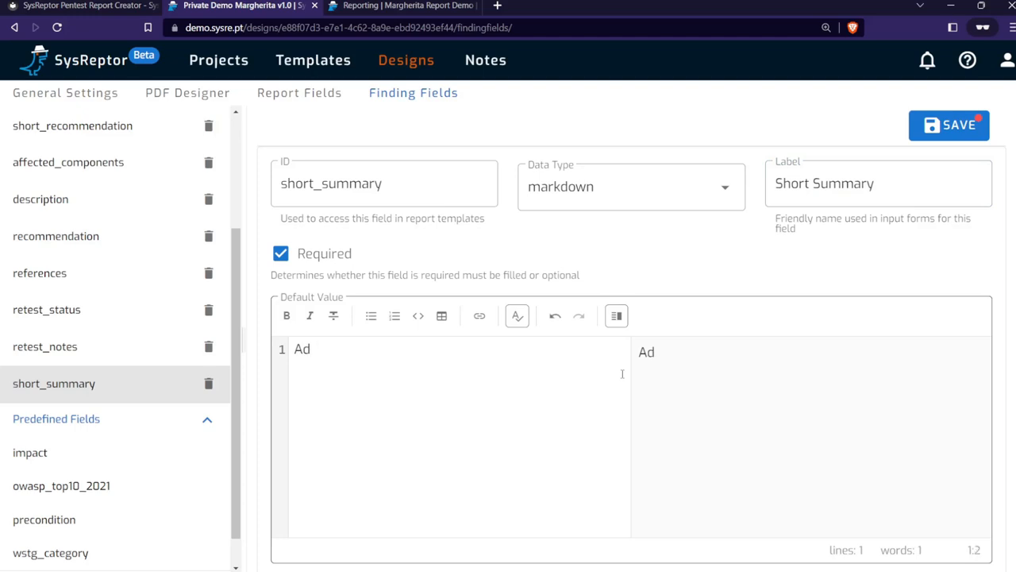
text(TODO)
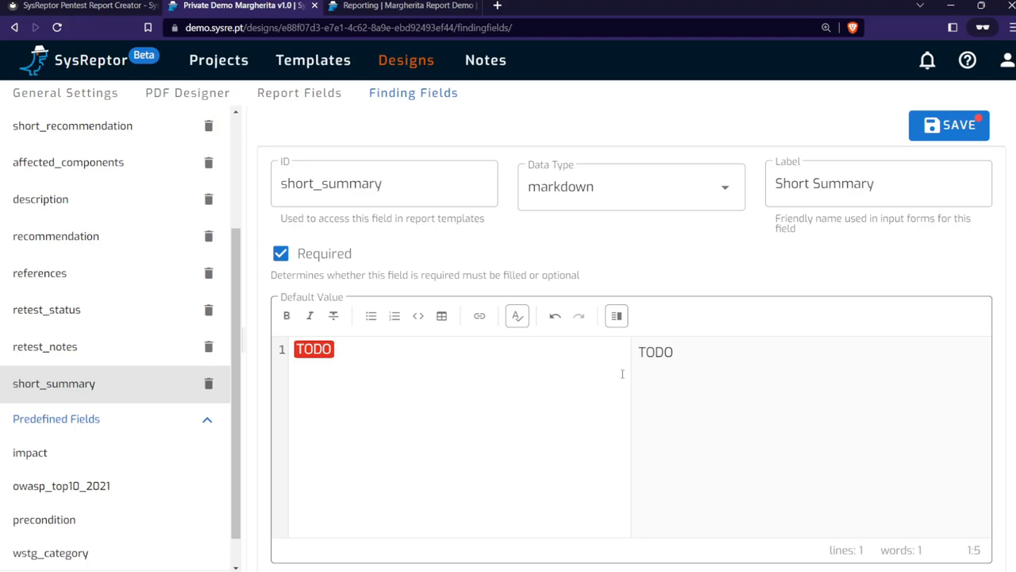
text(Add short summary)
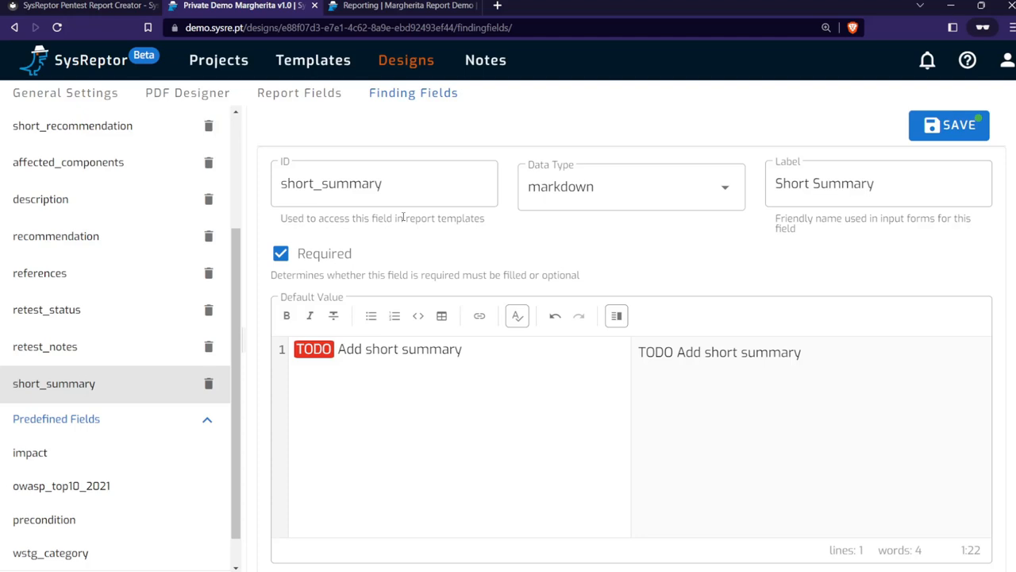
mouse_move(218, 59)
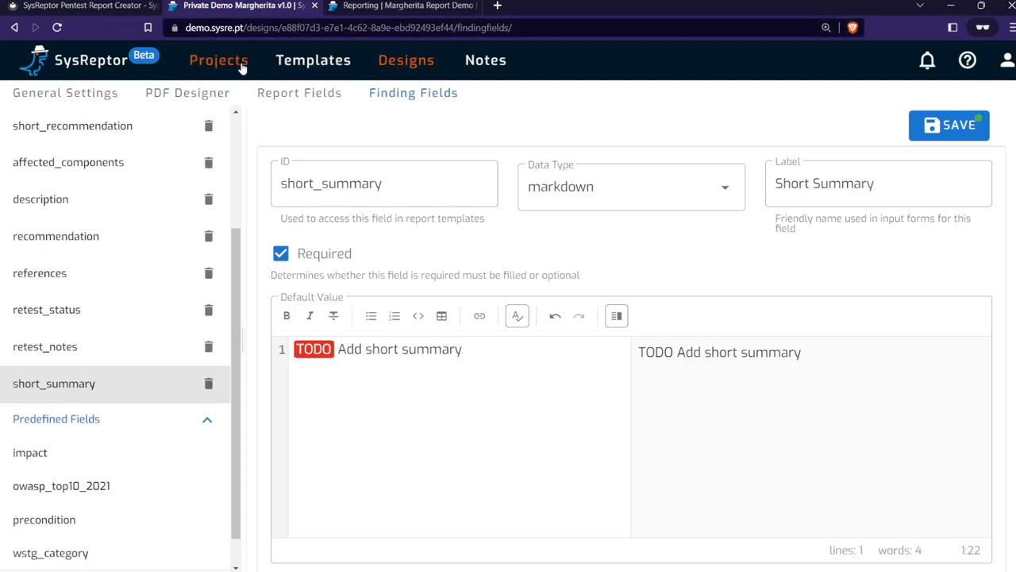
- Open the Margherita Report Demo project, review its settings, and go to Publish
click(218, 60)
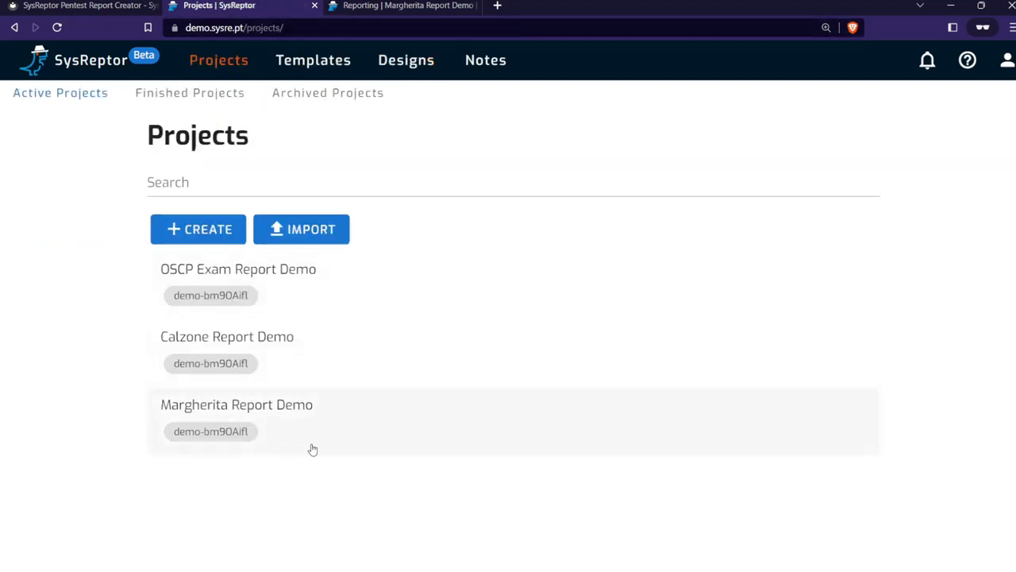
mouse_move(332, 461)
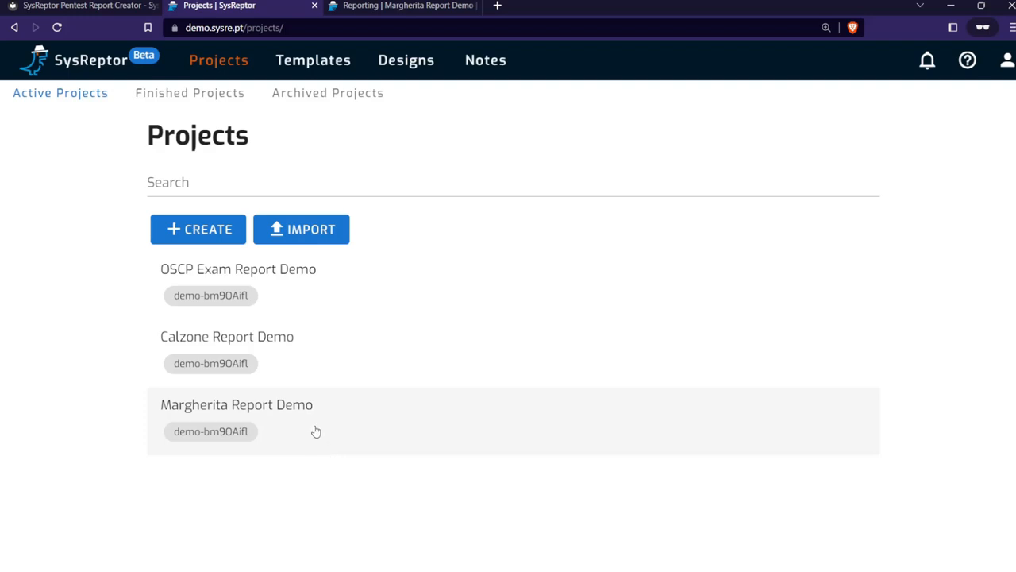
click(236, 404)
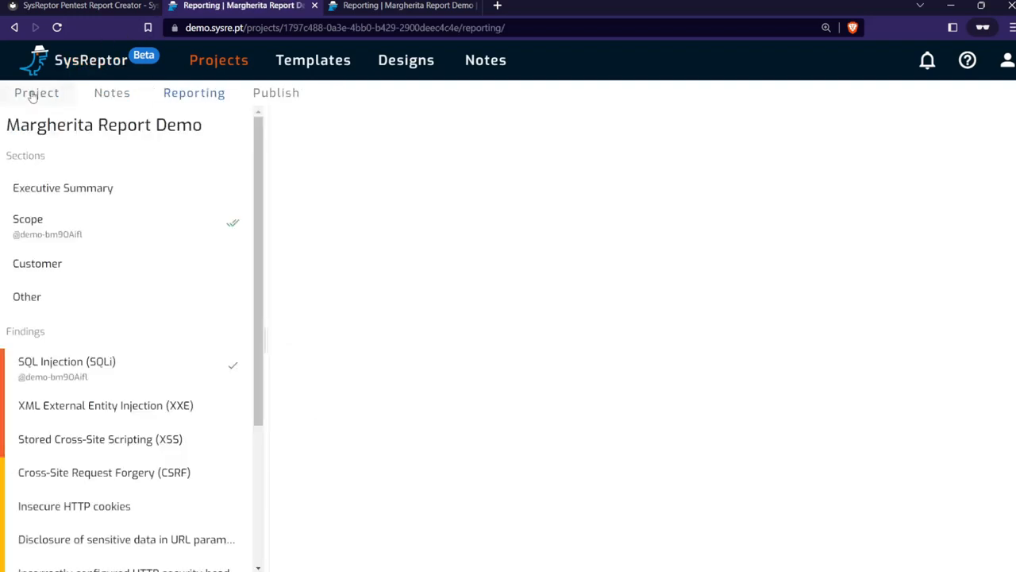
click(36, 93)
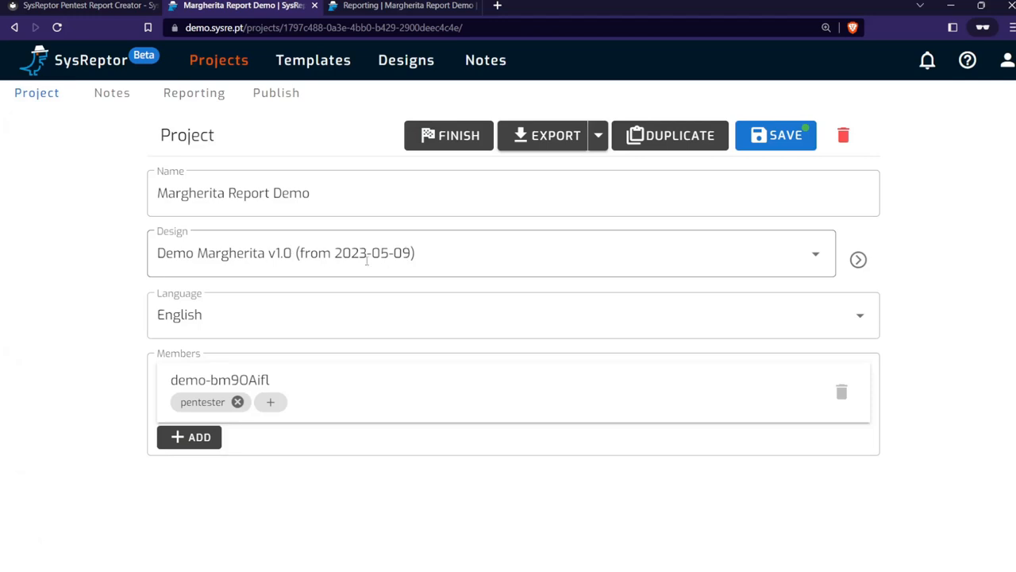
mouse_move(82, 263)
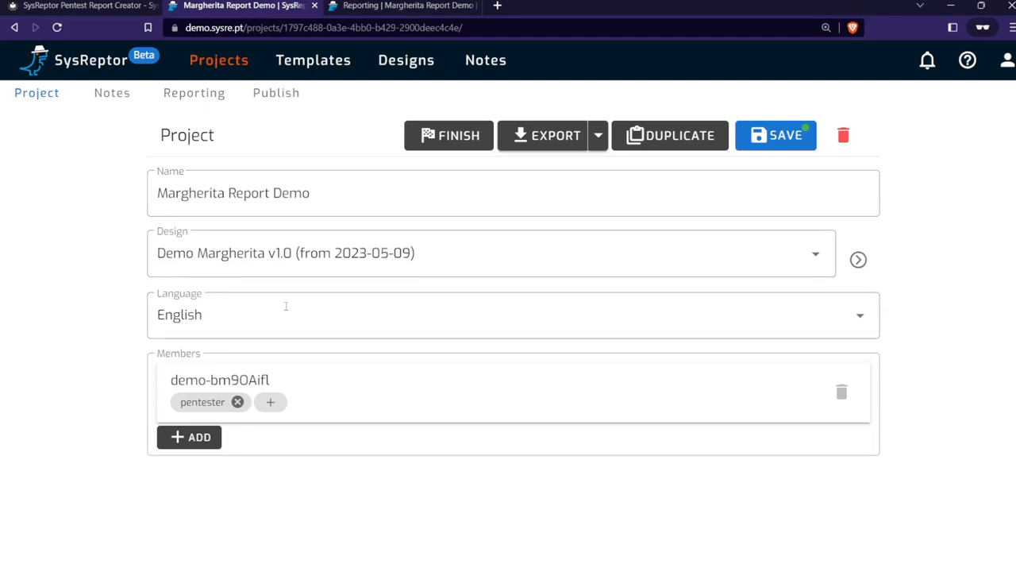
click(277, 93)
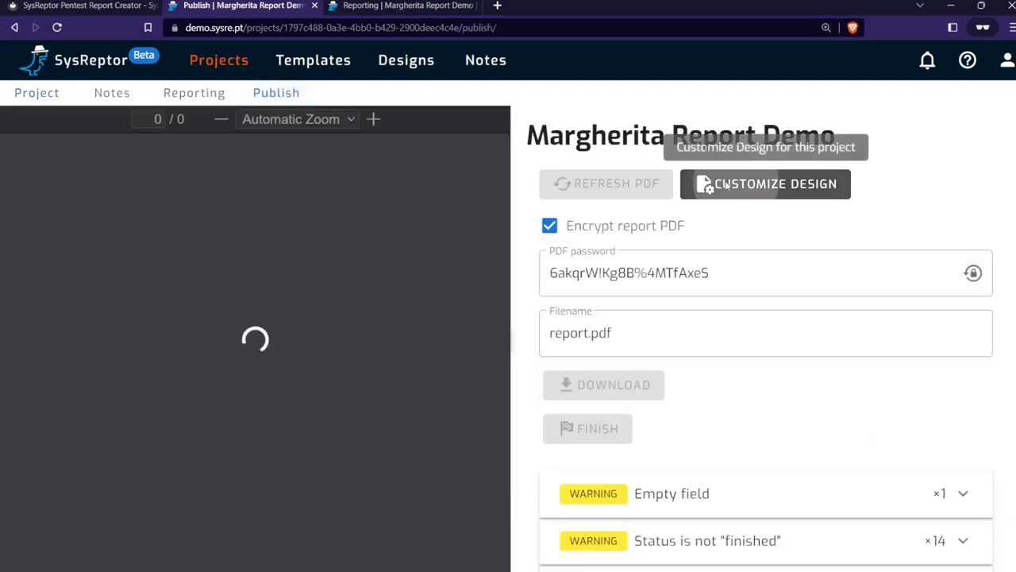
- Customize Margherita into a project-specific design, browse its assets, and reach the Finding Templates list
click(765, 184)
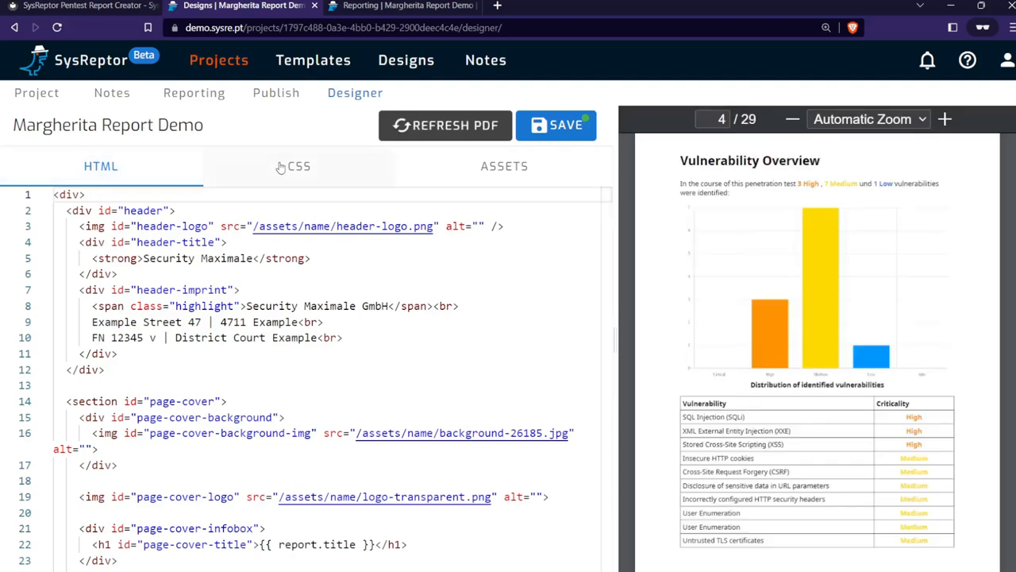
click(504, 166)
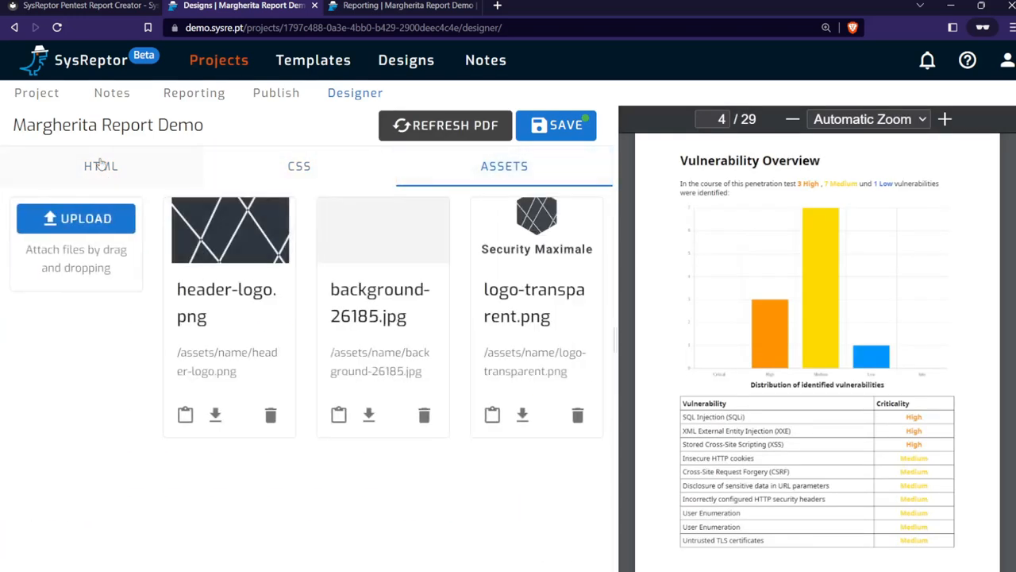
click(100, 166)
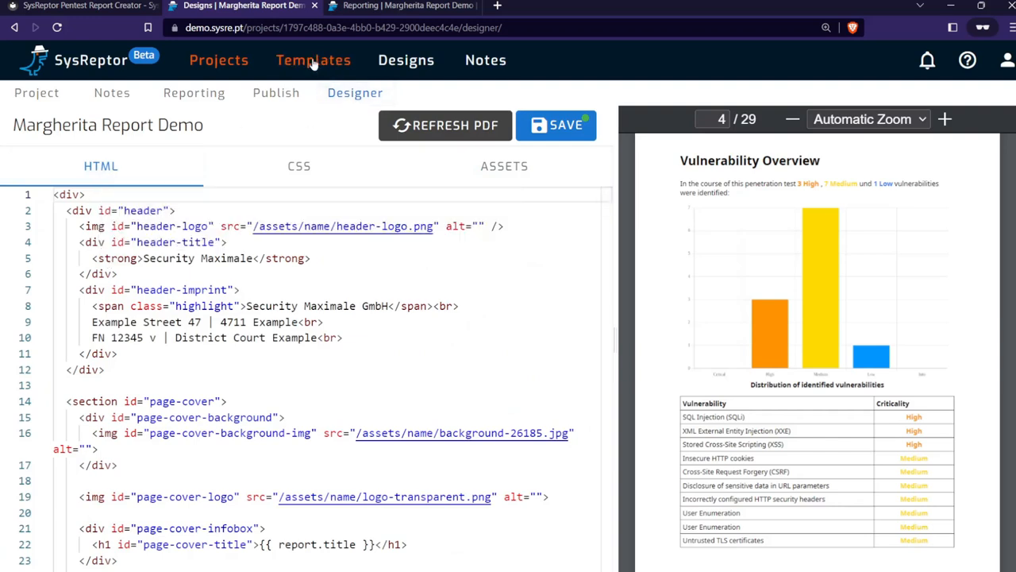
click(313, 60)
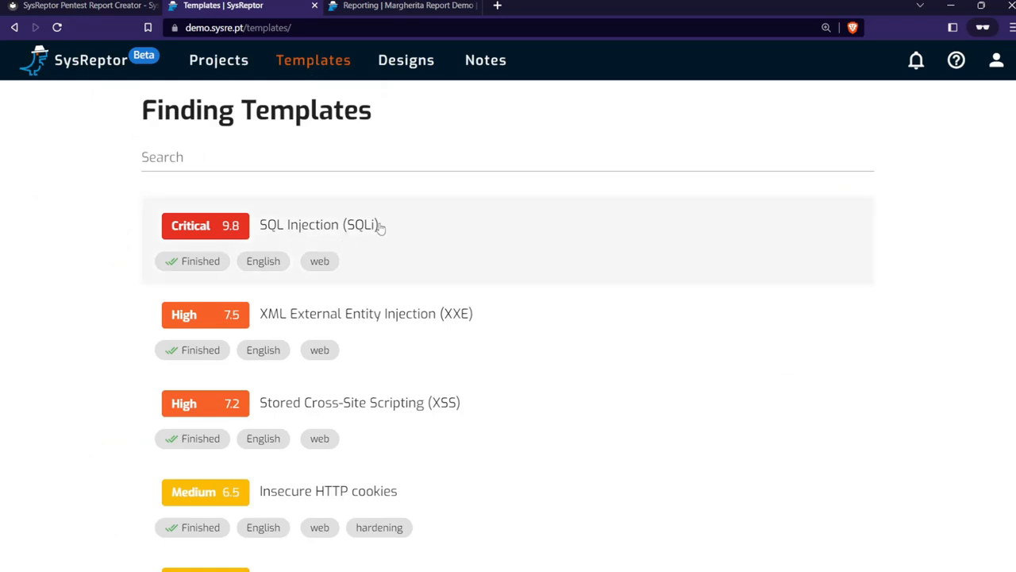
- Inspect the SQL Injection template's Demo Margherita v1.0 fields, then return to Projects
click(317, 225)
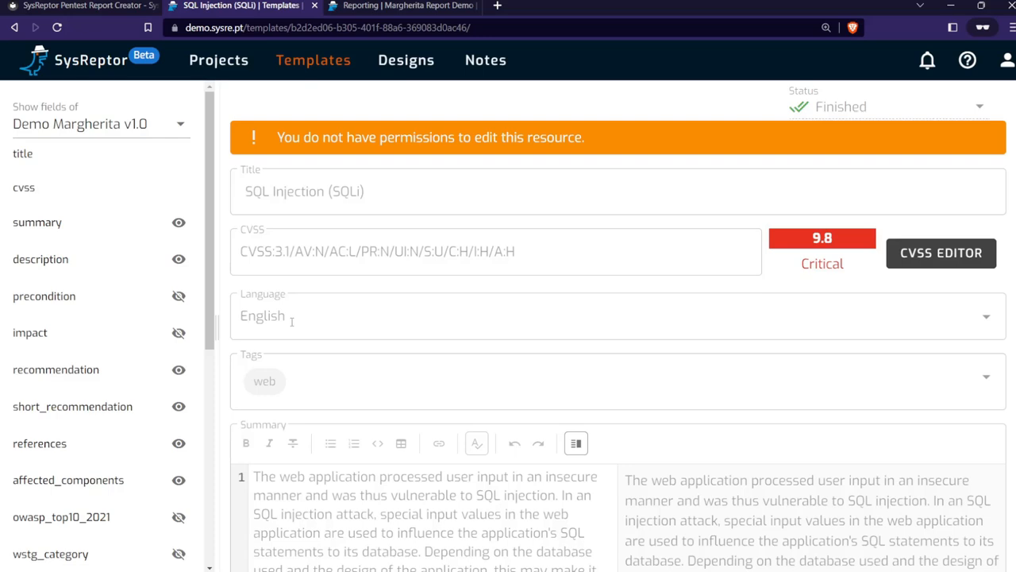
scroll(down, 3)
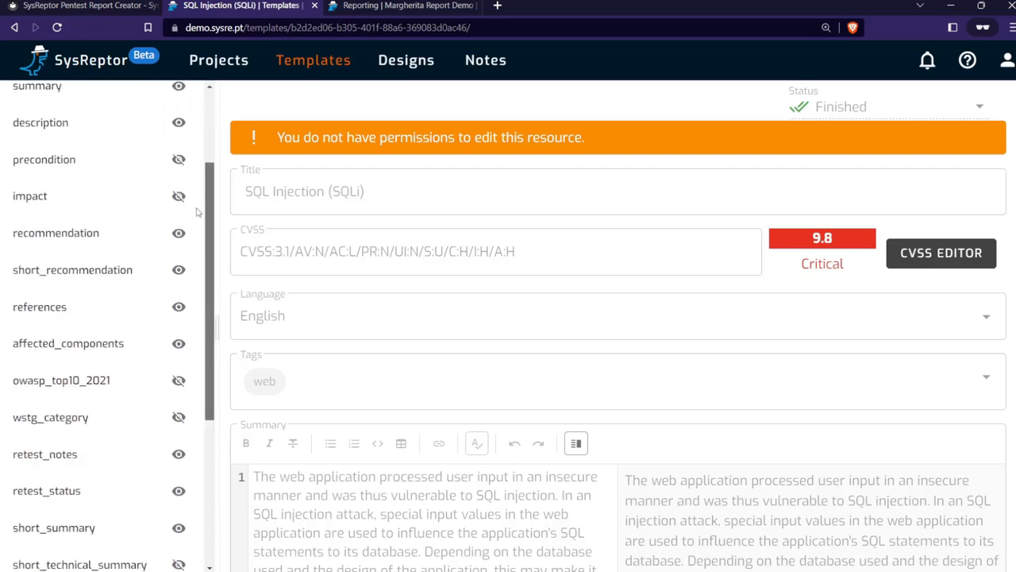
click(101, 124)
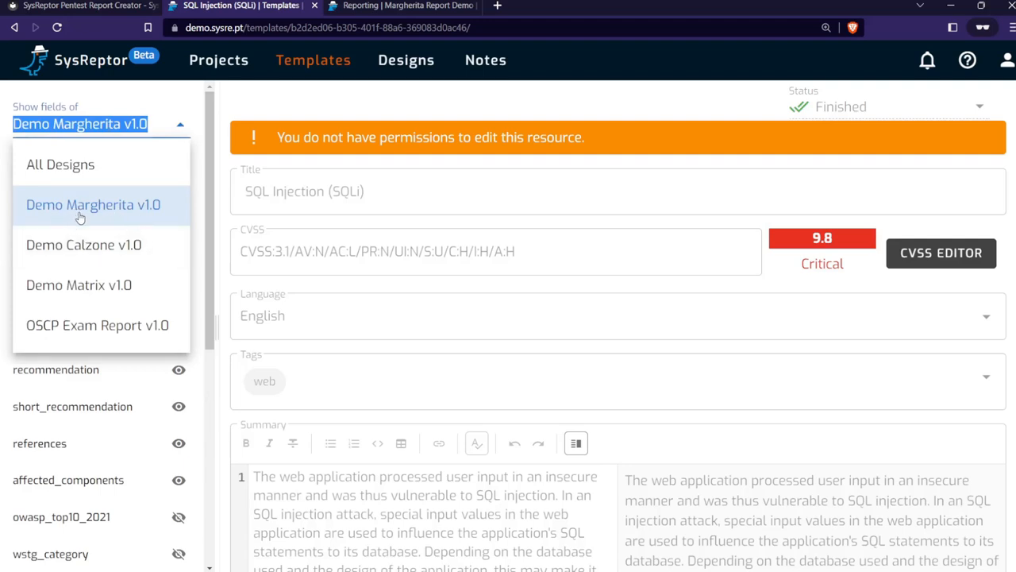
click(93, 204)
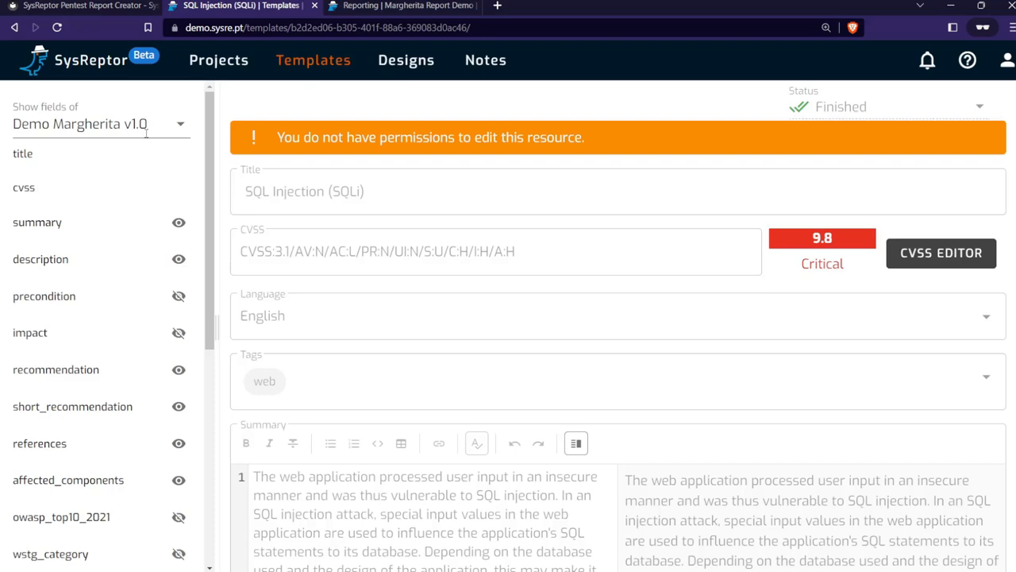
click(101, 124)
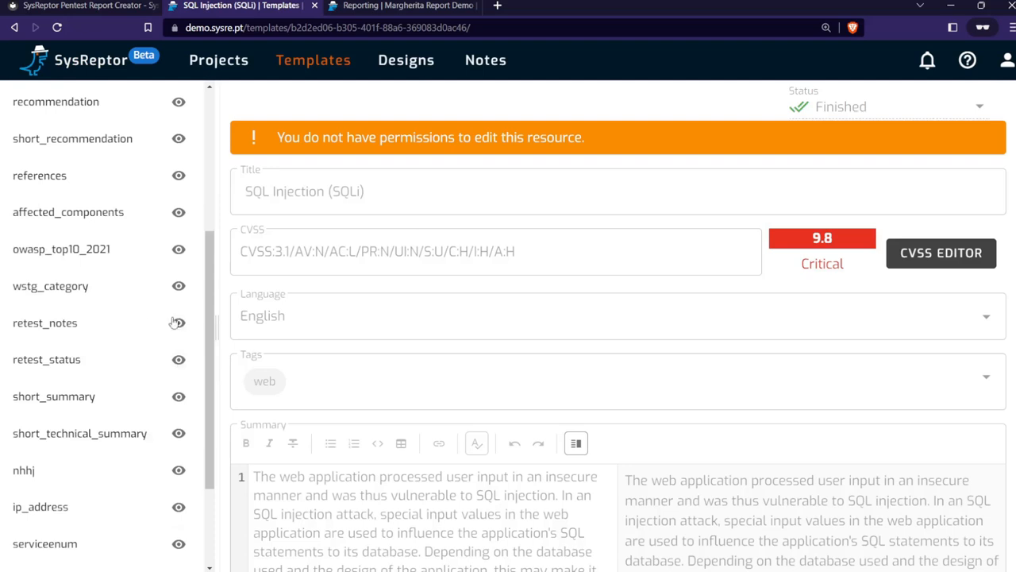
click(219, 60)
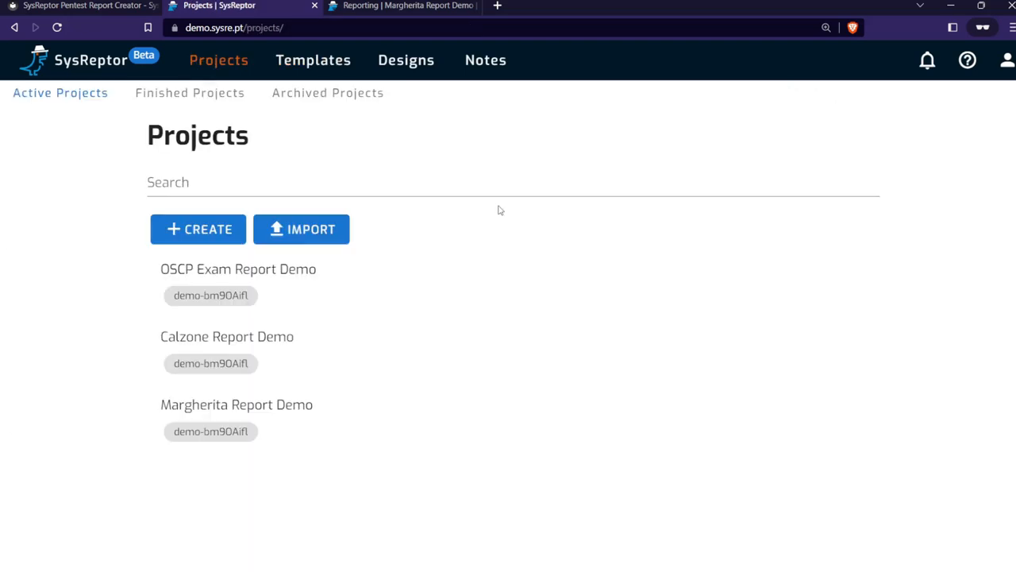